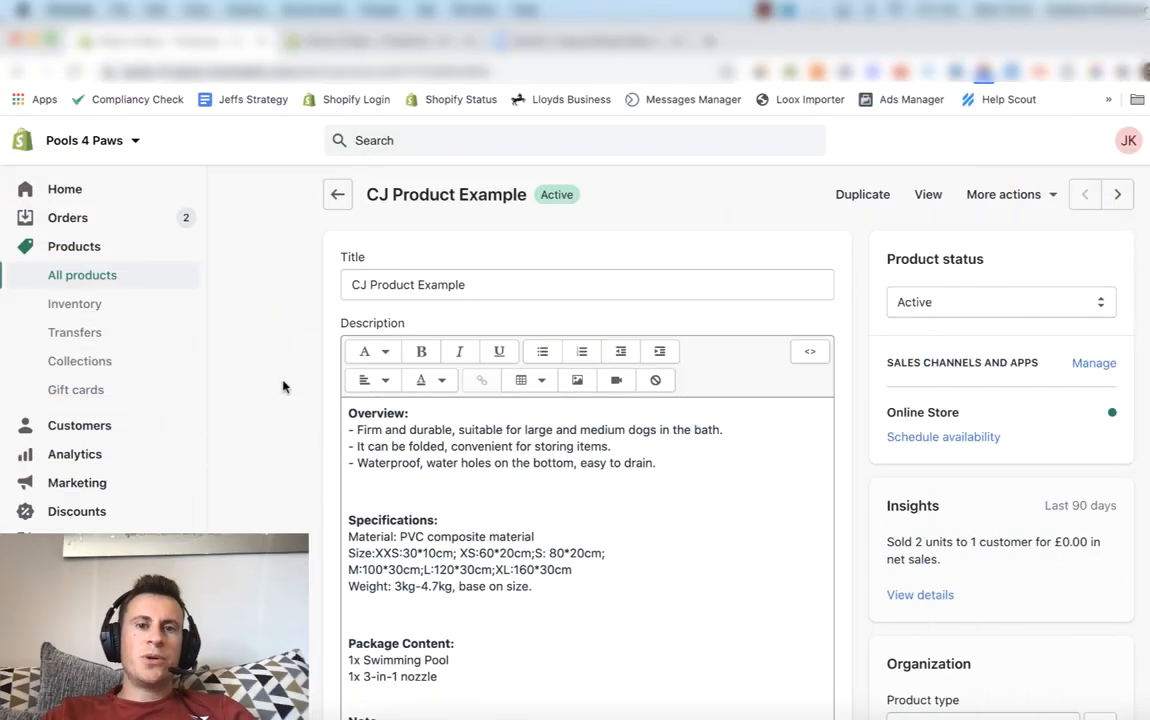
Review the live CJ Product Example page's plain text description from the top down
scroll(down, 3)
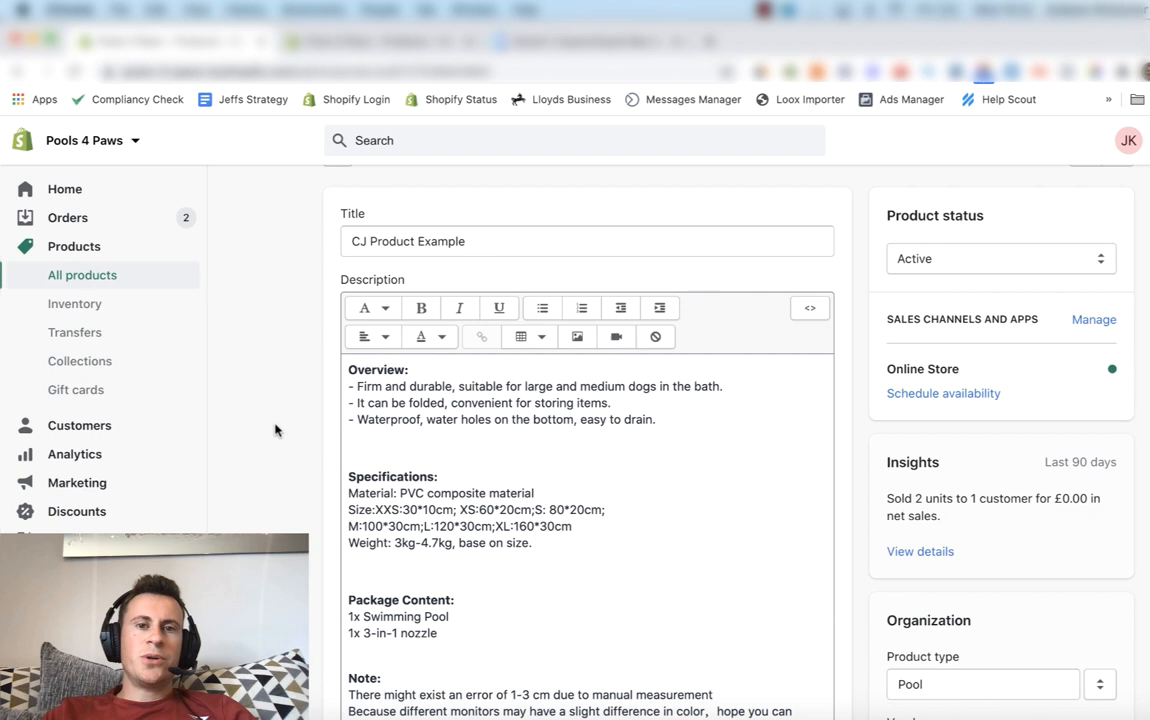
scroll(up, 3)
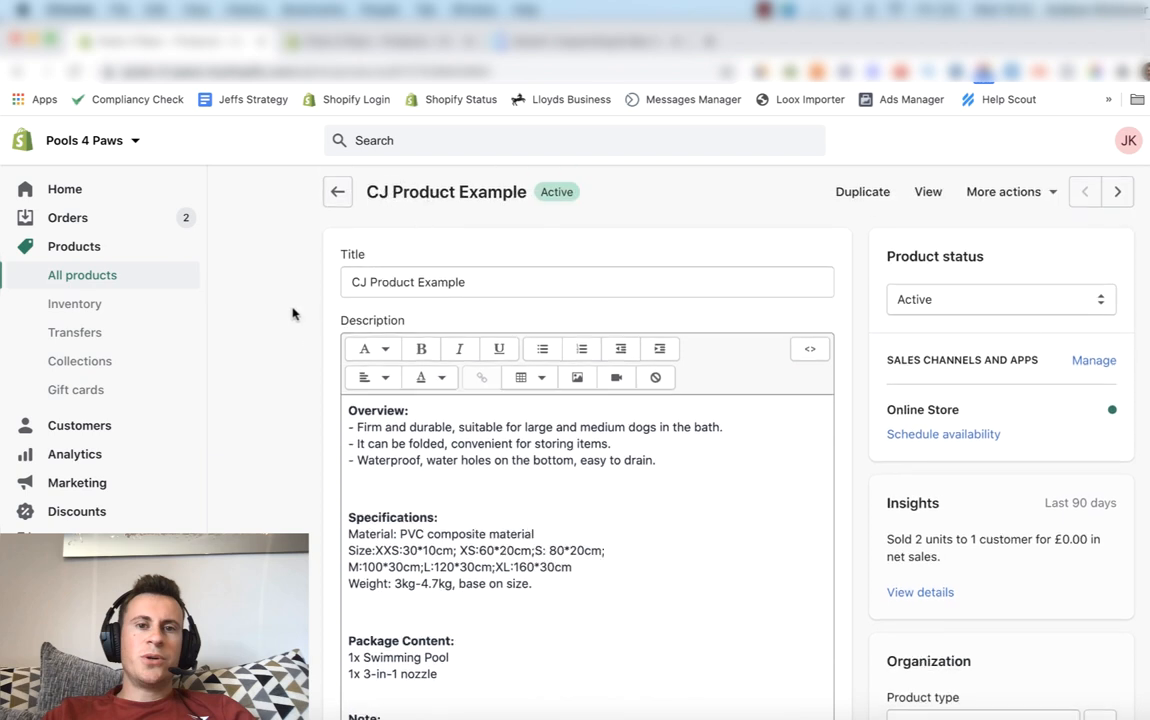
scroll(down, 3)
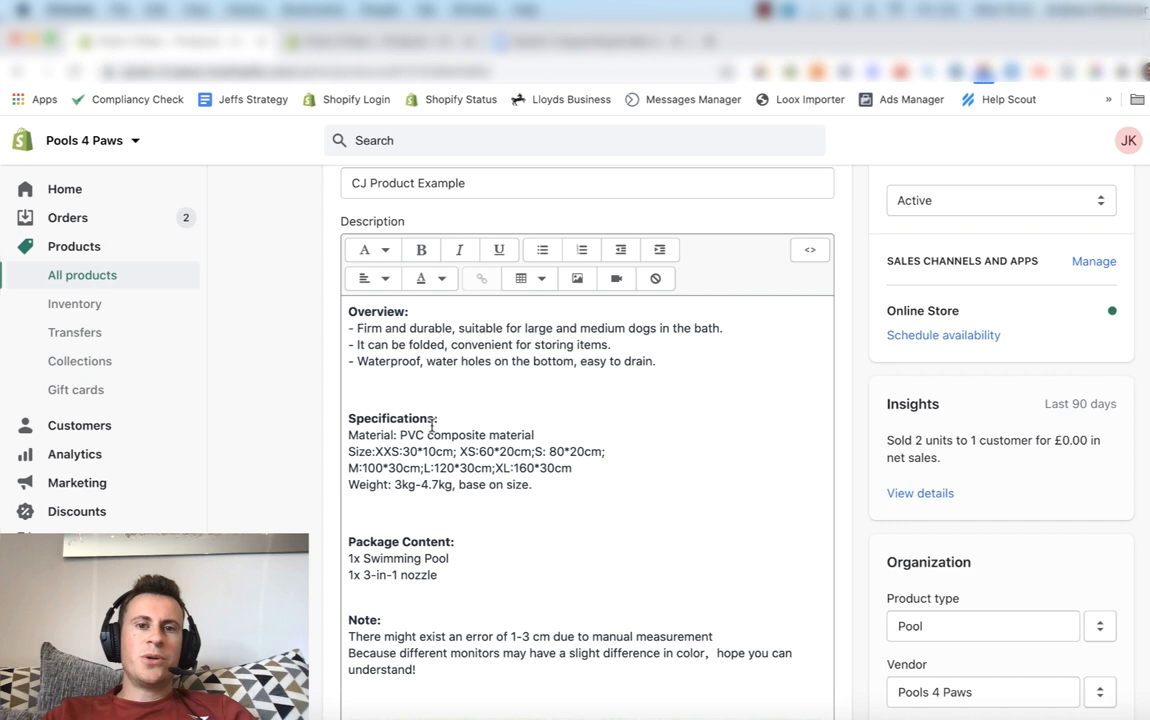
scroll(down, 3)
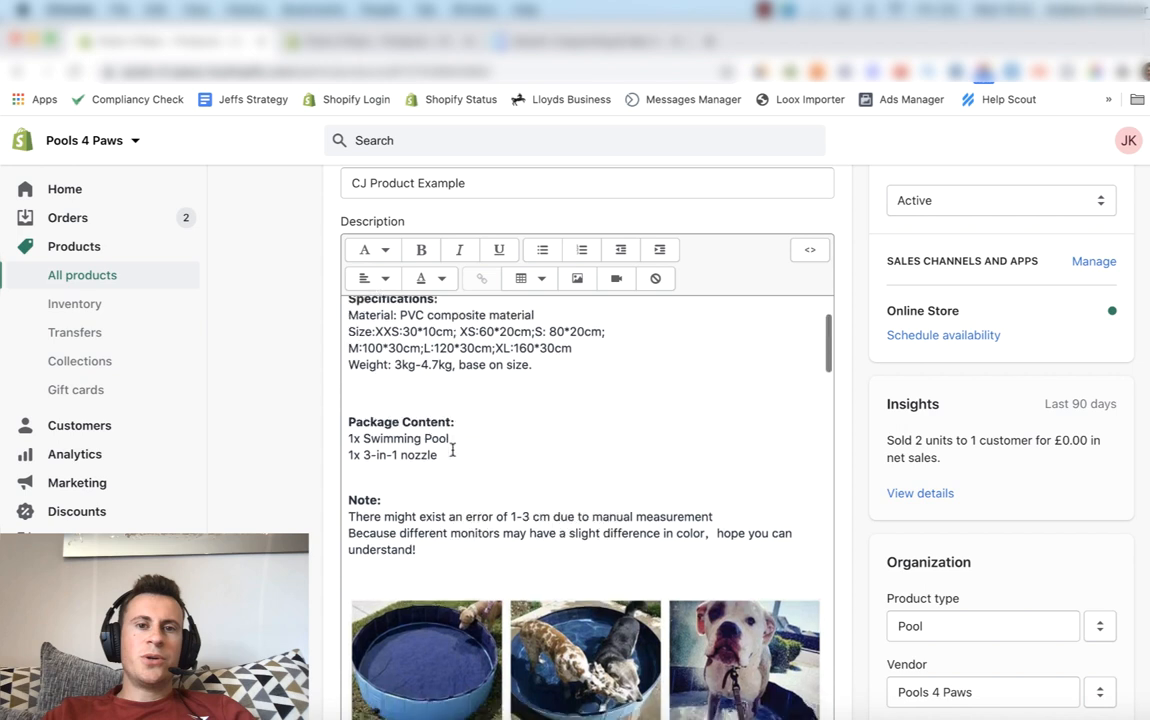
scroll(down, 3)
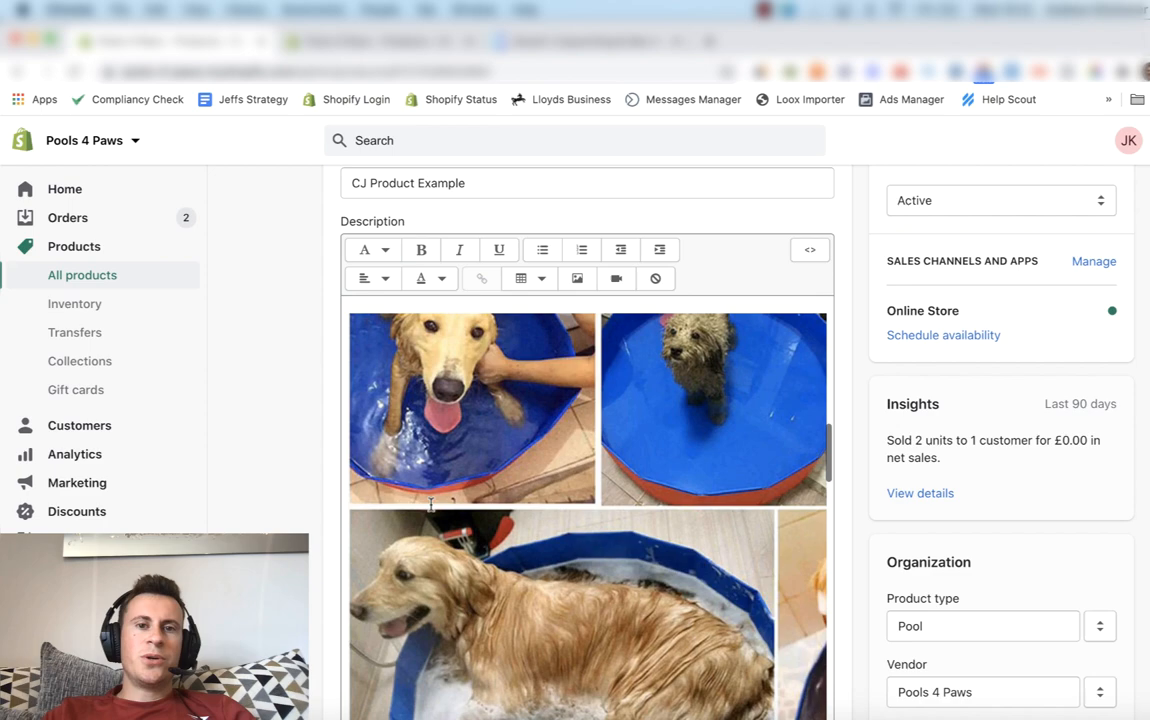
scroll(down, 3)
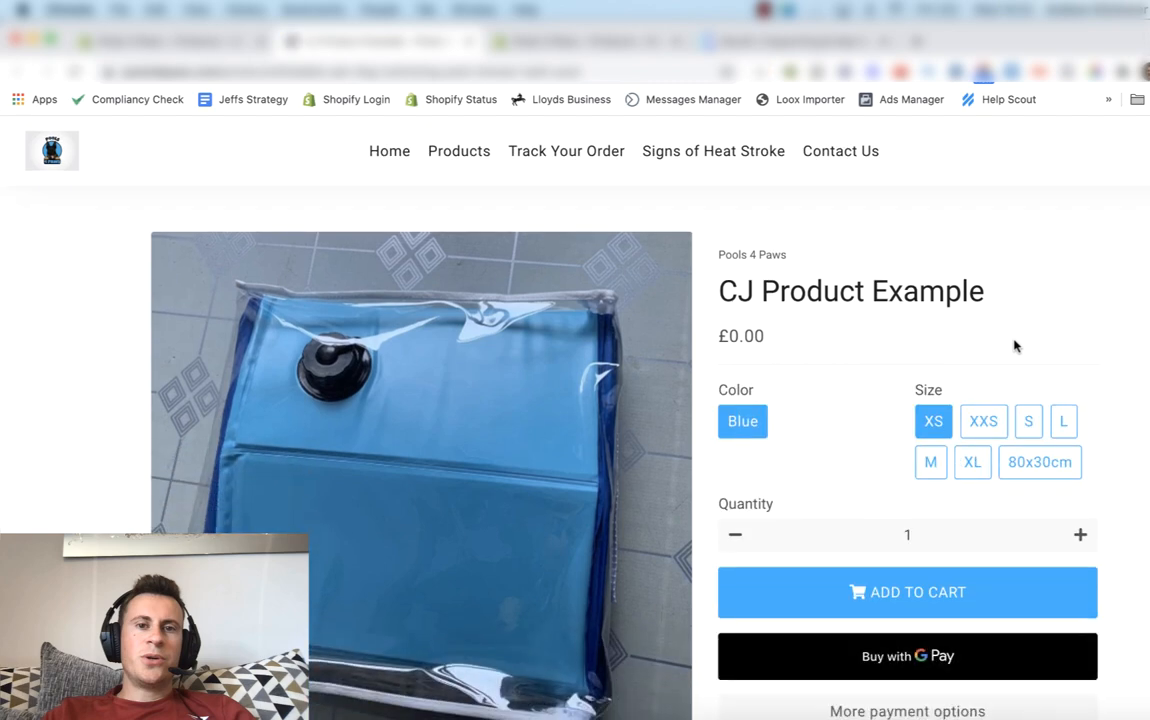
scroll(down, 3)
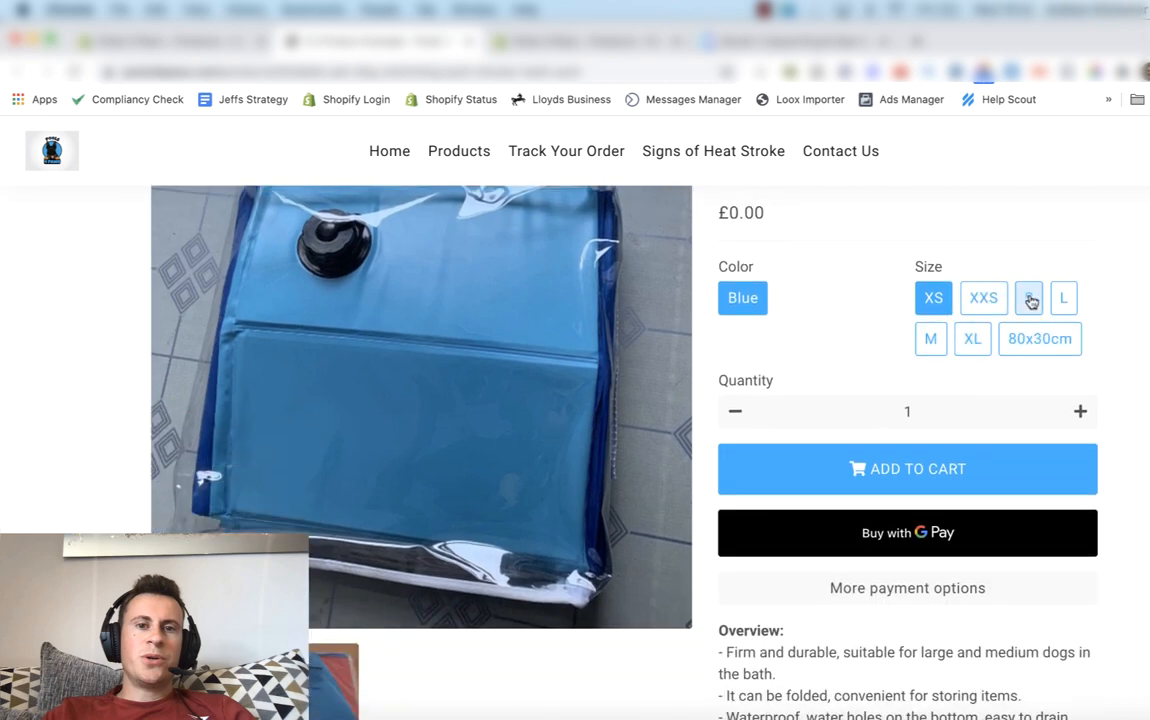
scroll(down, 3)
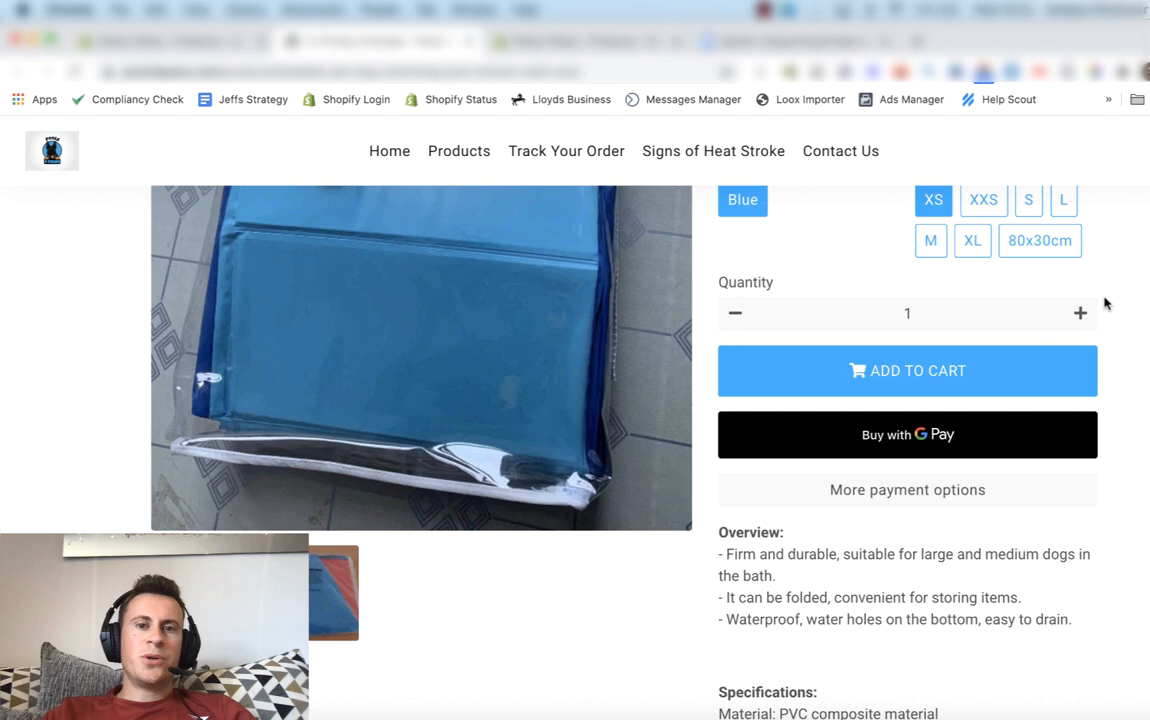
scroll(down, 3)
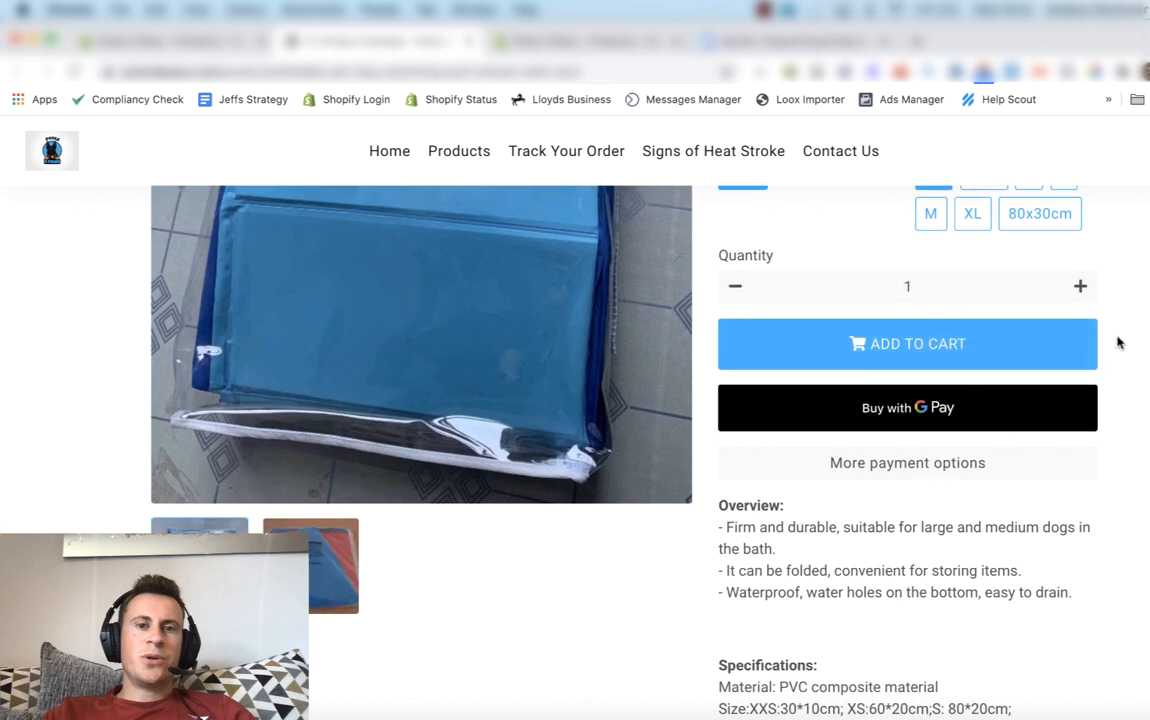
mouse_move(1120, 358)
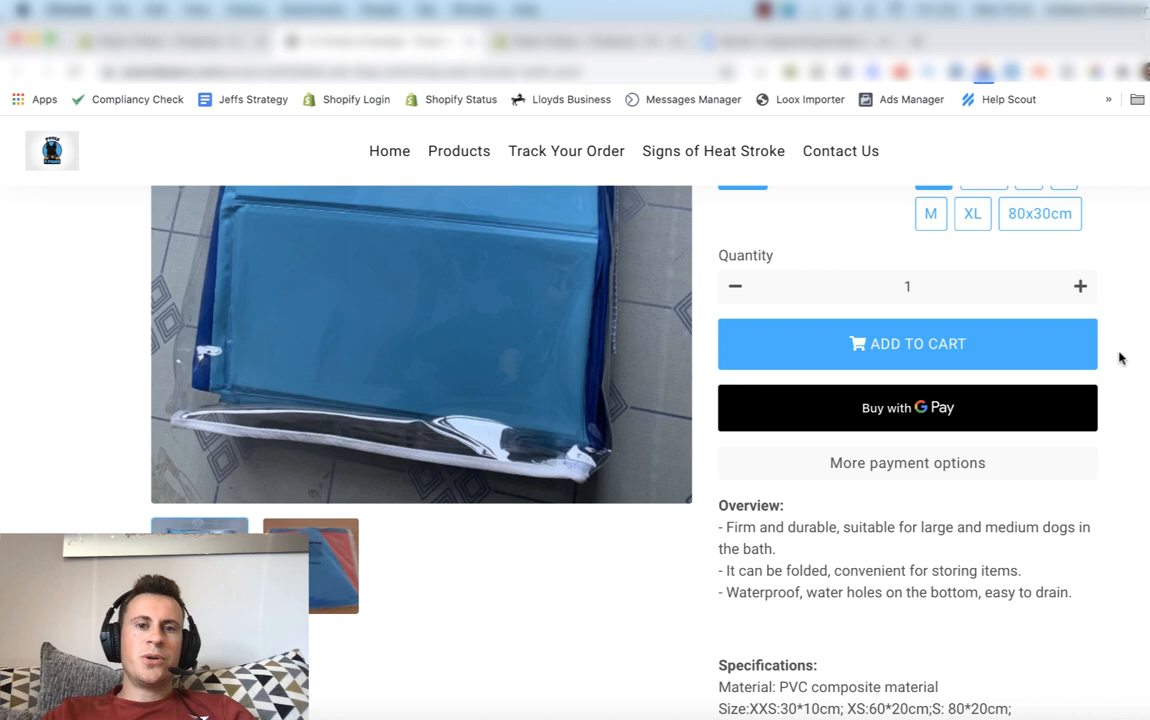
mouse_move(1128, 340)
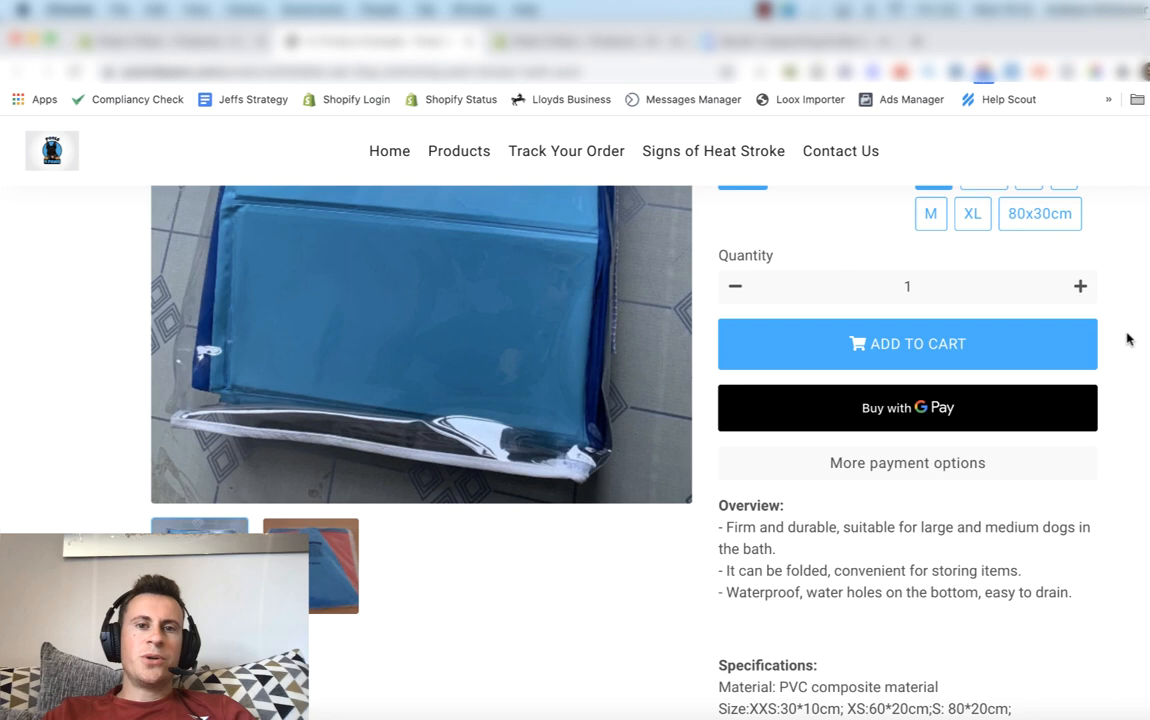
Scroll through the customer photos and specs to the bottom of the live page, then back up
scroll(down, 3)
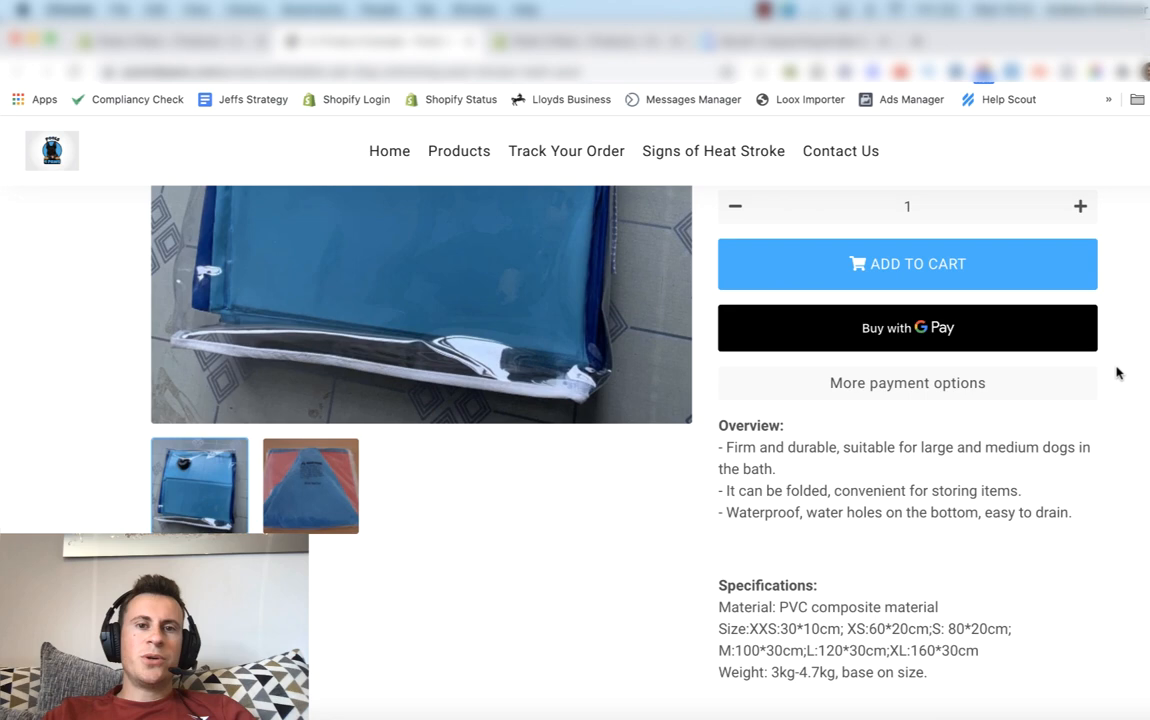
scroll(down, 3)
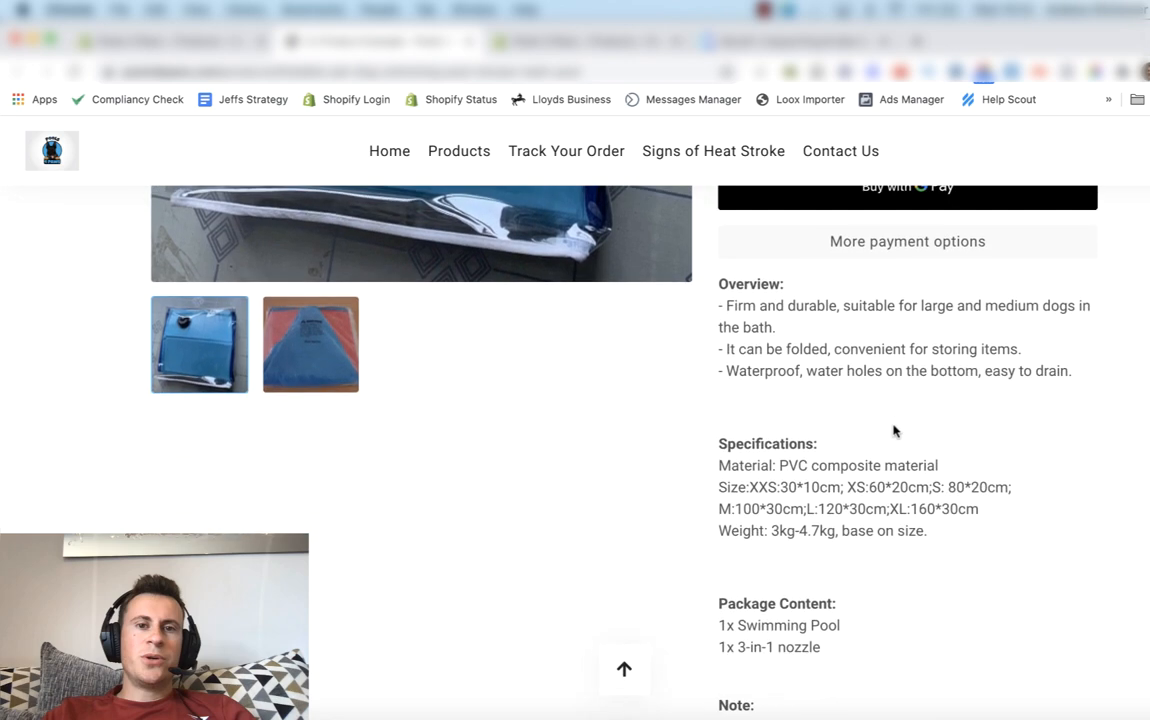
scroll(down, 3)
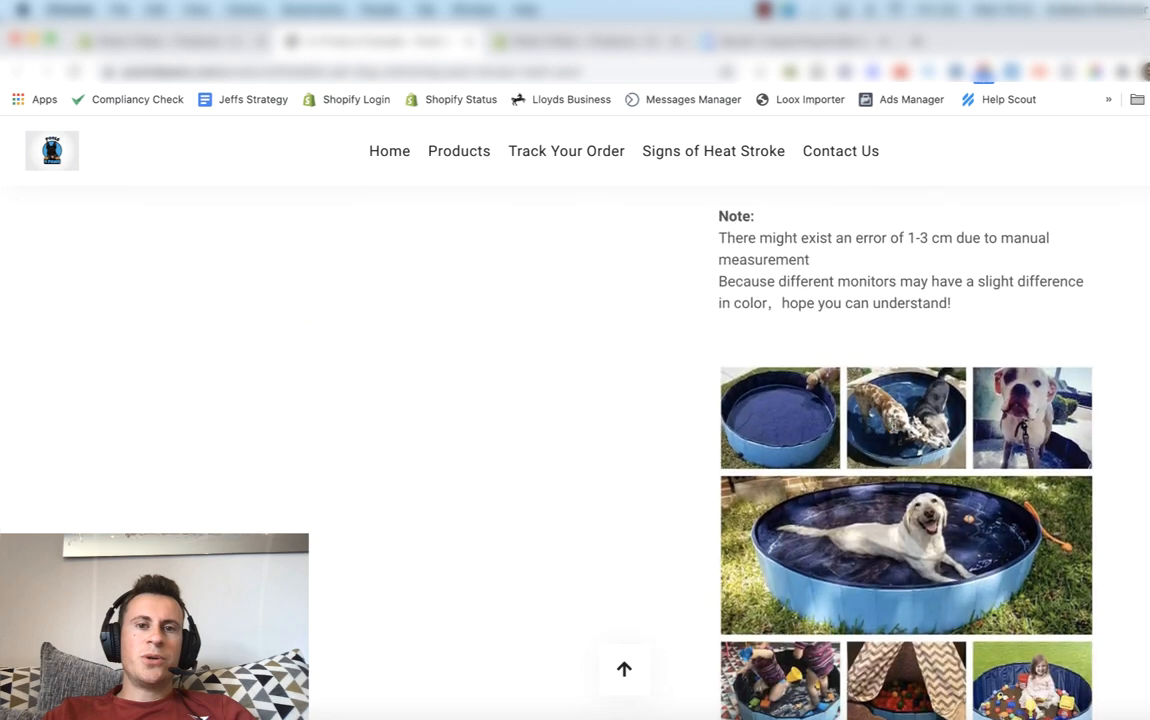
scroll(down, 3)
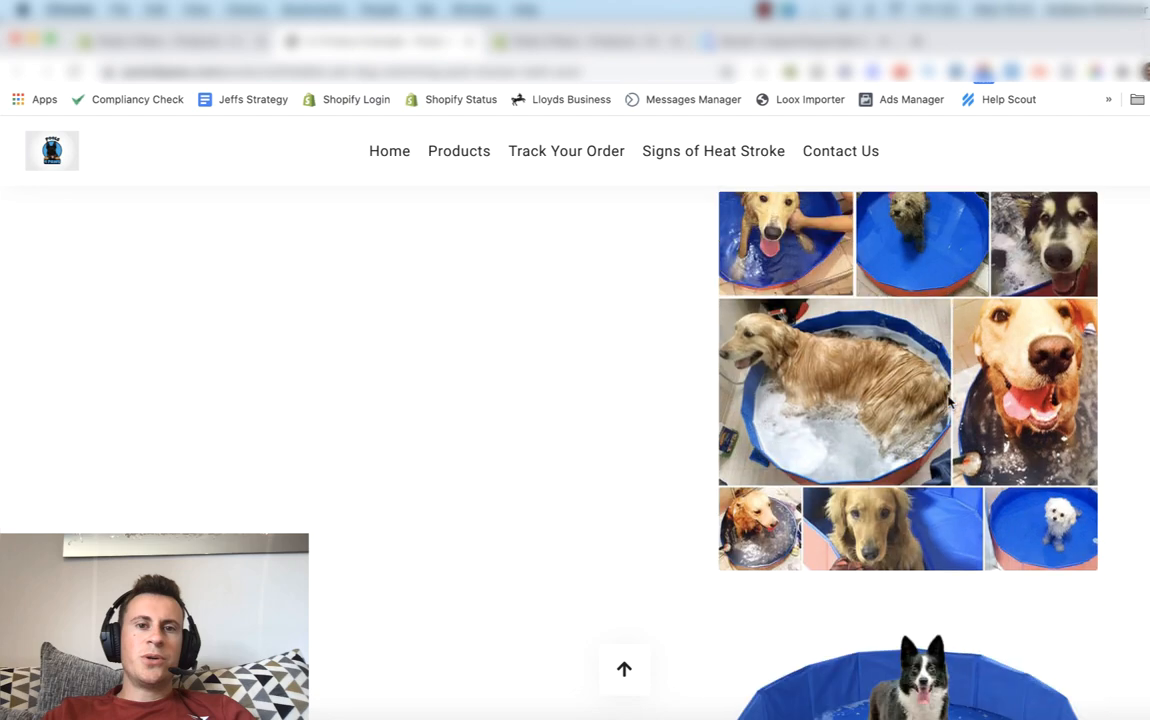
scroll(down, 3)
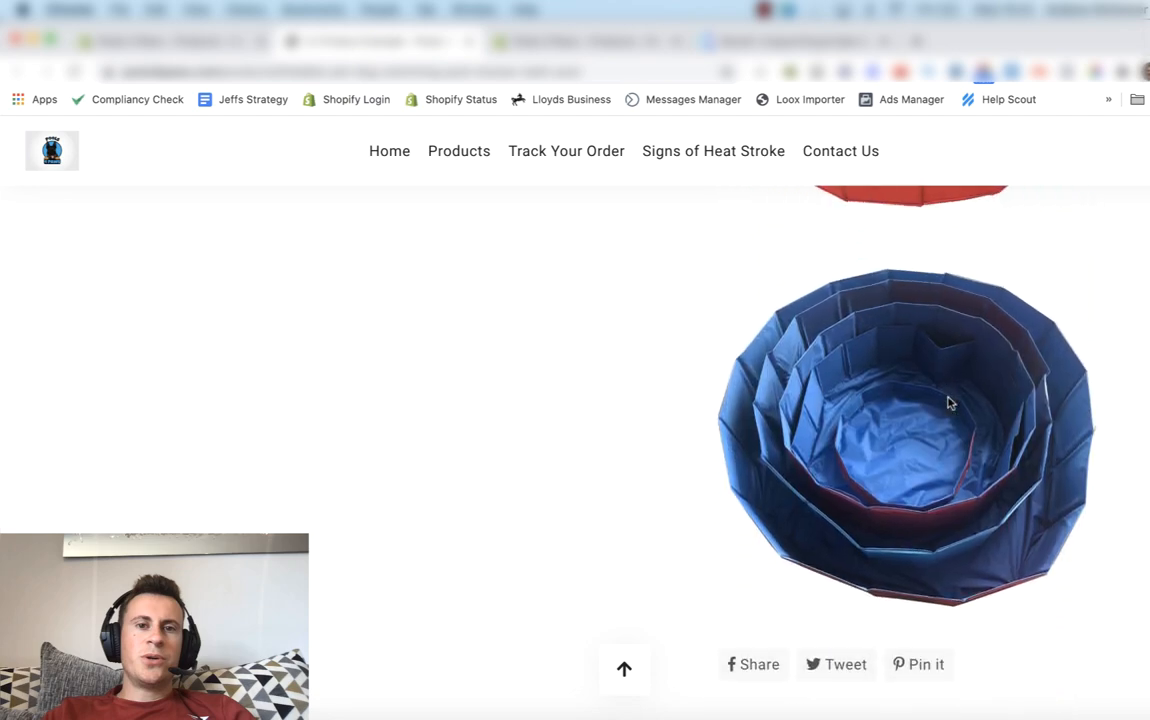
scroll(up, 3)
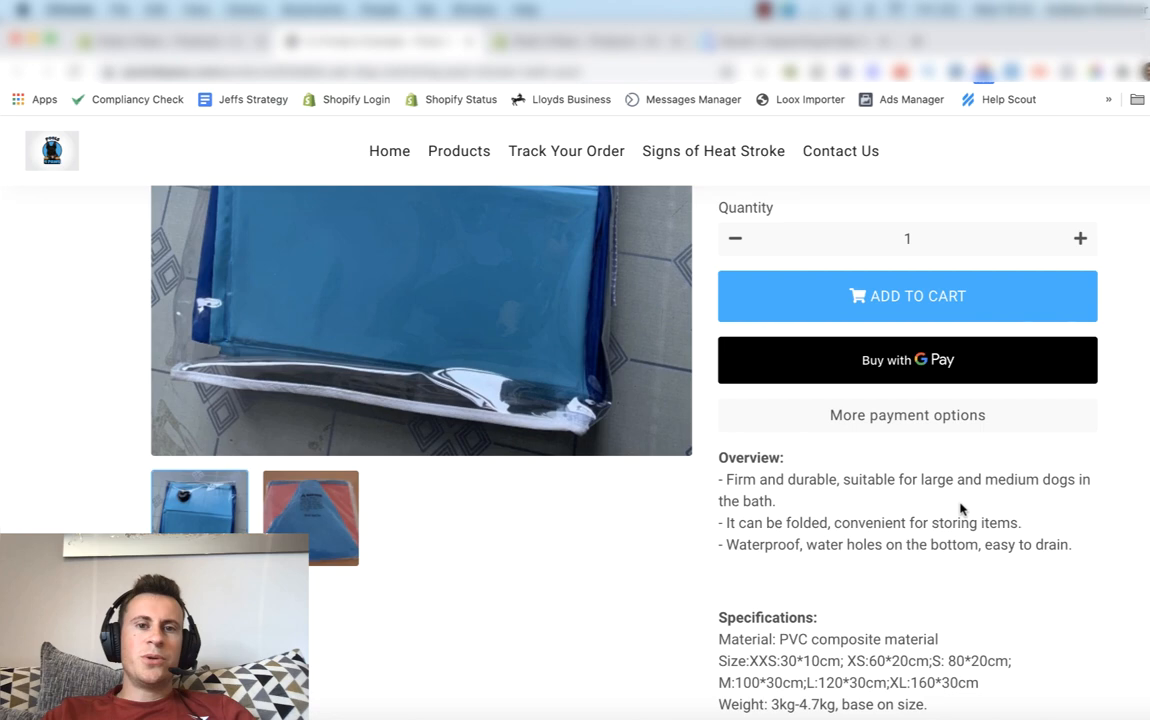
scroll(down, 3)
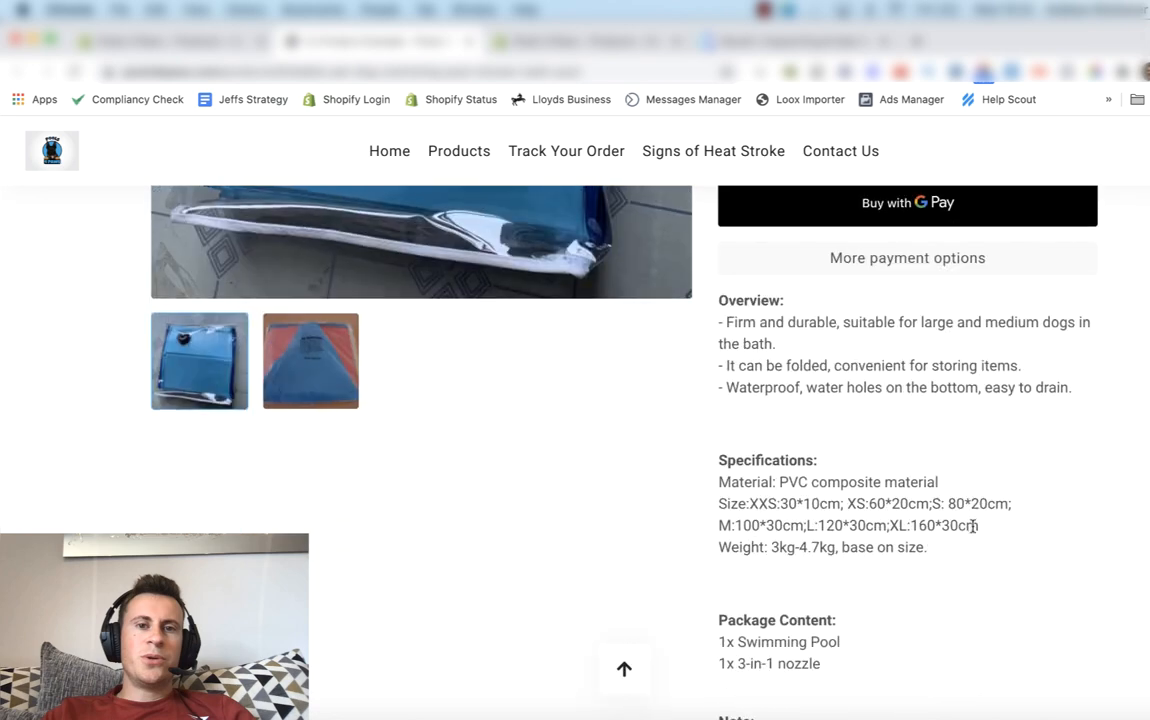
scroll(down, 3)
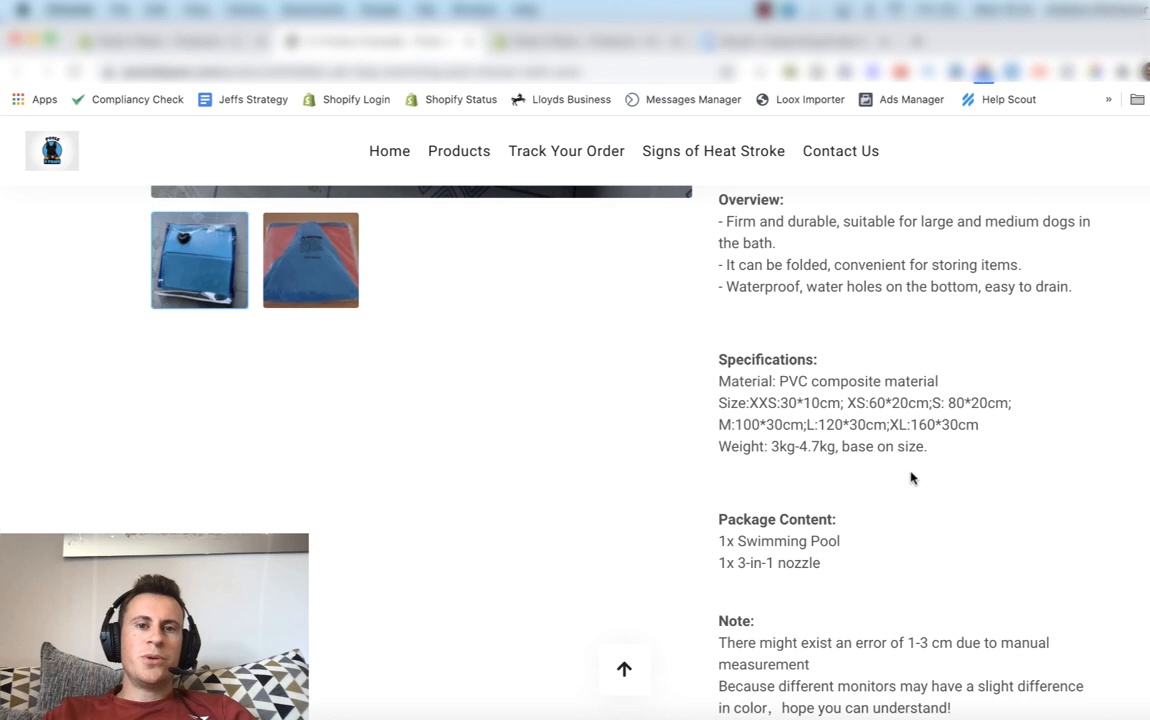
scroll(down, 3)
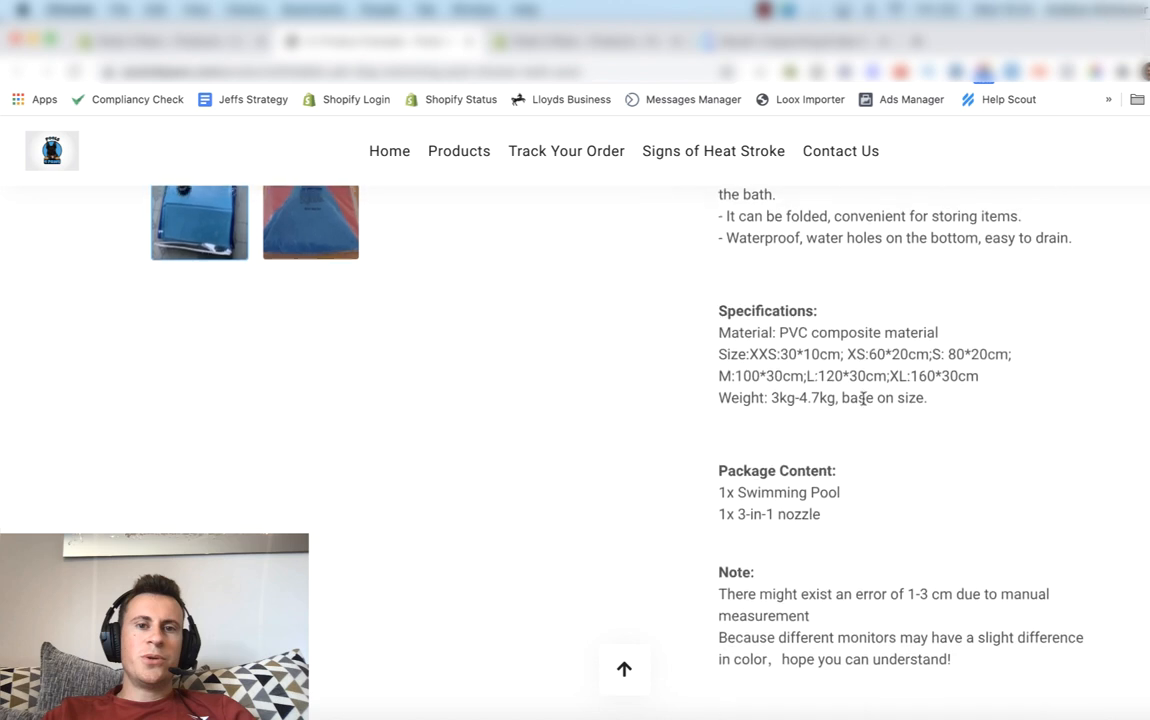
scroll(up, 3)
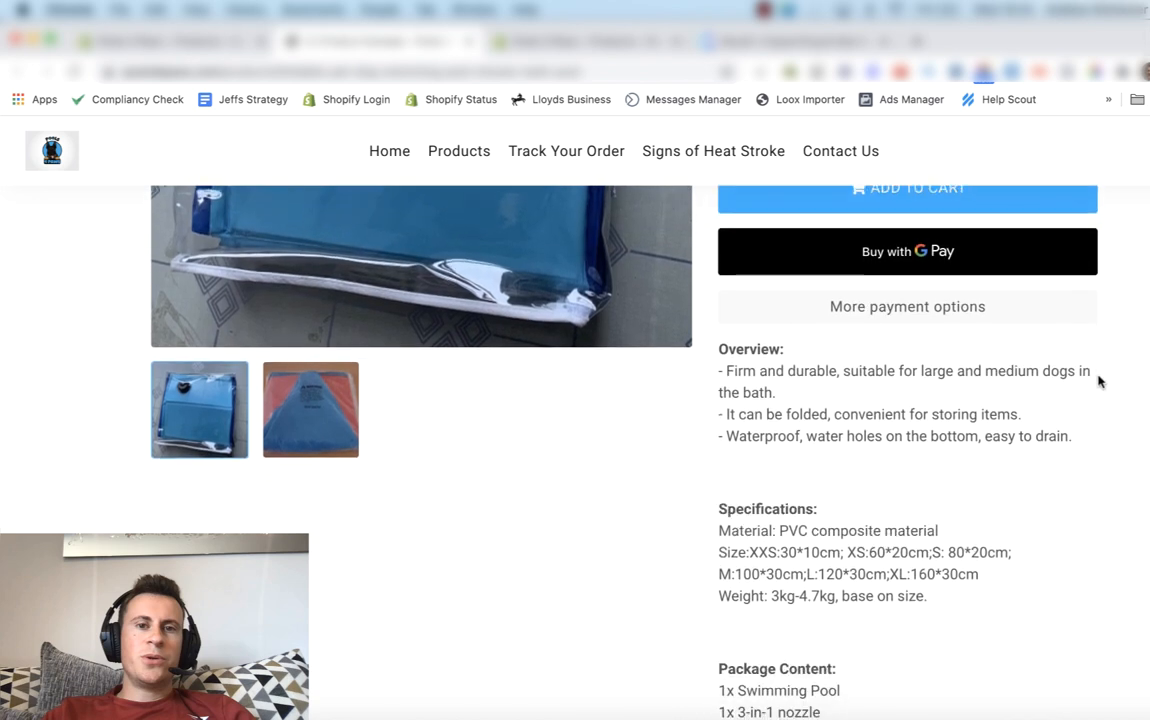
mouse_move(1012, 456)
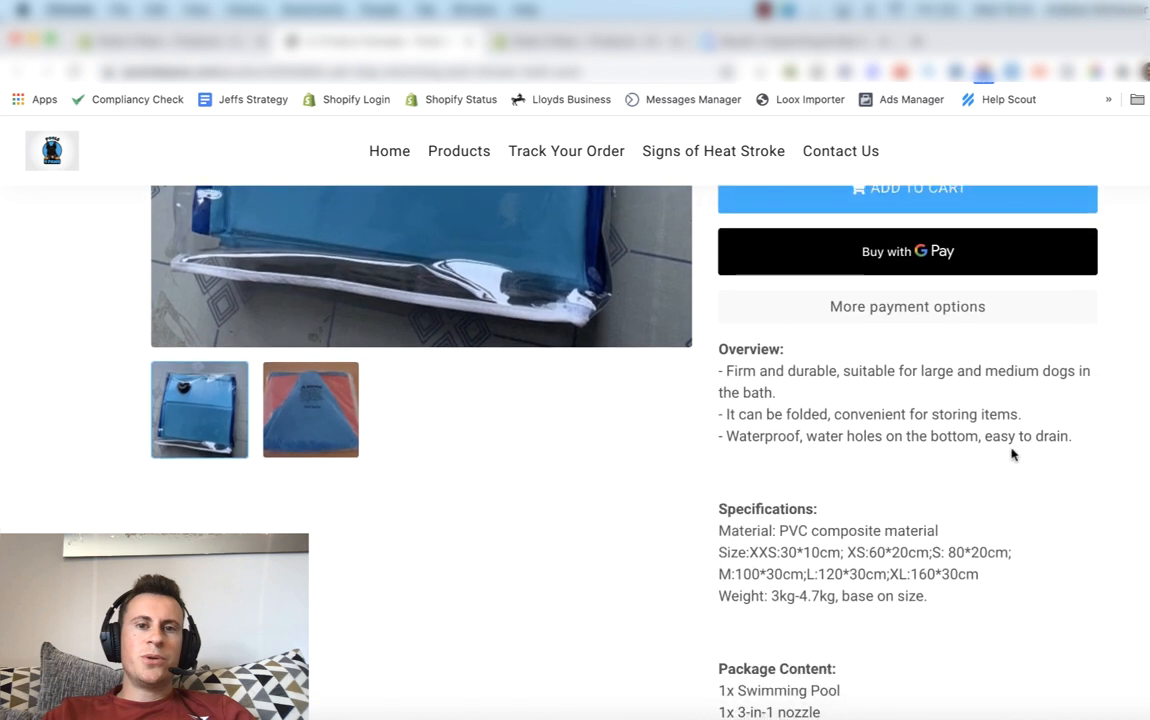
mouse_move(950, 490)
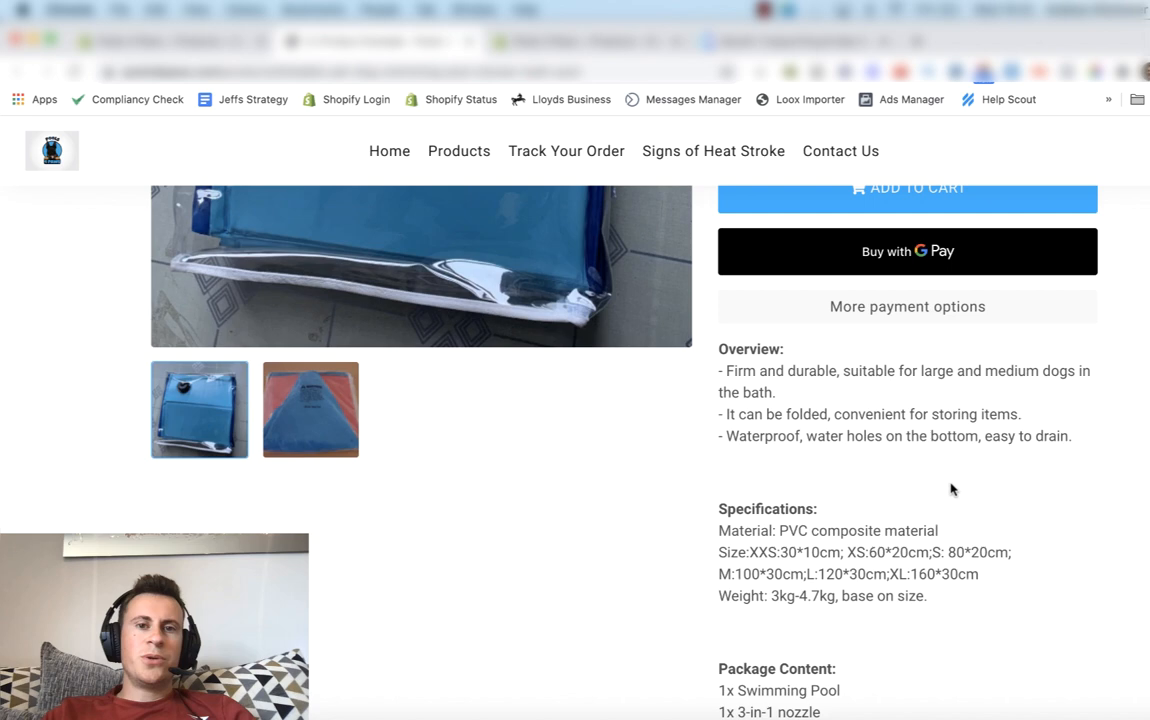
scroll(up, 3)
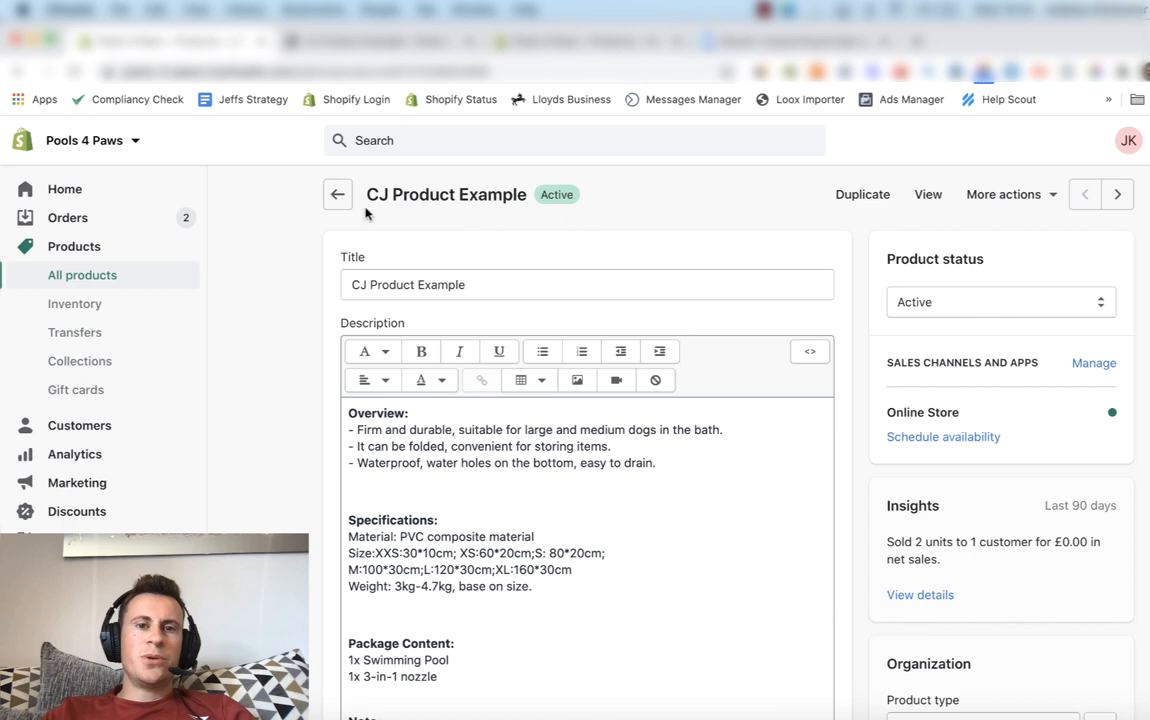
Duplicate CJ Product Example and review the copied description and photos
click(862, 194)
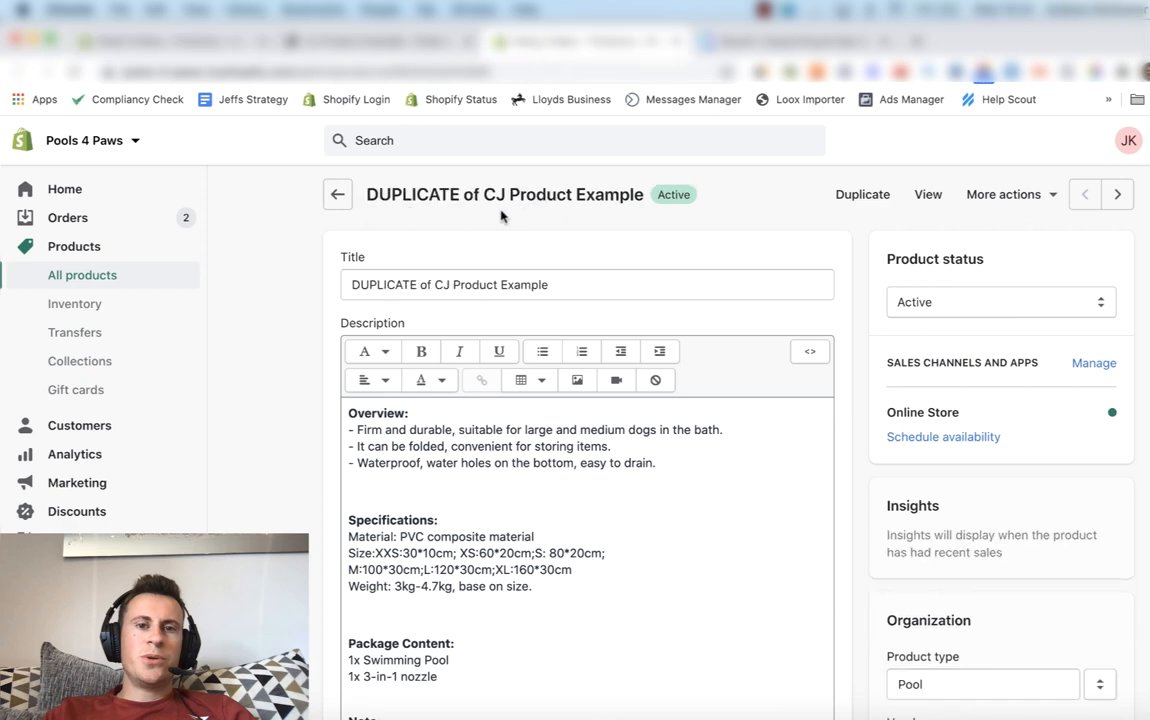
scroll(down, 3)
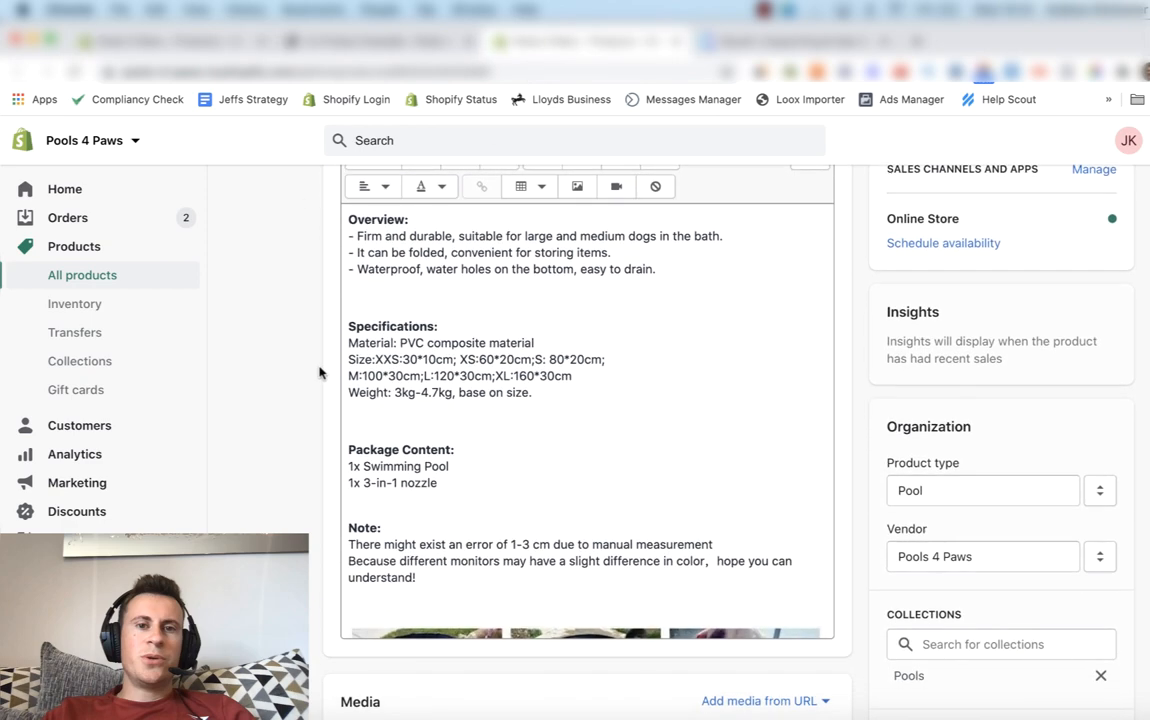
scroll(down, 3)
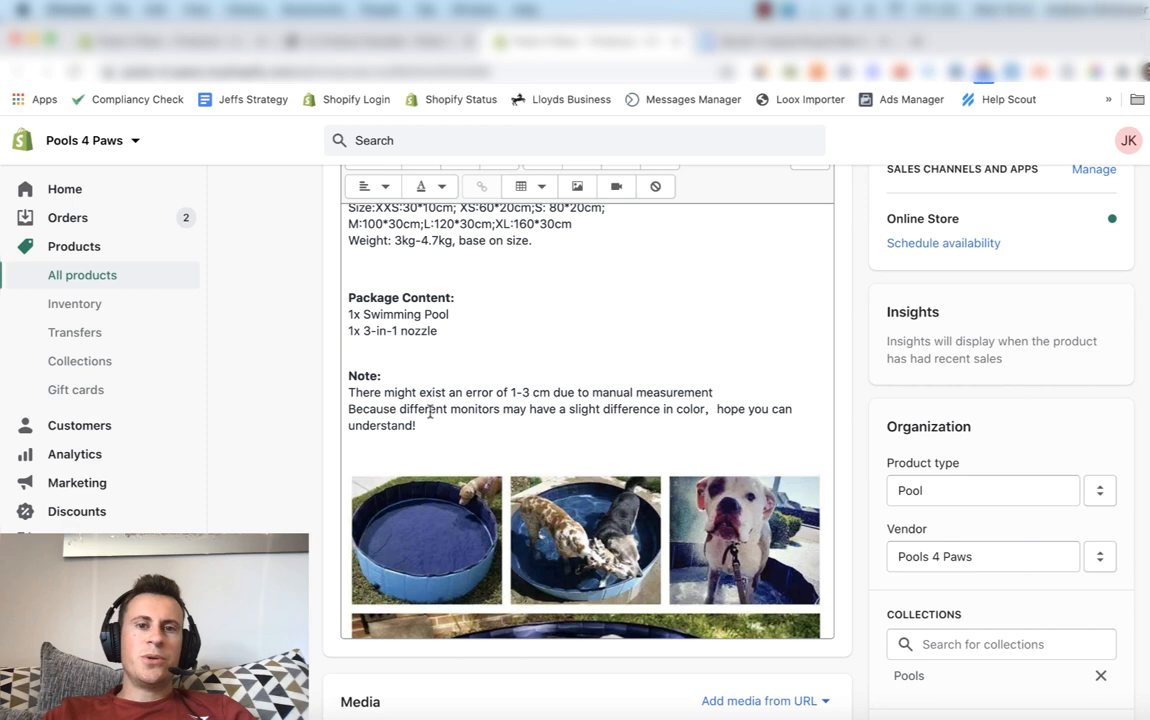
scroll(down, 3)
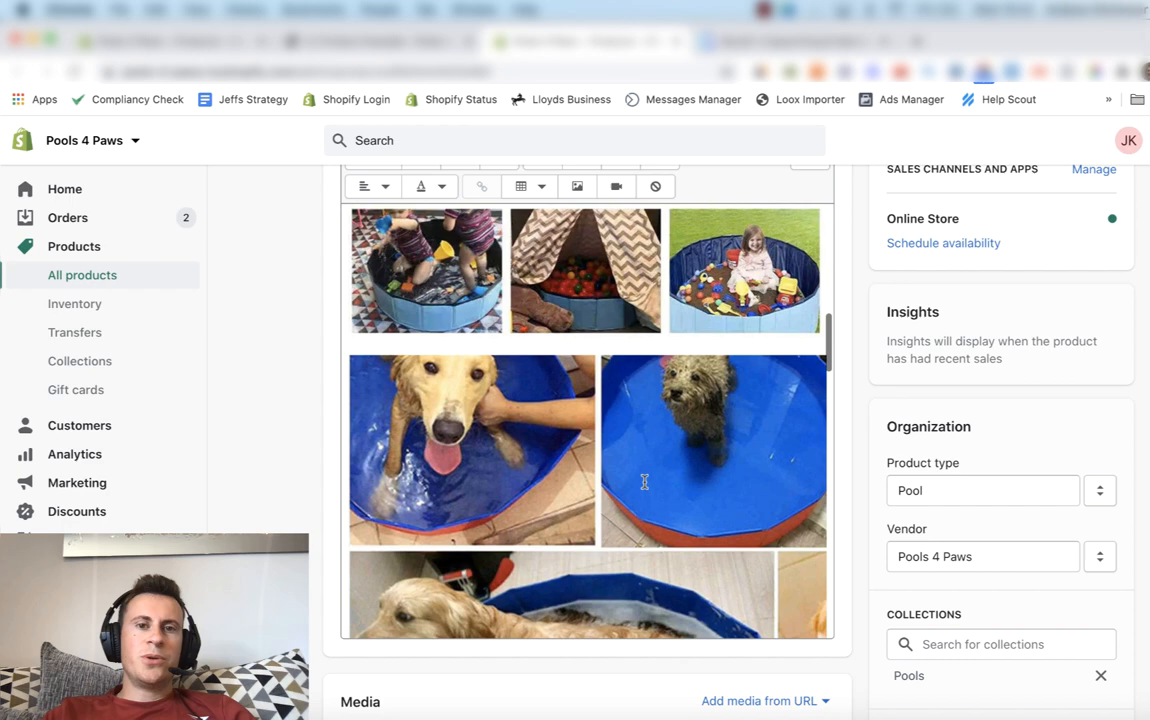
scroll(up, 3)
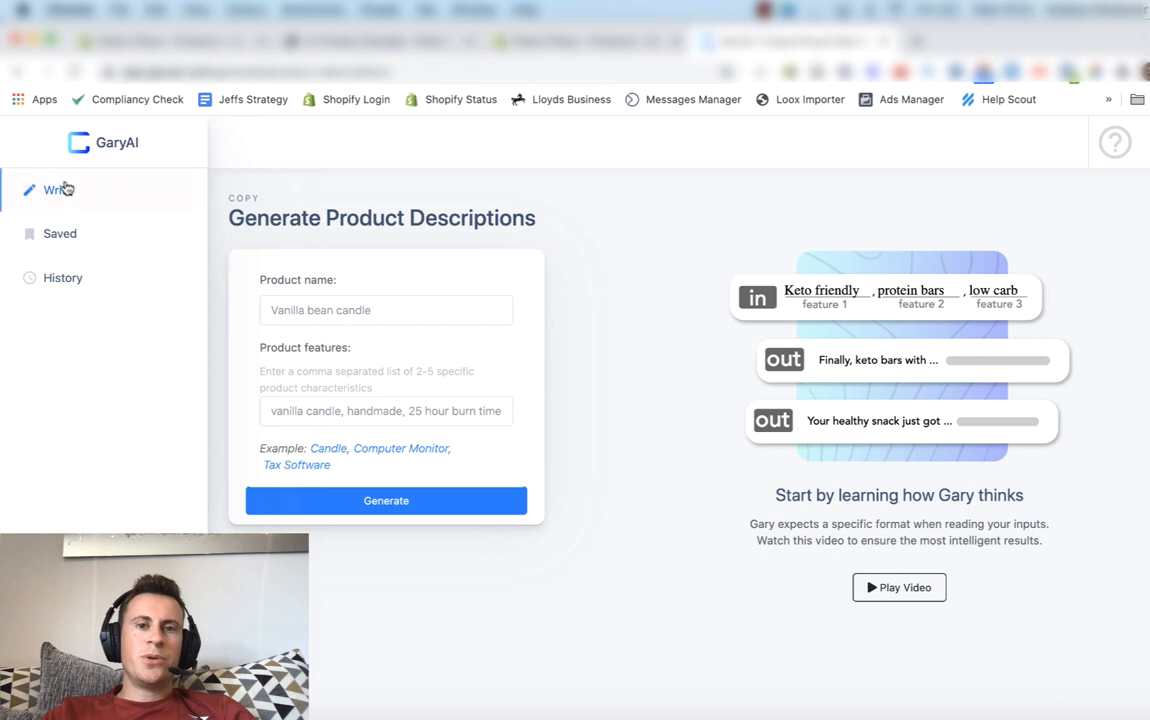
Start the Product Descriptions generator from GaryAI's Write Copy templates
click(56, 190)
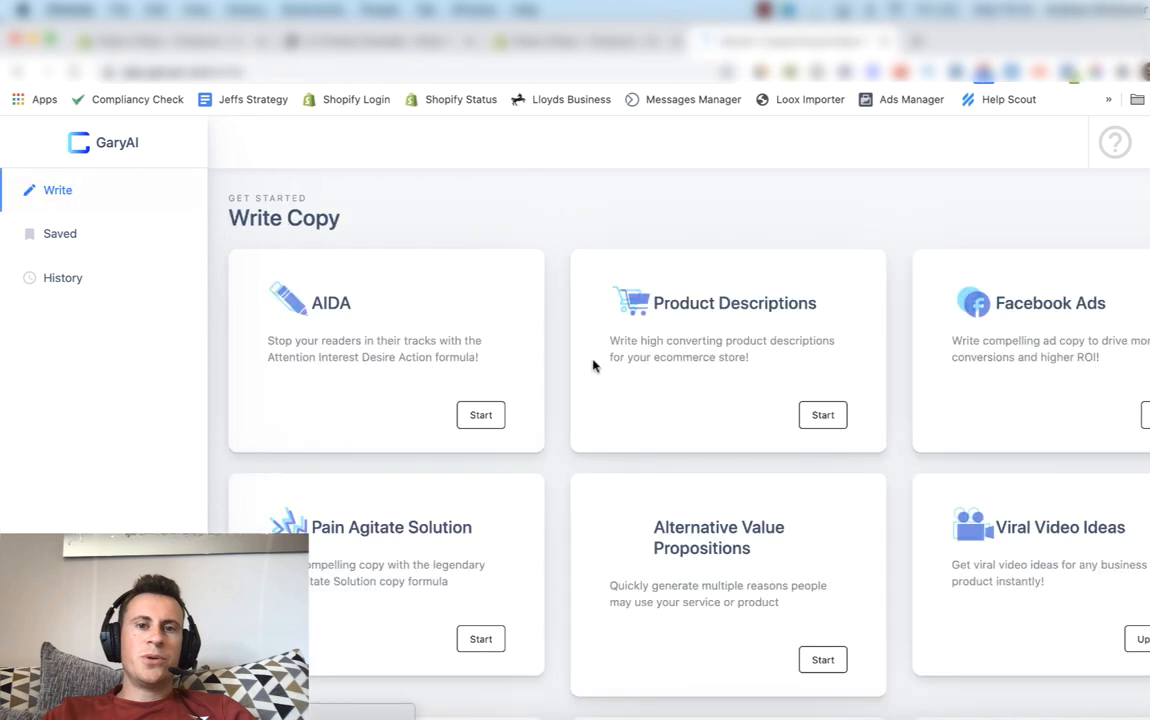
scroll(down, 3)
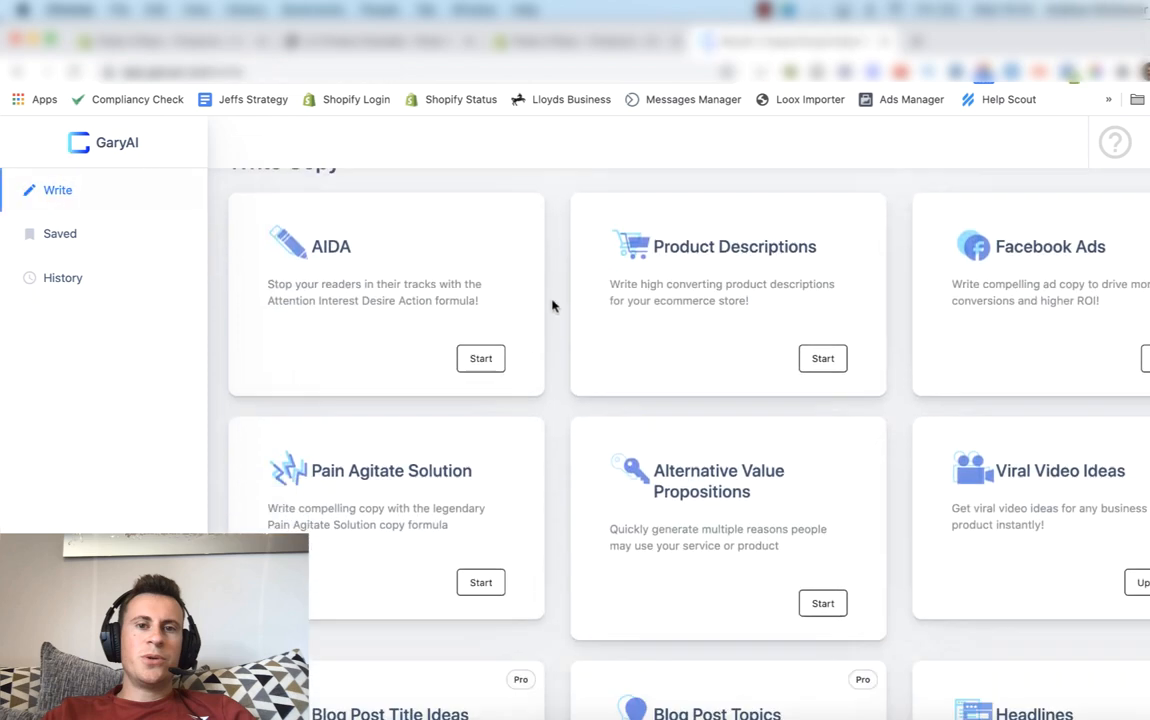
scroll(up, 3)
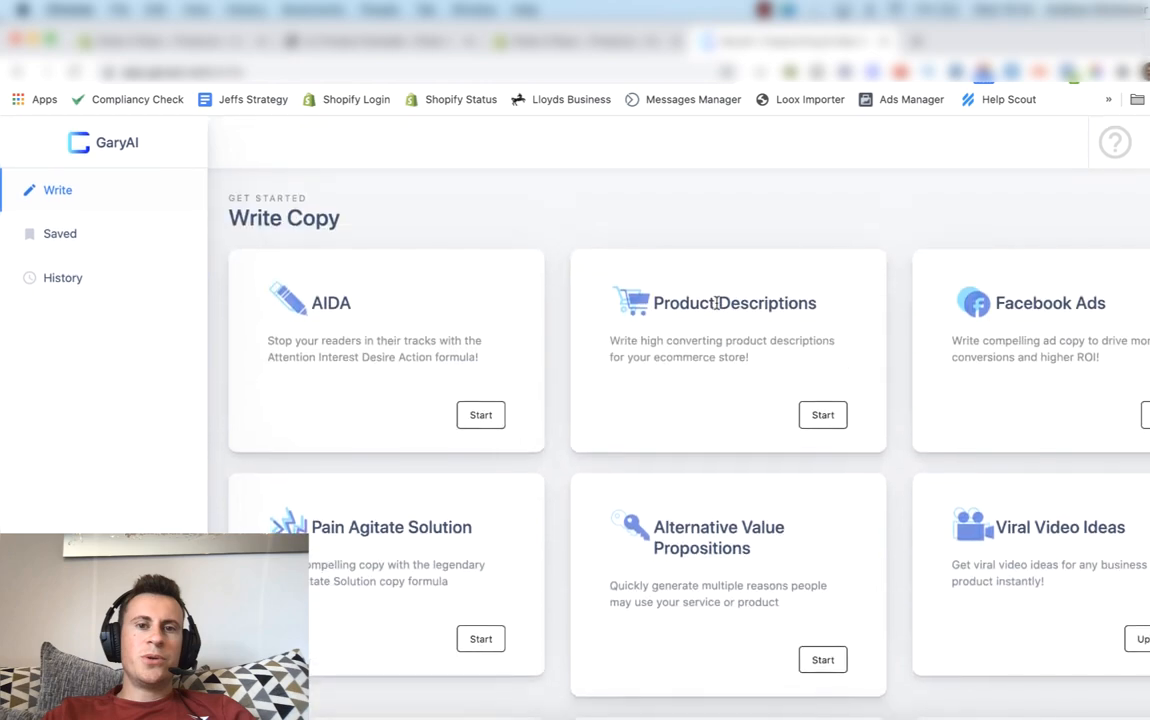
mouse_move(1064, 288)
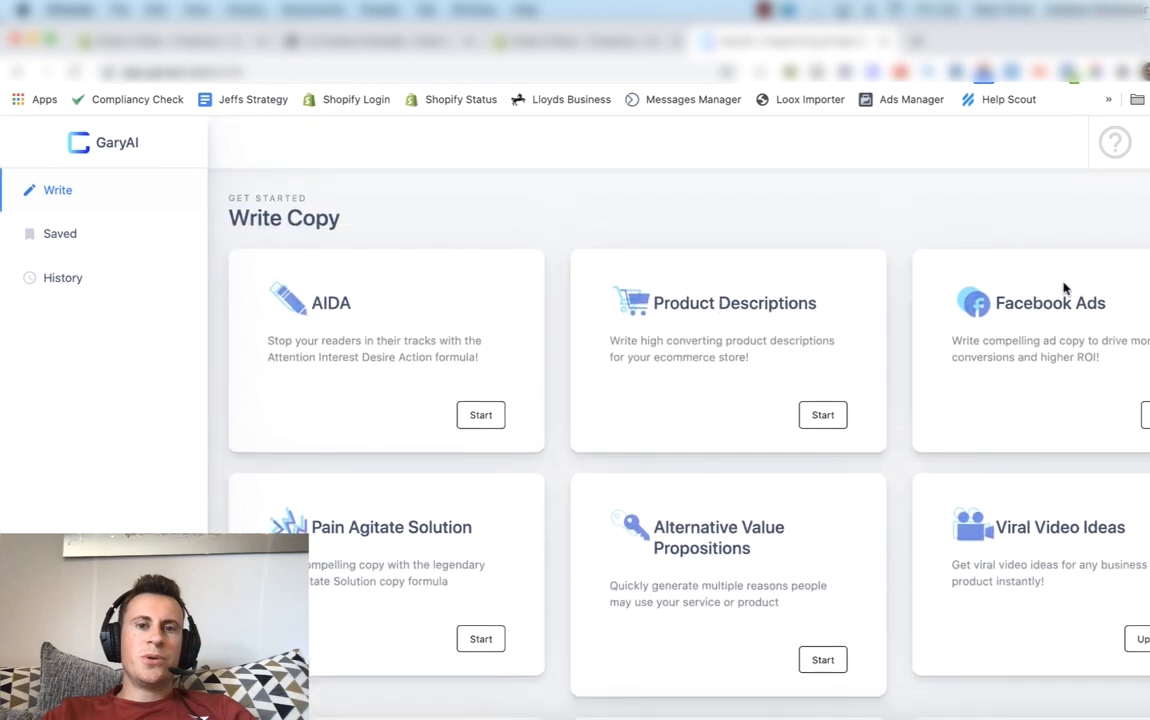
scroll(down, 3)
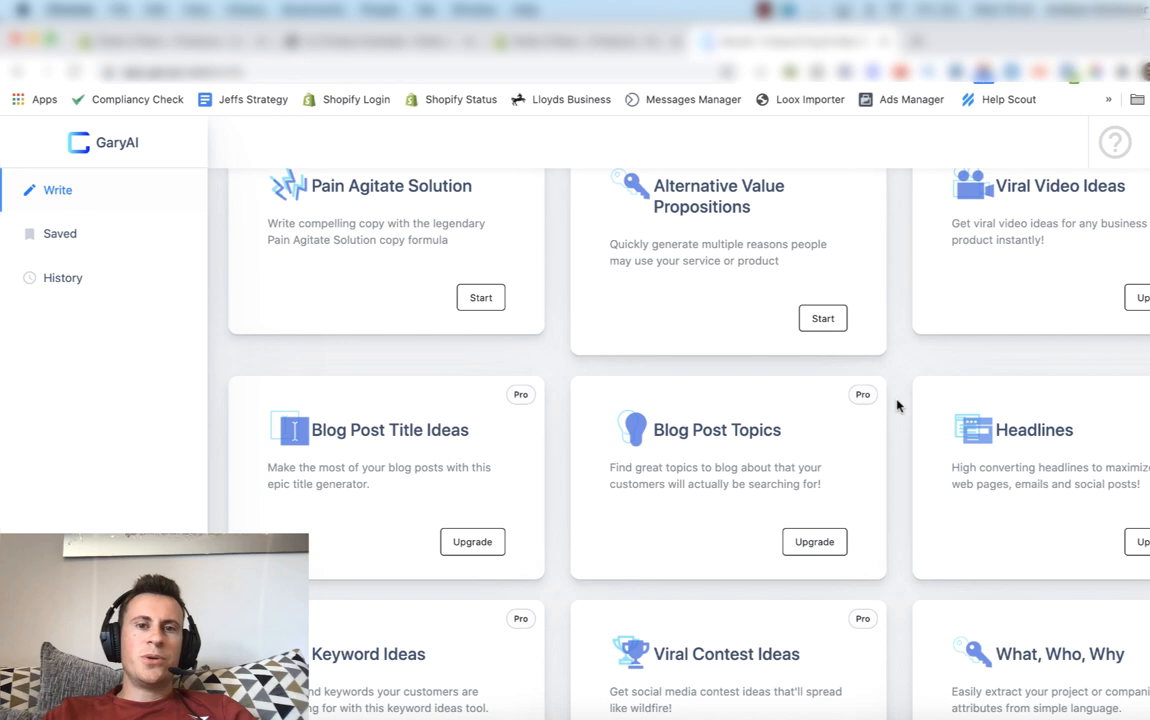
scroll(down, 3)
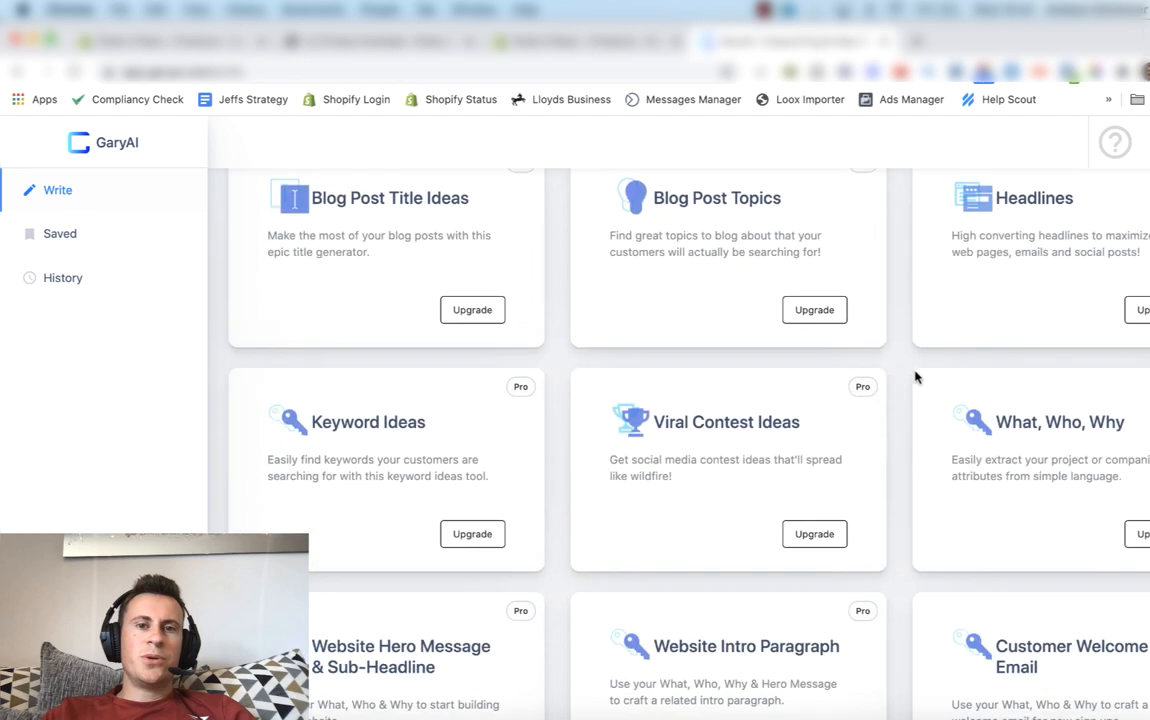
scroll(up, 3)
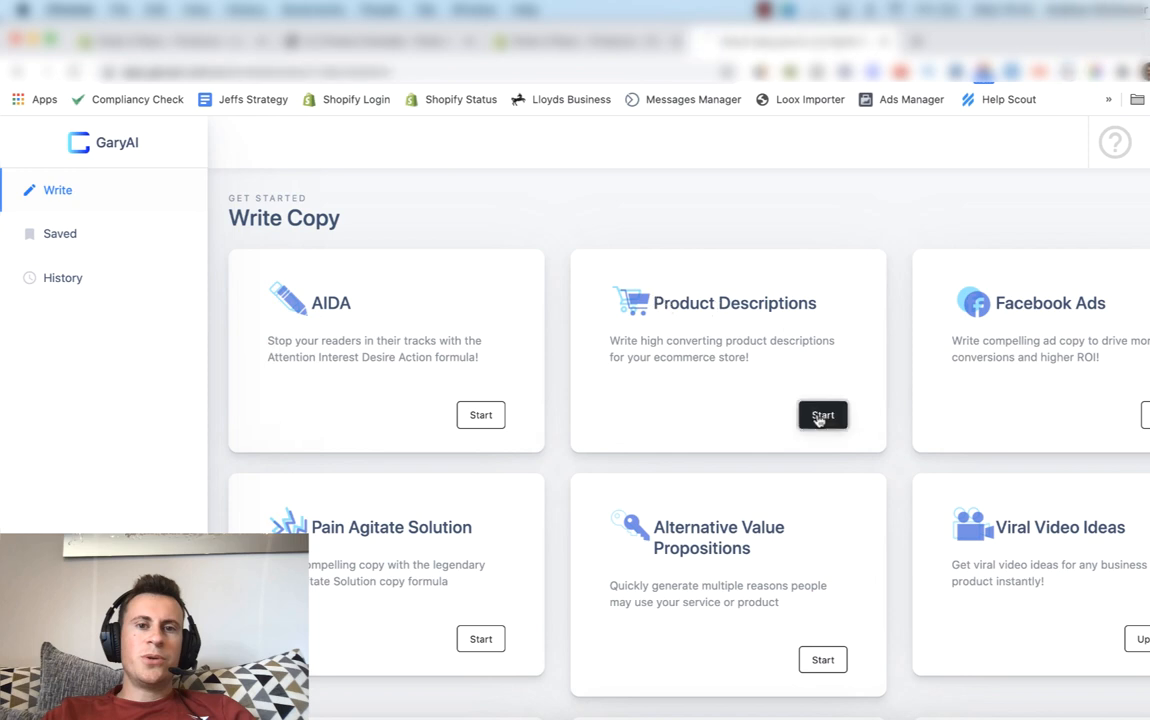
click(822, 414)
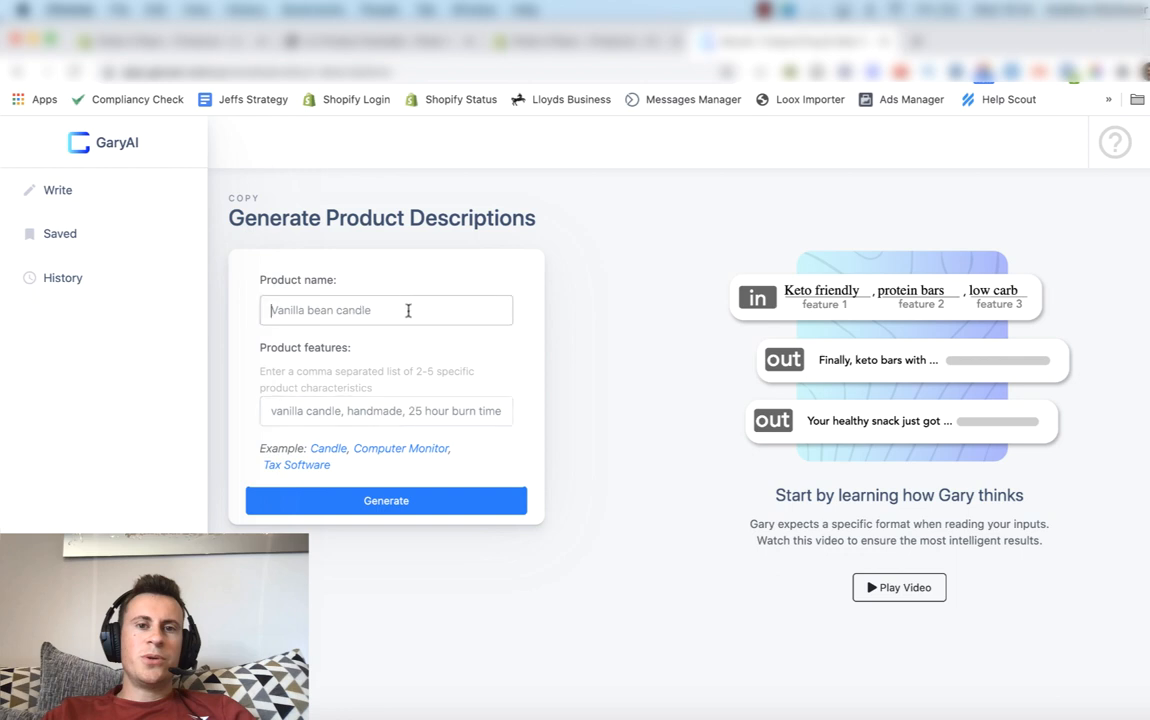
Enter the product name Pool 4 Paws Anti-Rip Dog Pool
text(pool)
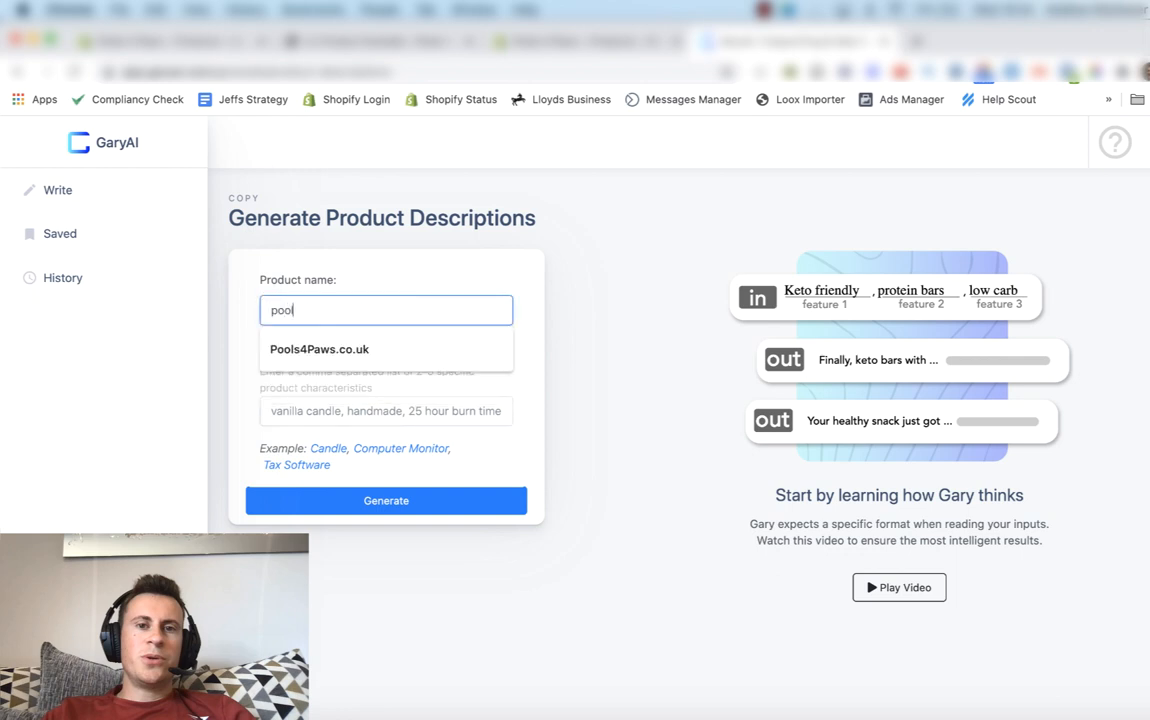
text(Pool)
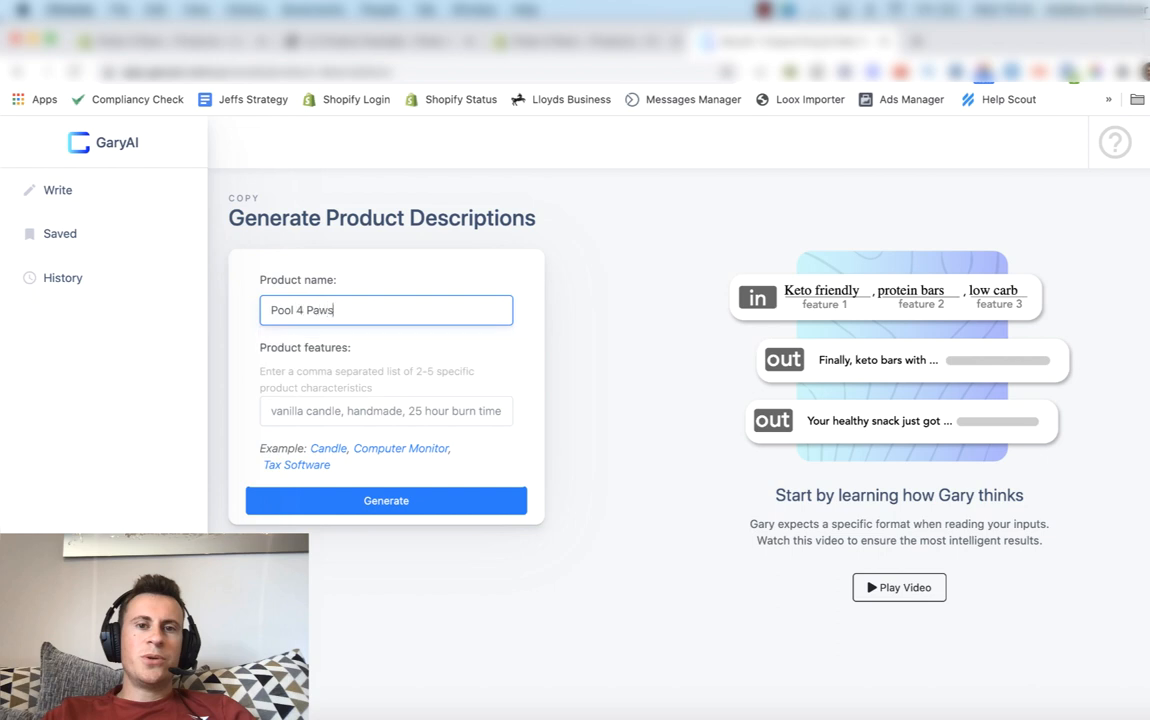
text(Anti-R)
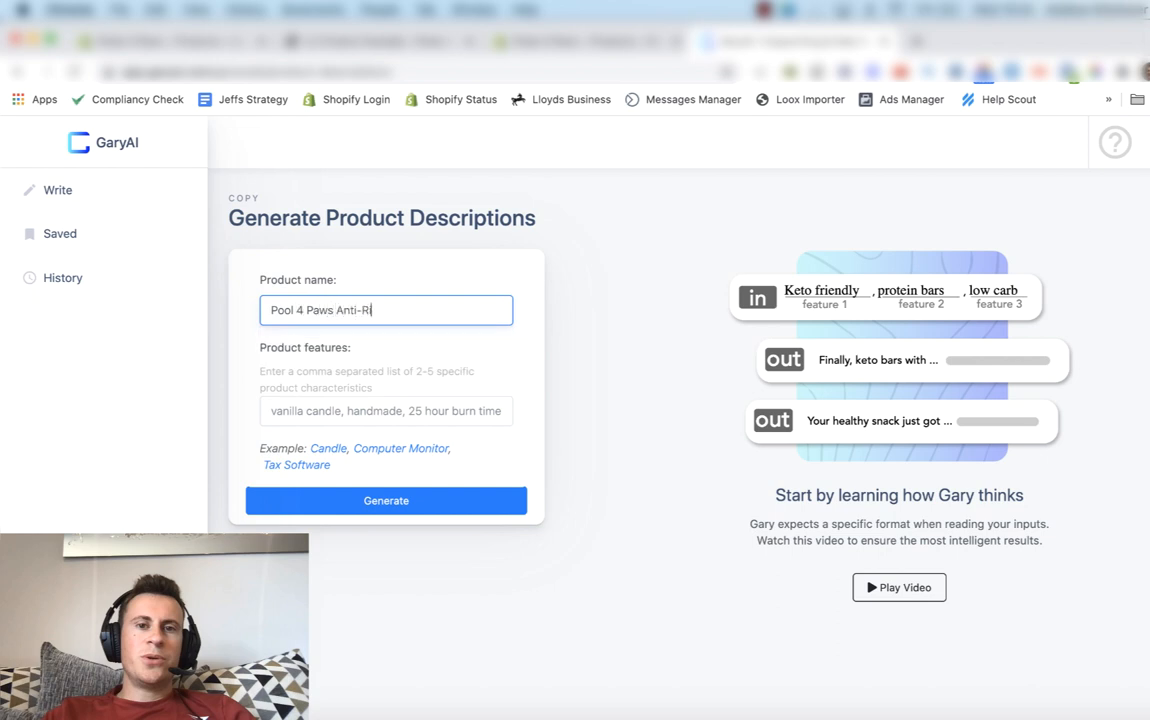
text(ip DO)
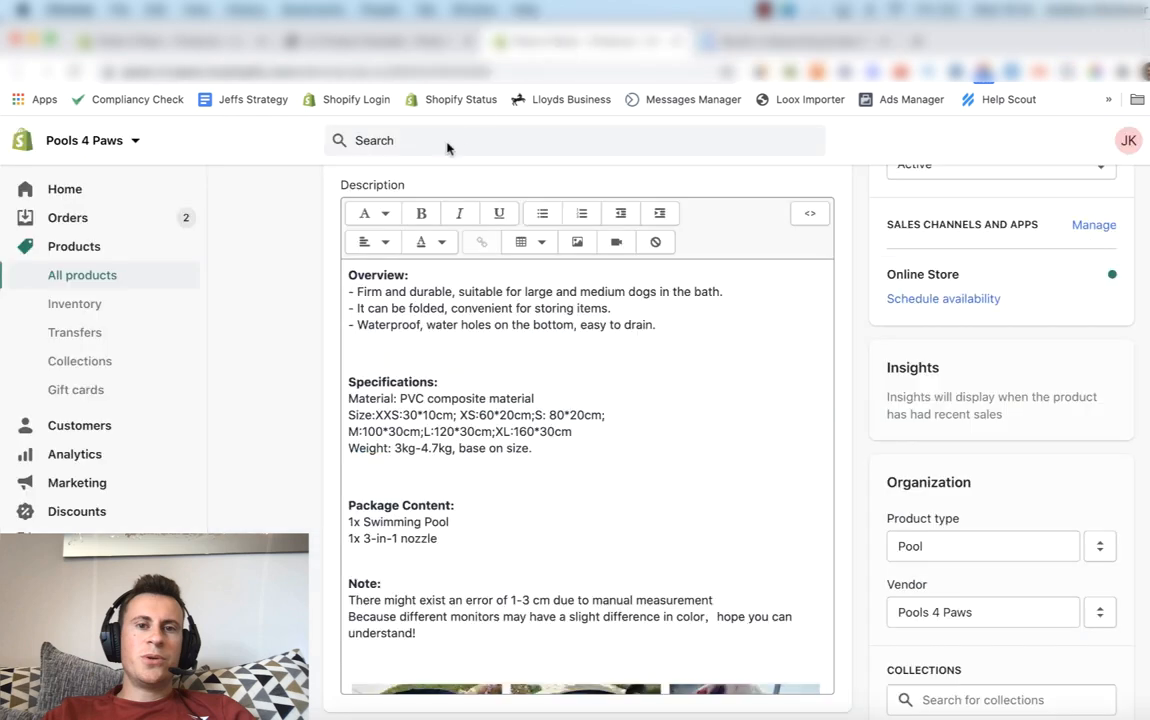
mouse_move(320, 388)
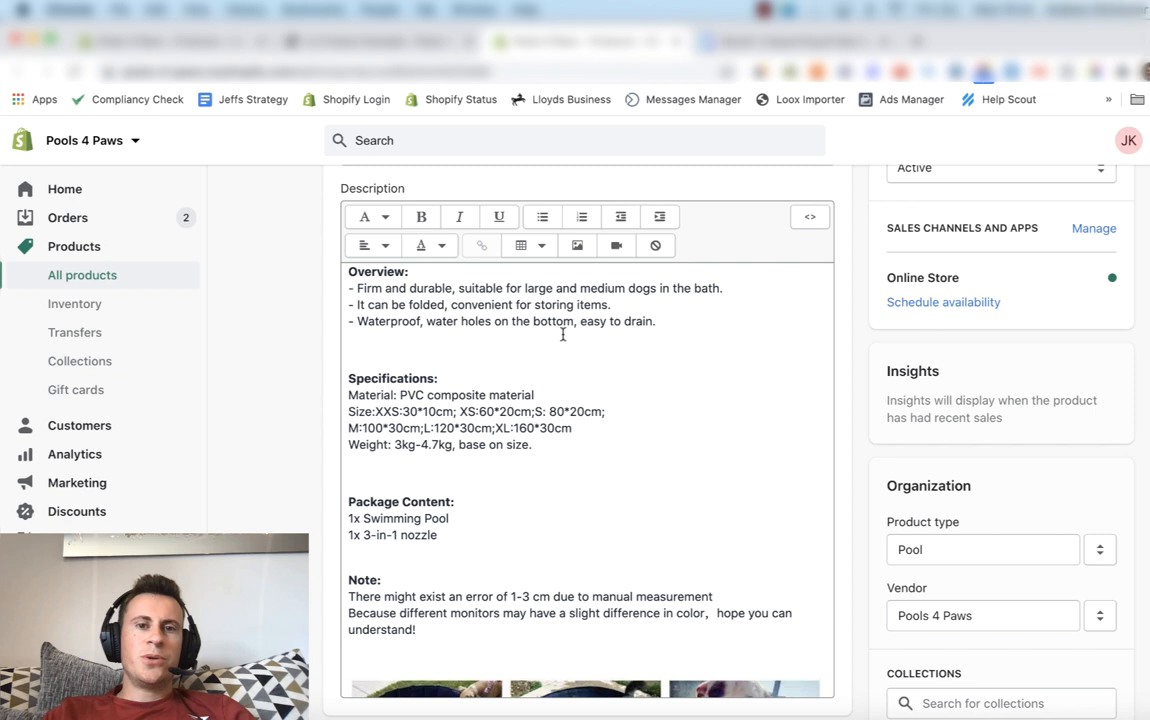
scroll(down, 3)
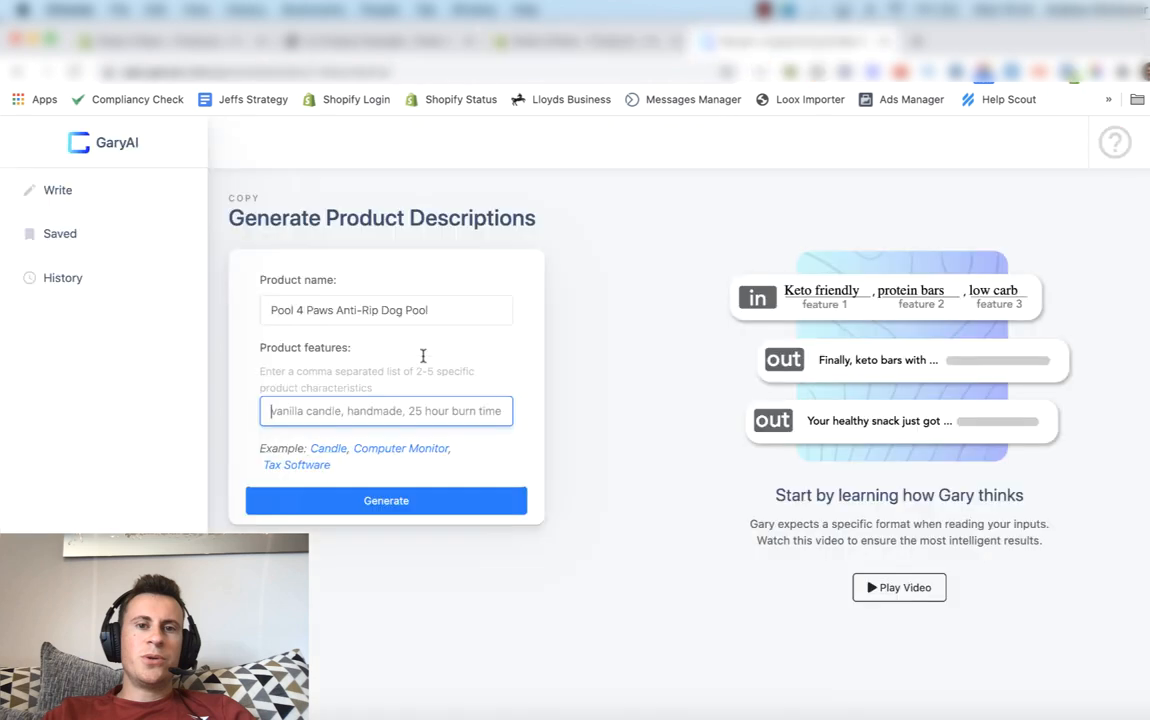
Begin the features list: foldable for convenient storage, strong anti-rip composite, checking the Shopify description
text(folder for)
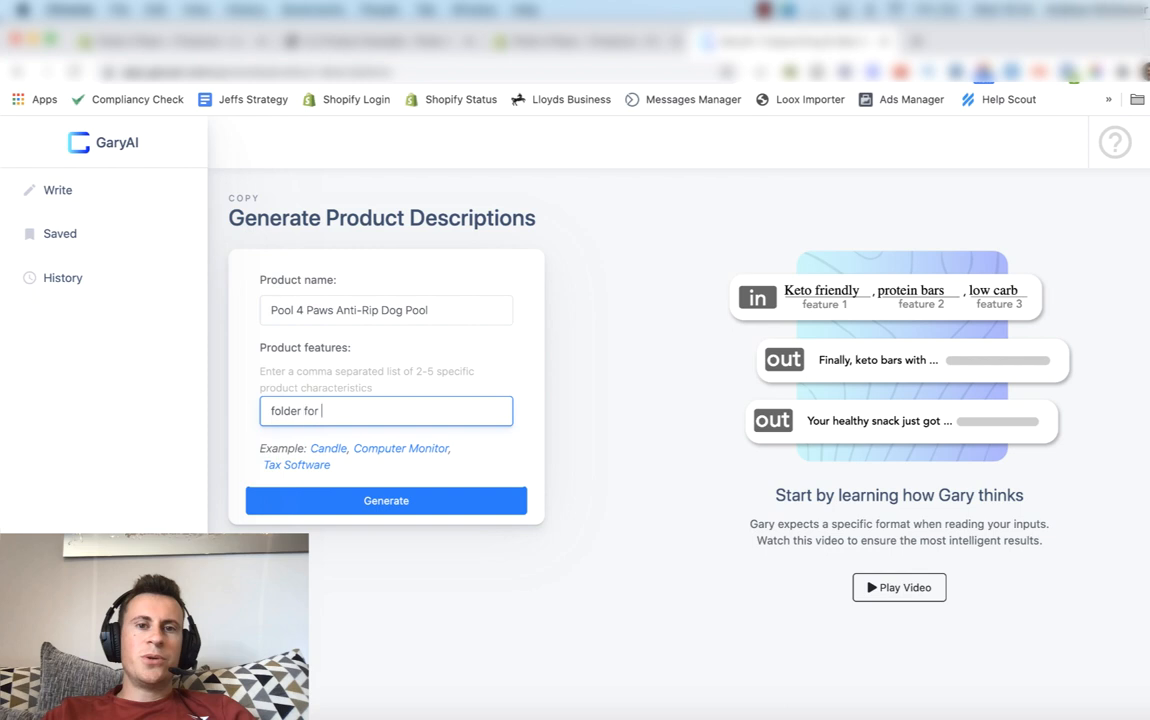
text(convenient)
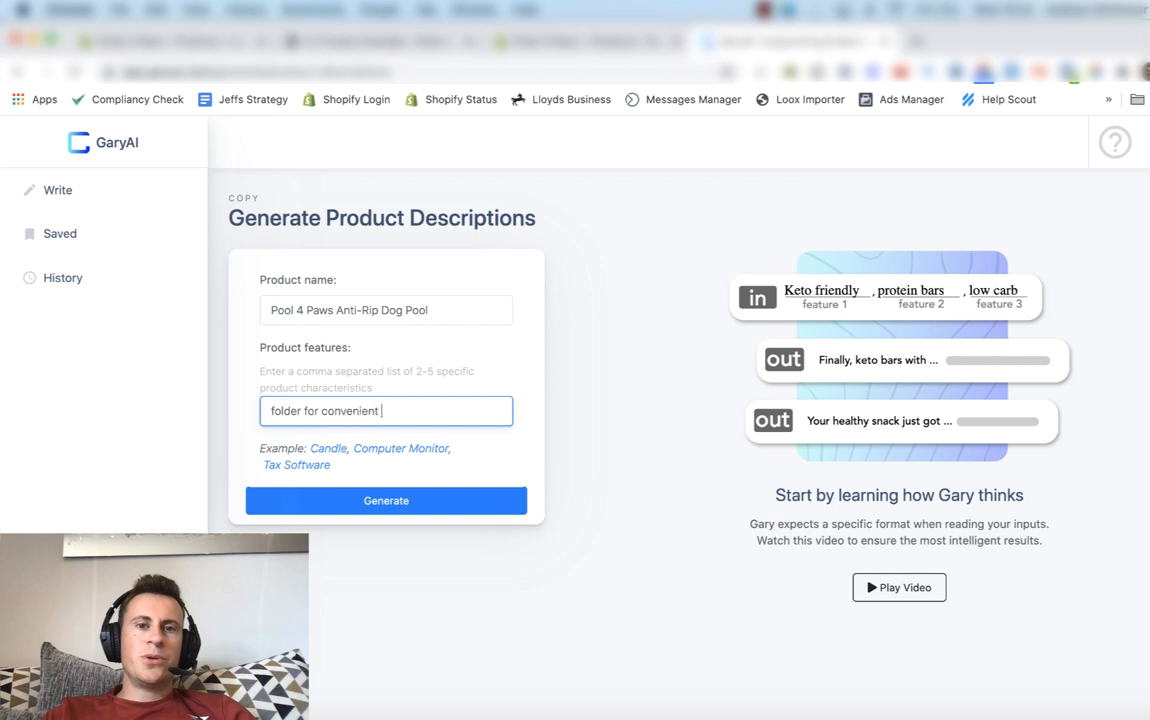
text(stora)
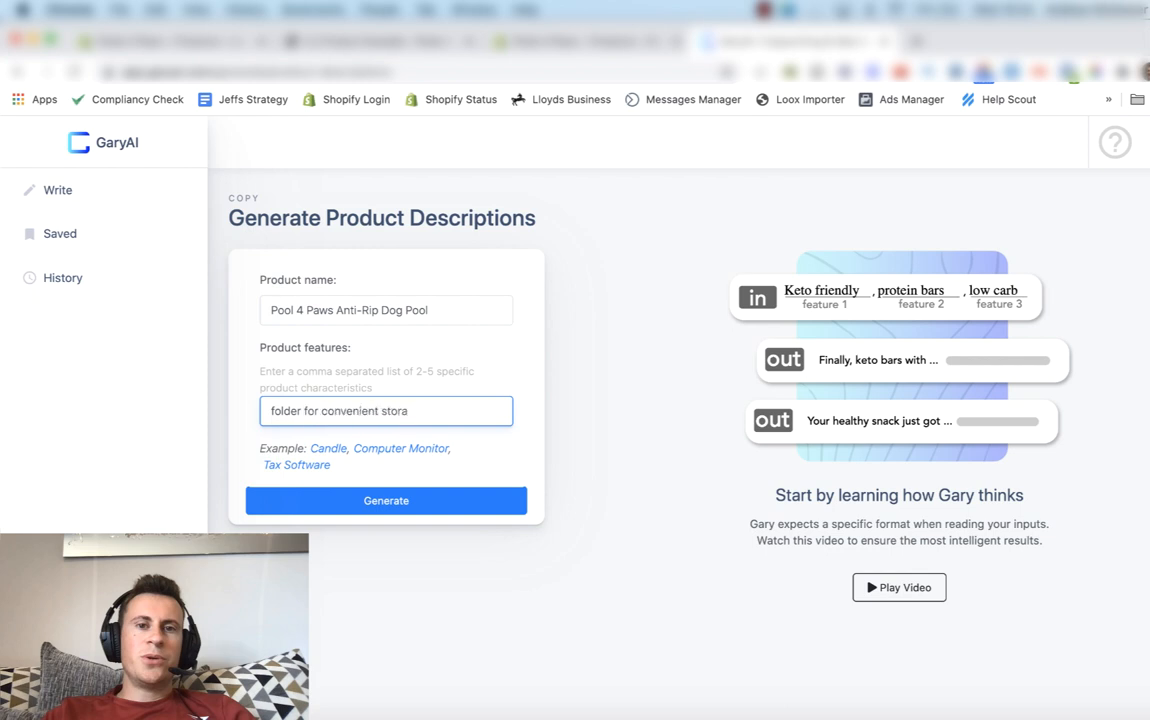
text(ge)
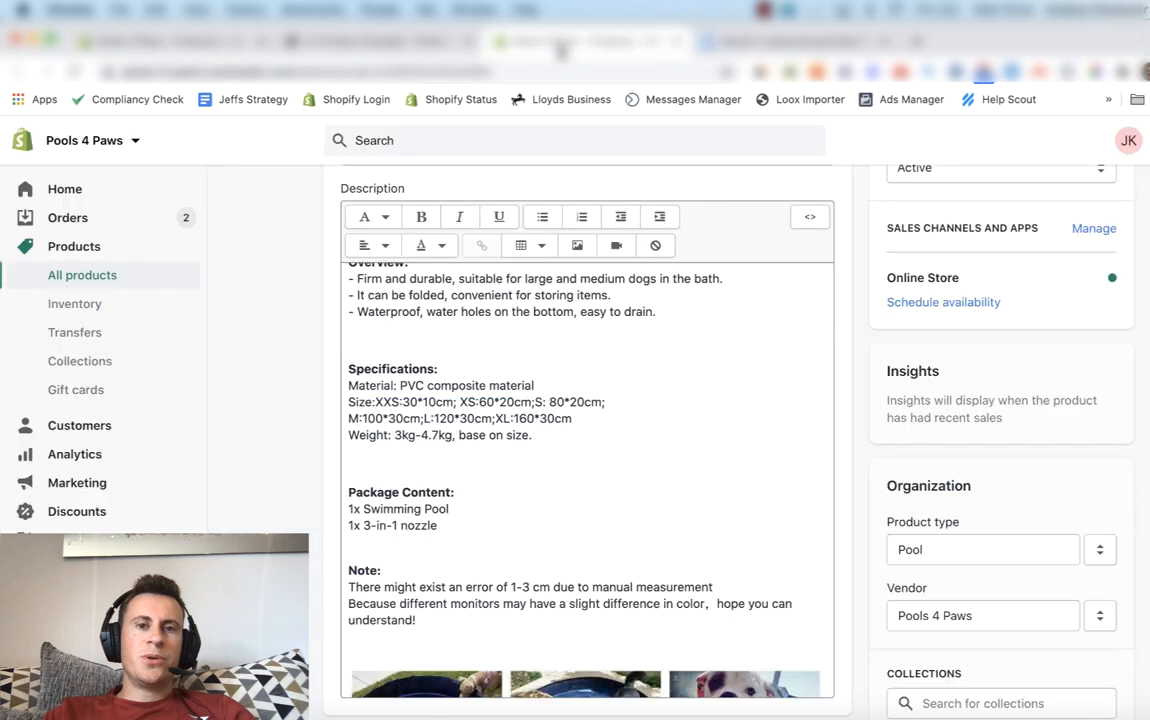
scroll(down, 3)
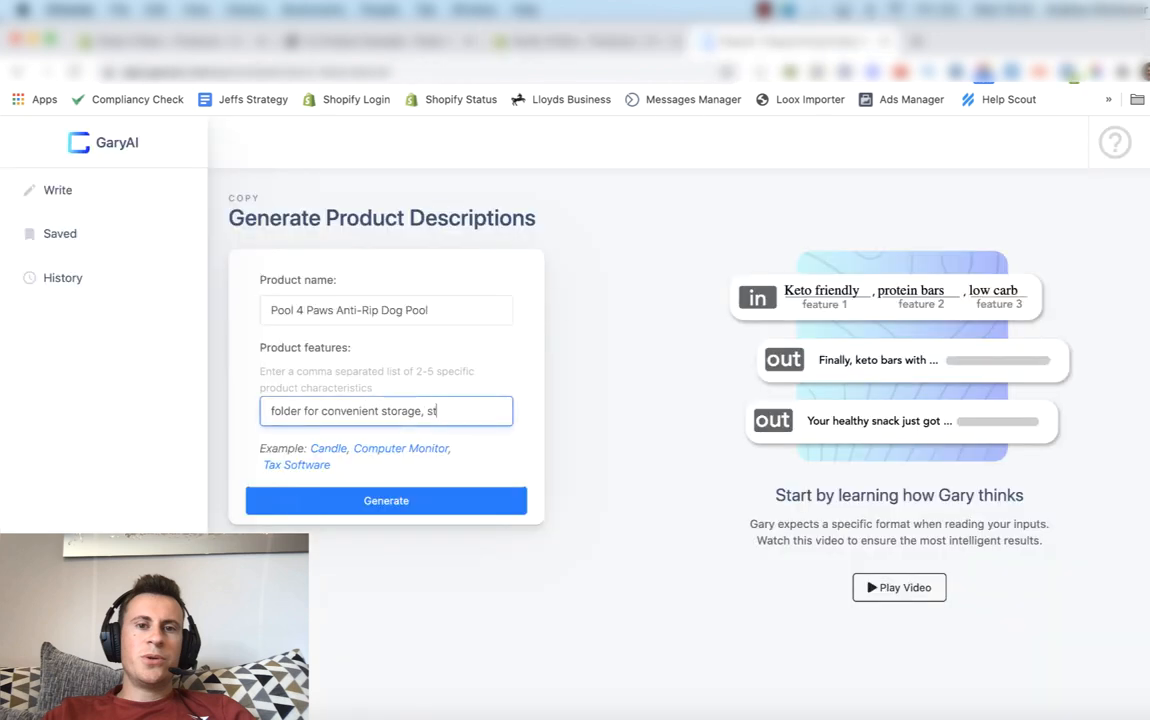
text(rong anti-rip PVC)
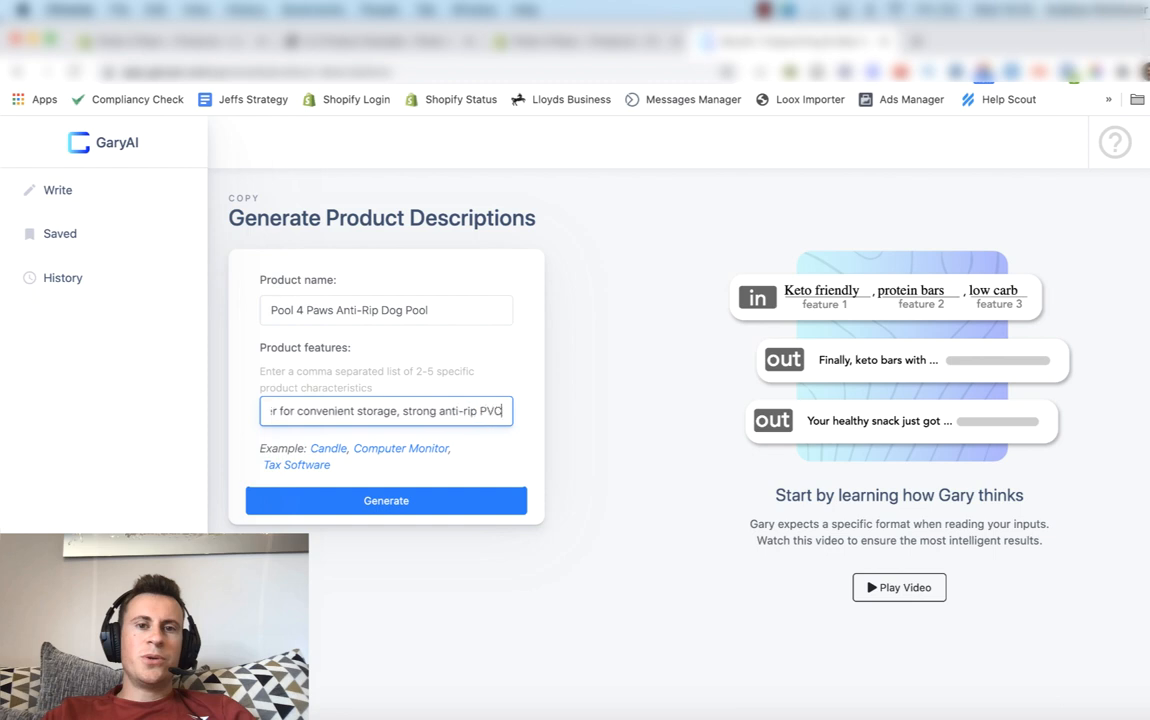
text(composite)
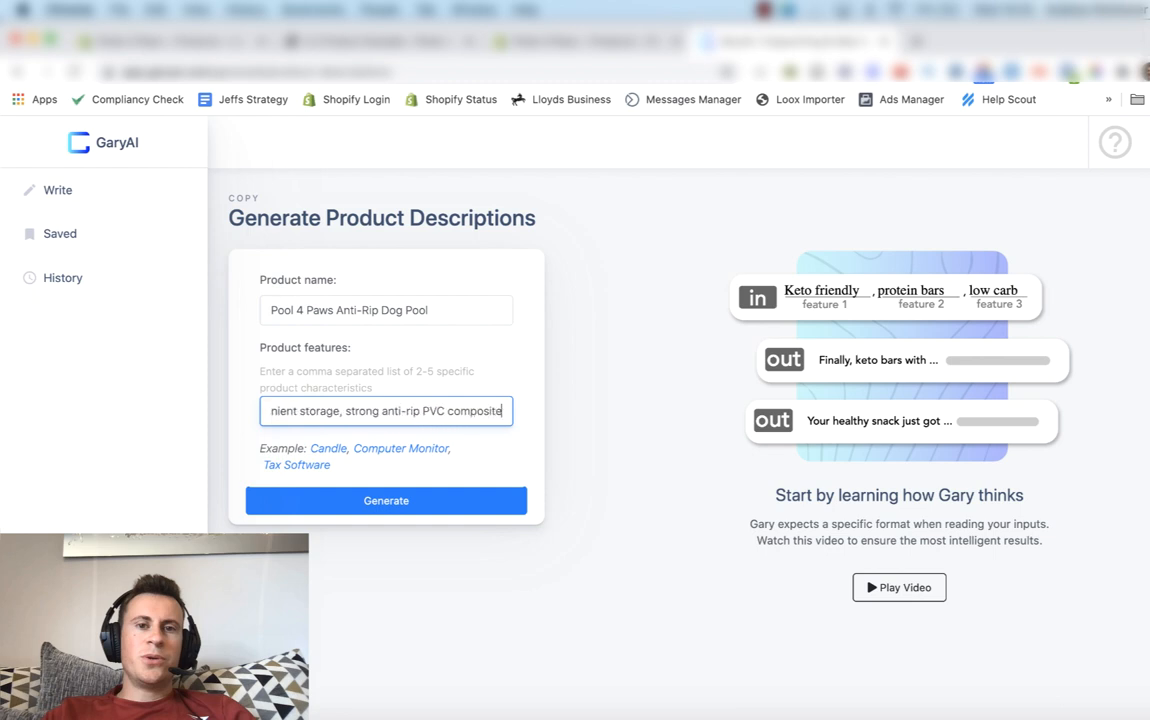
text(,)
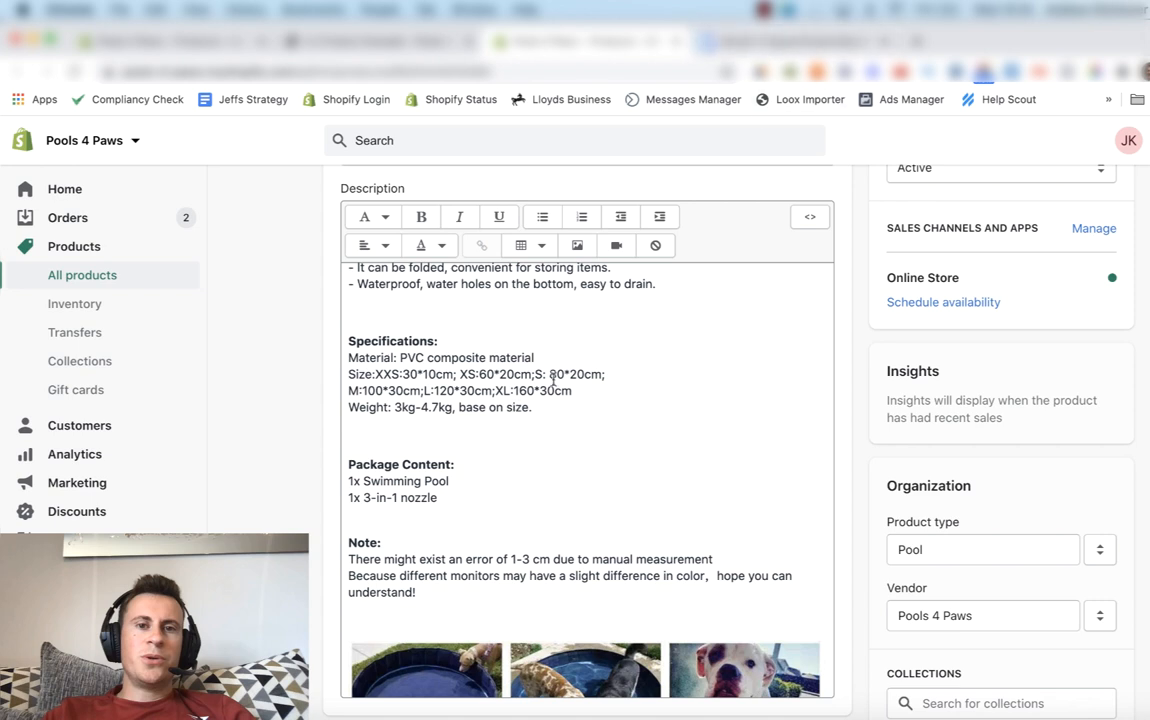
scroll(down, 3)
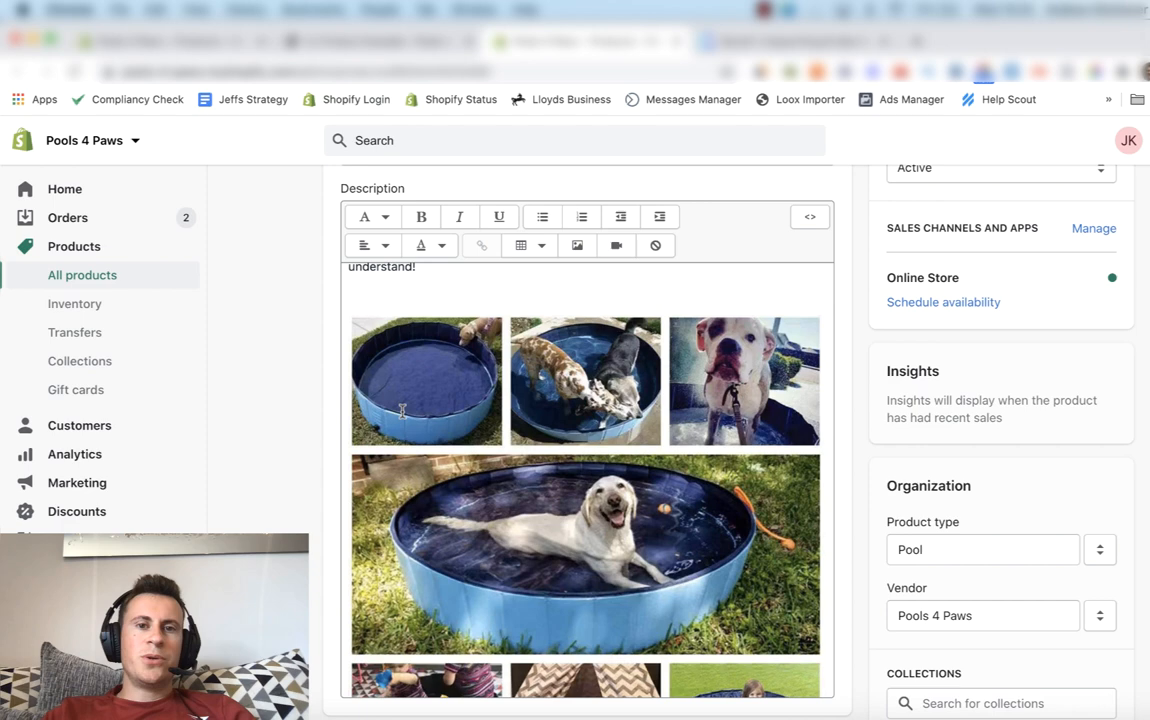
mouse_move(604, 430)
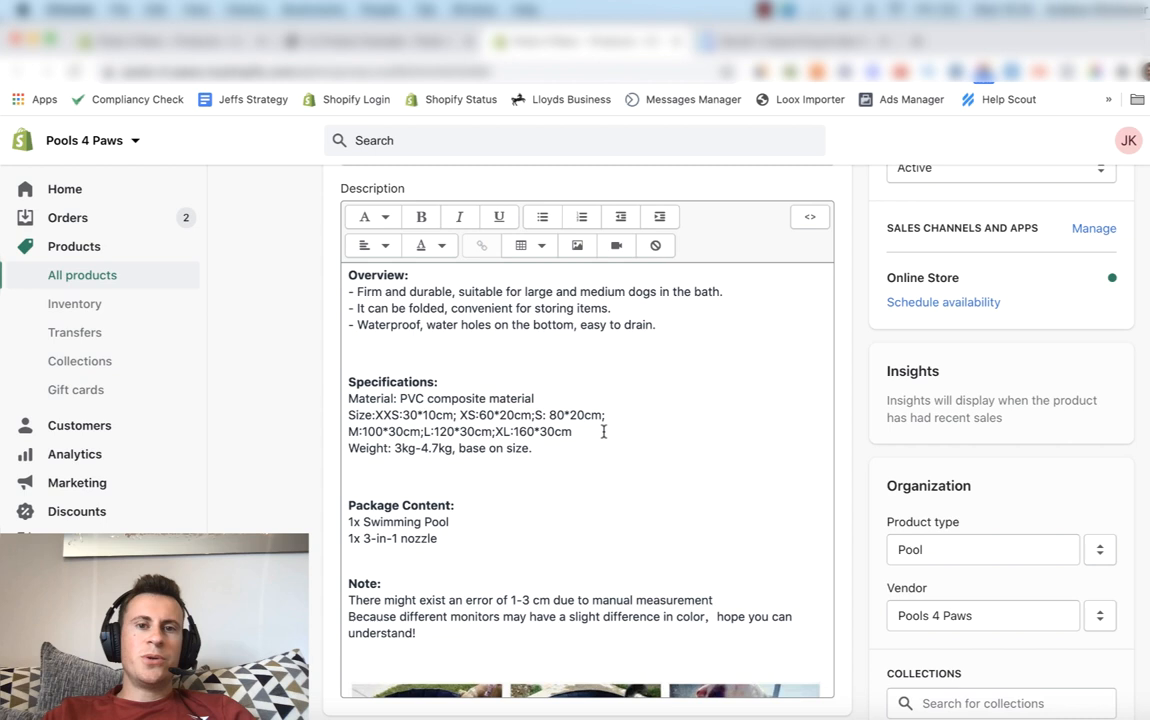
scroll(down, 3)
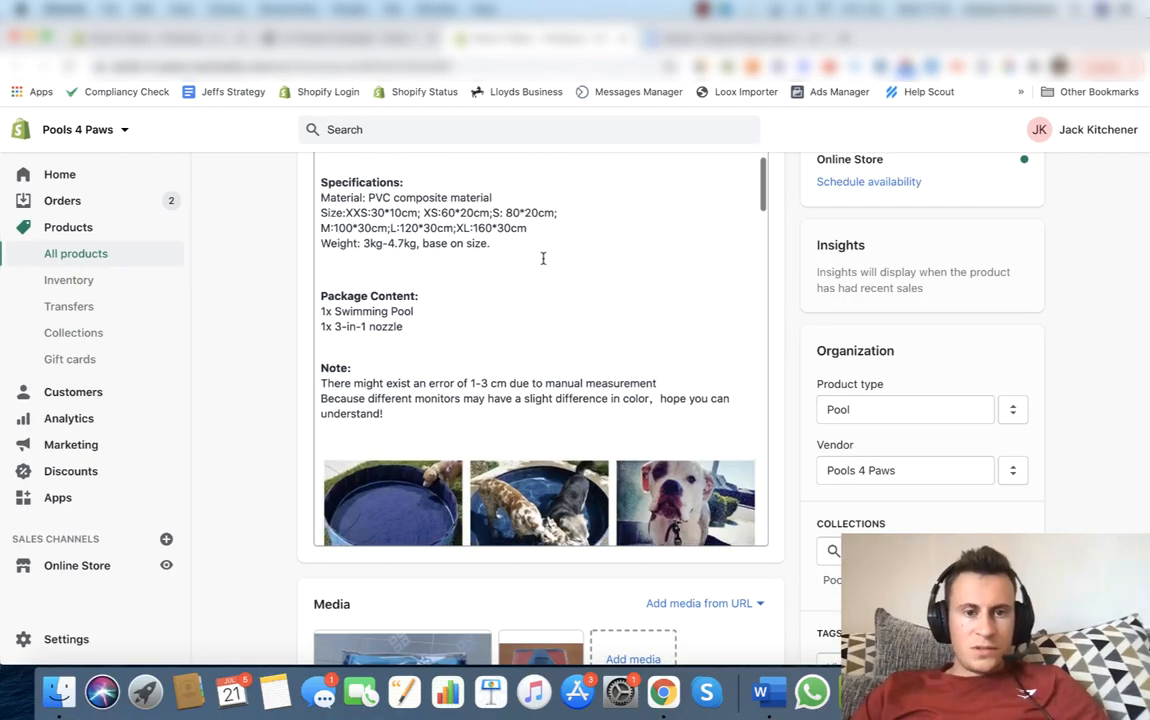
Extend the features with strong anti-rip PVC composite and no inflation required
scroll(down, 3)
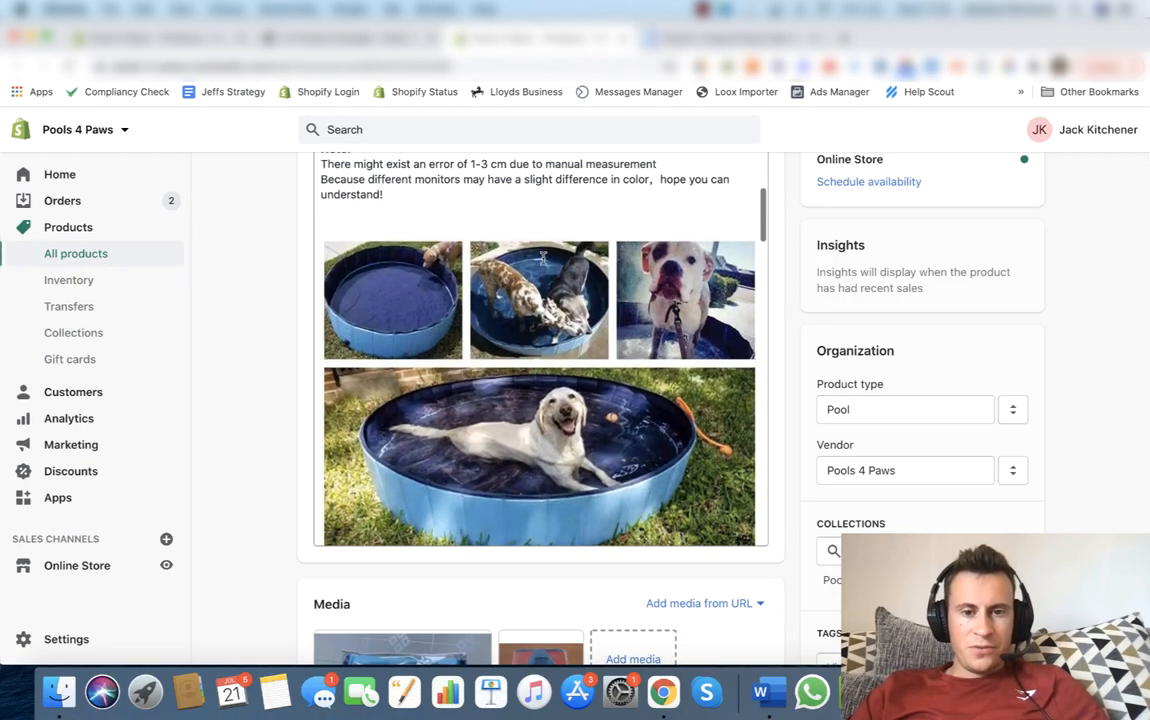
scroll(down, 3)
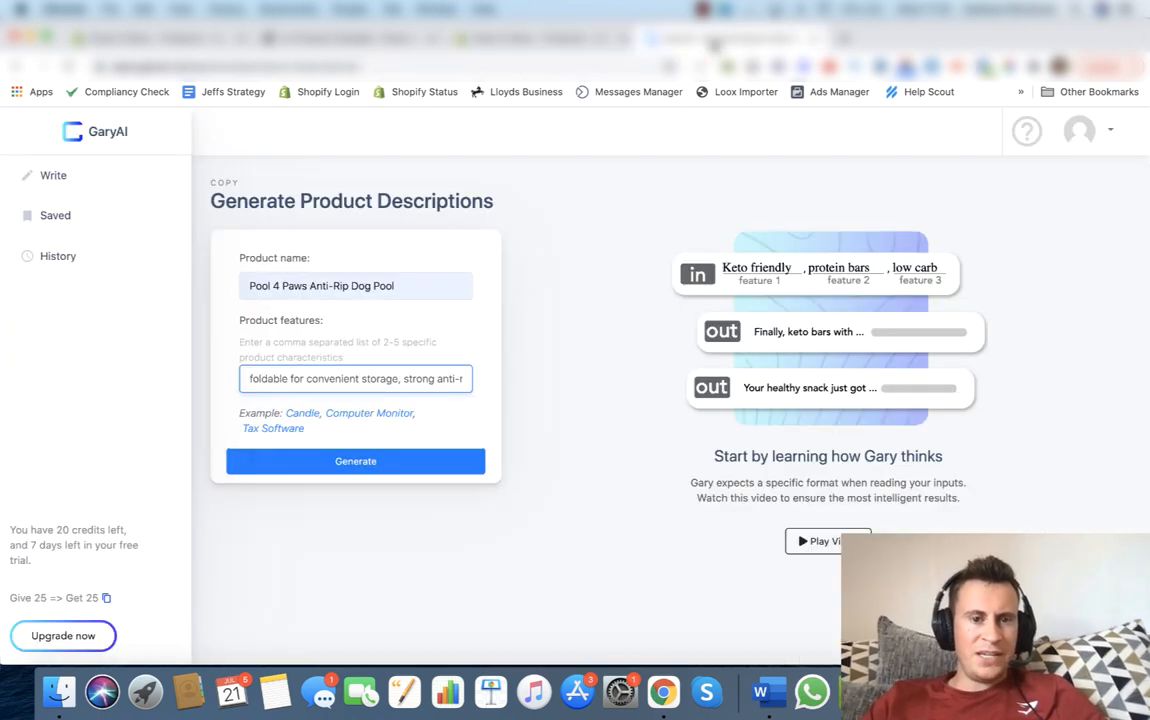
text(PVC composite)
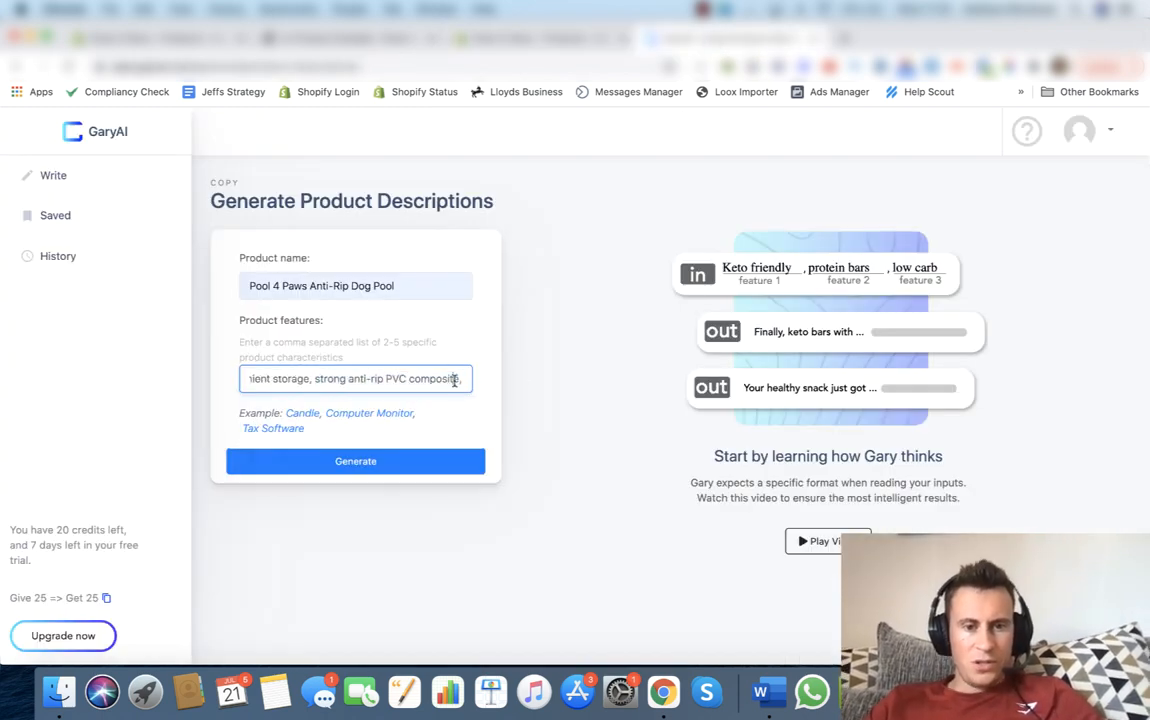
text(,)
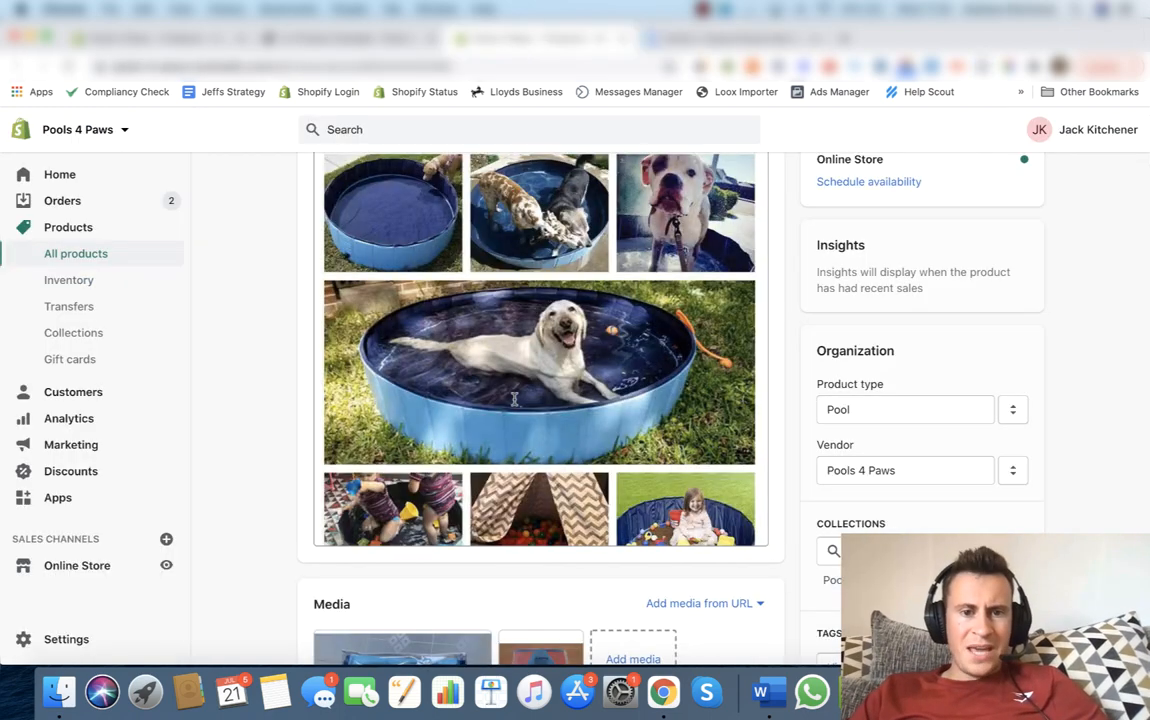
scroll(down, 3)
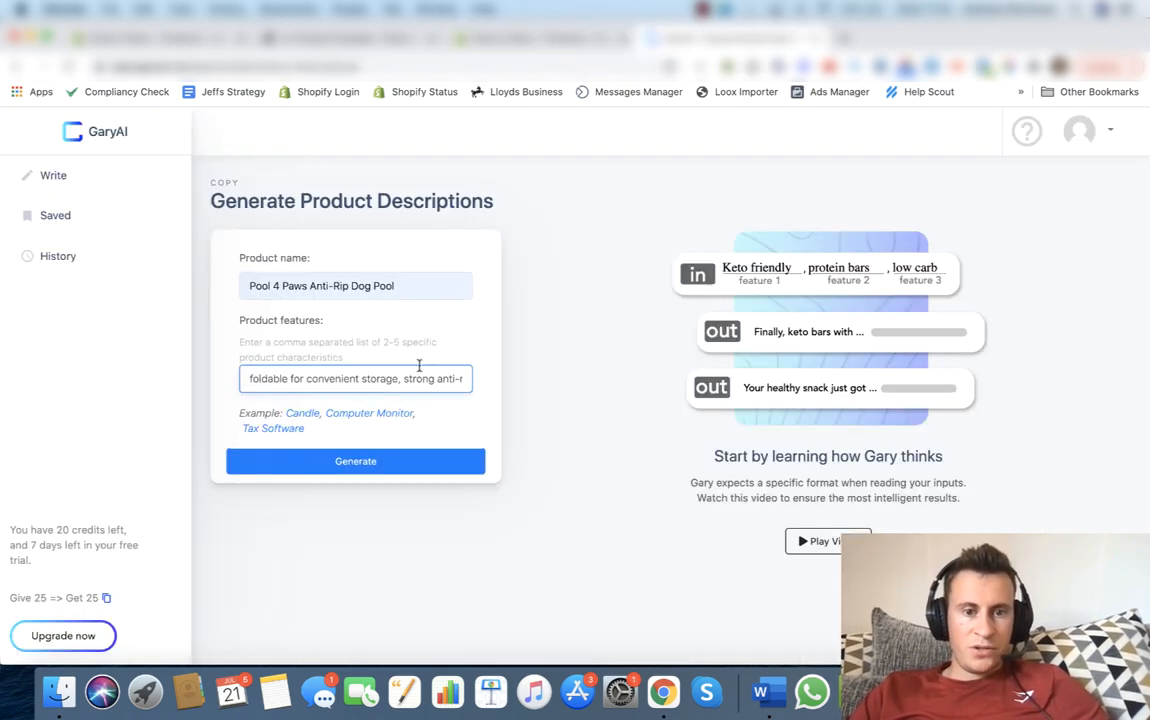
text(ti-rip PVC composite, no inflation required, s)
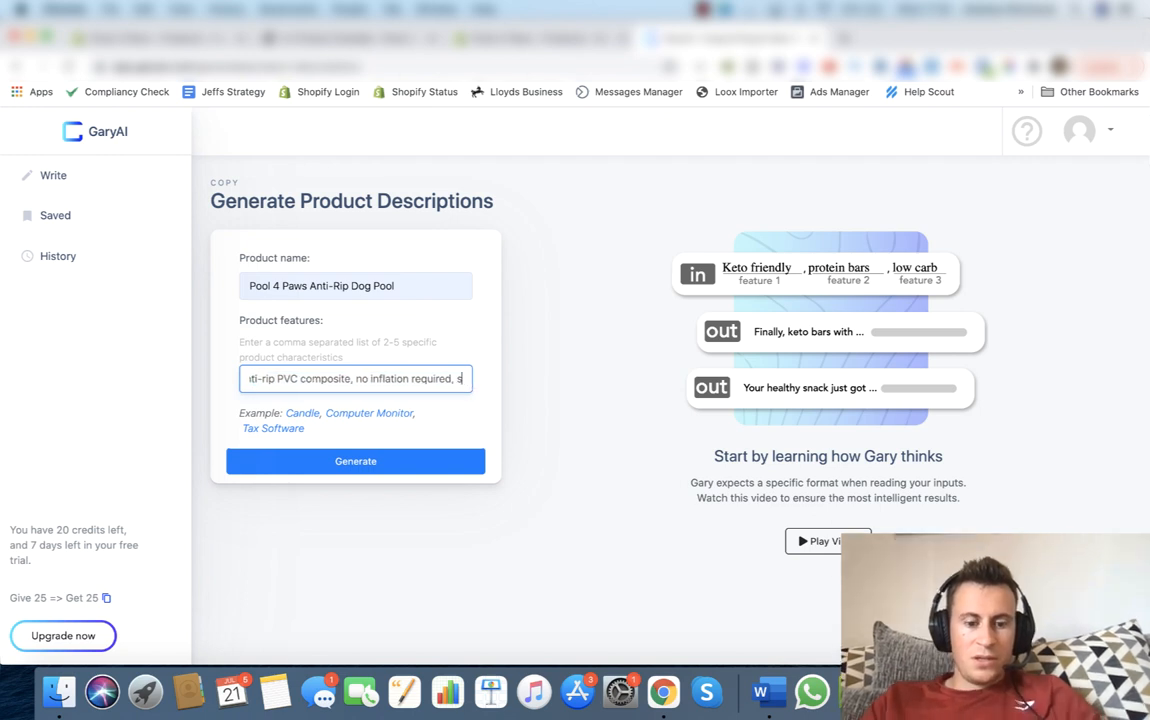
Finish the features list with a self-emptying drain plug
text(self emptying drain)
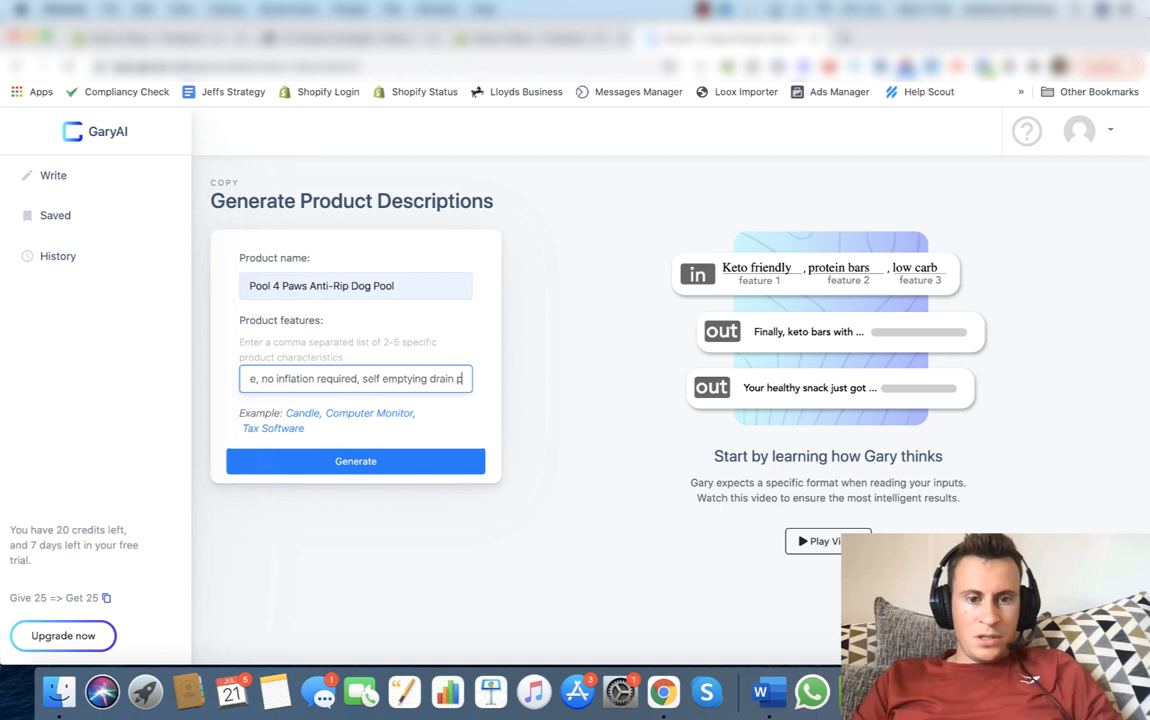
text(plug)
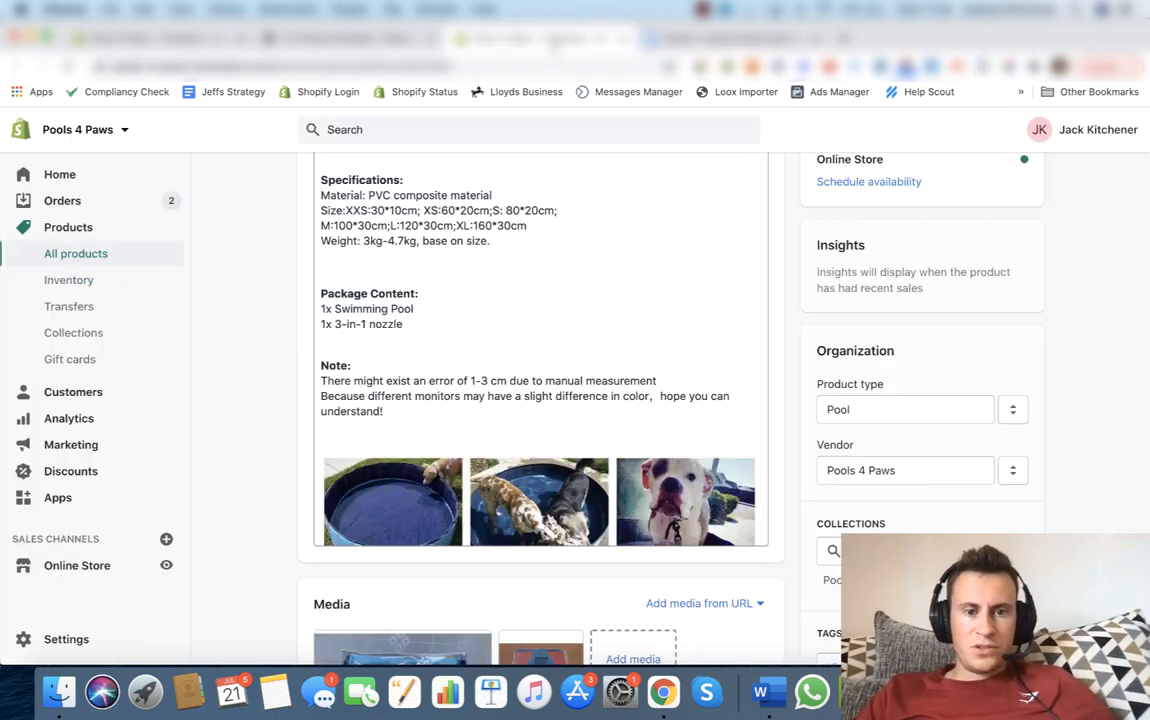
scroll(down, 3)
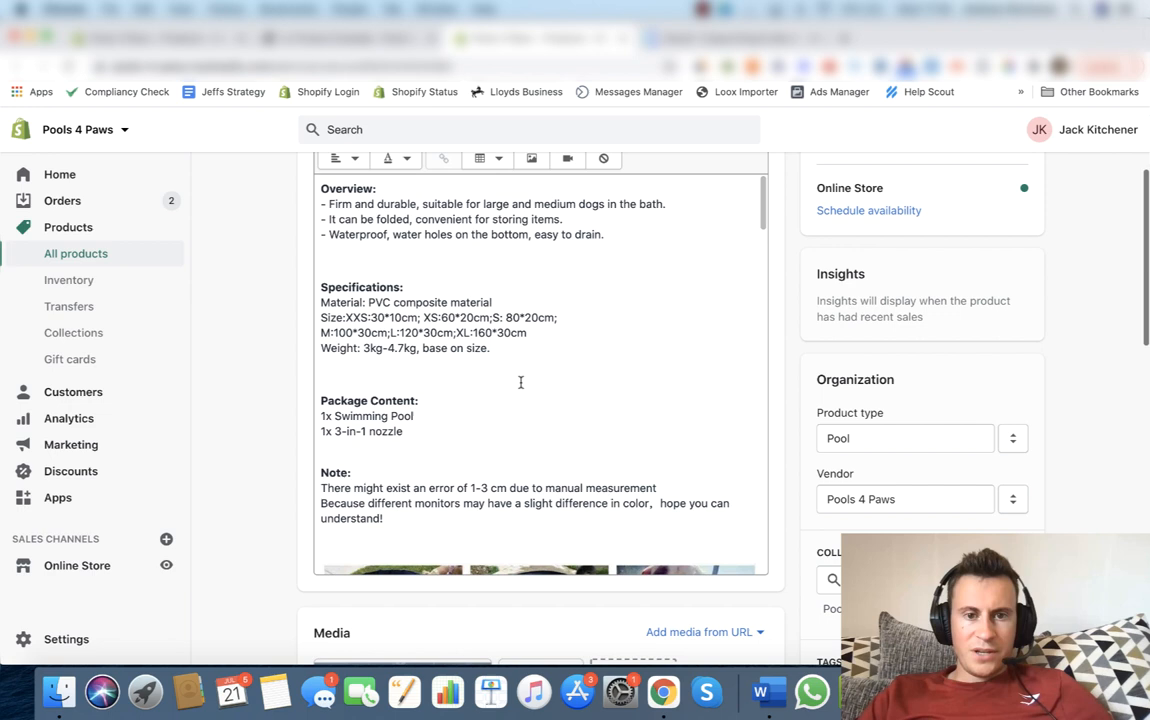
scroll(up, 3)
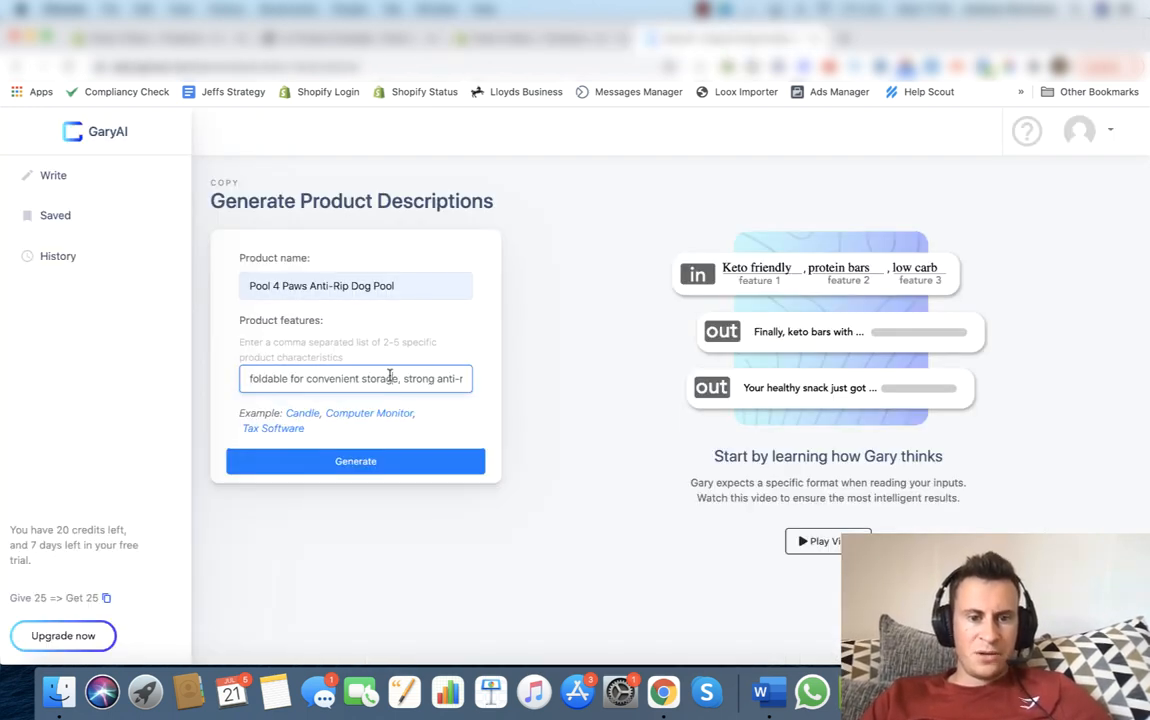
text(no inflation required, self emptying drain plug)
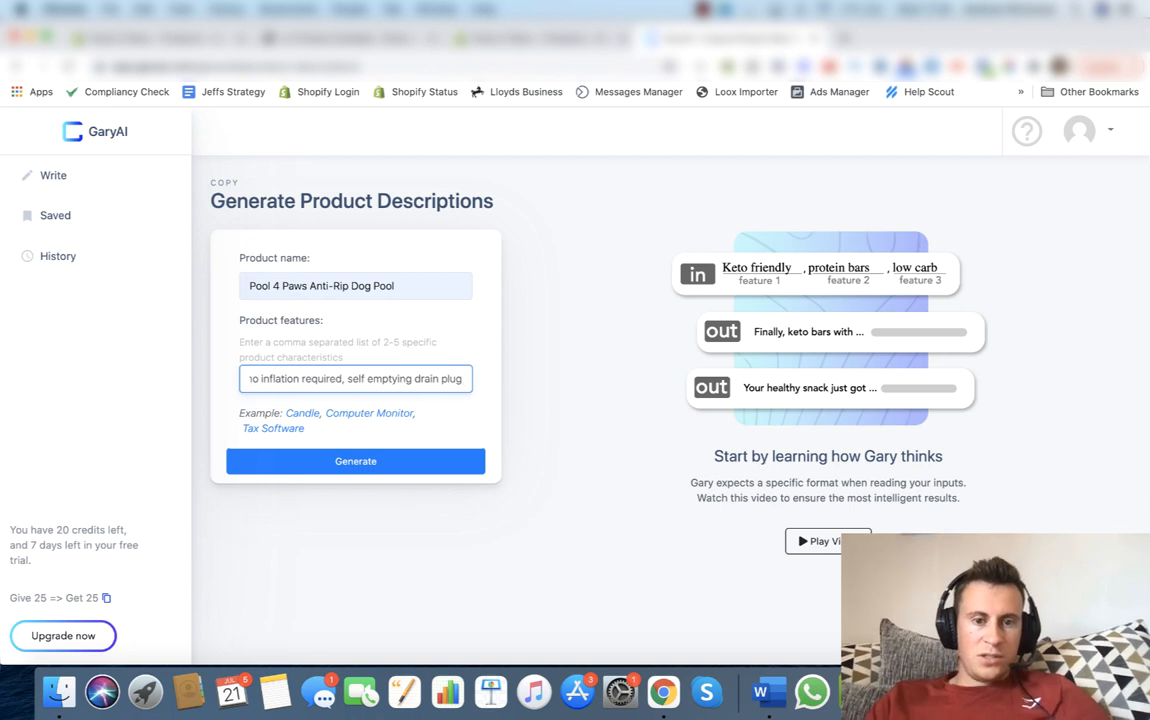
mouse_move(548, 296)
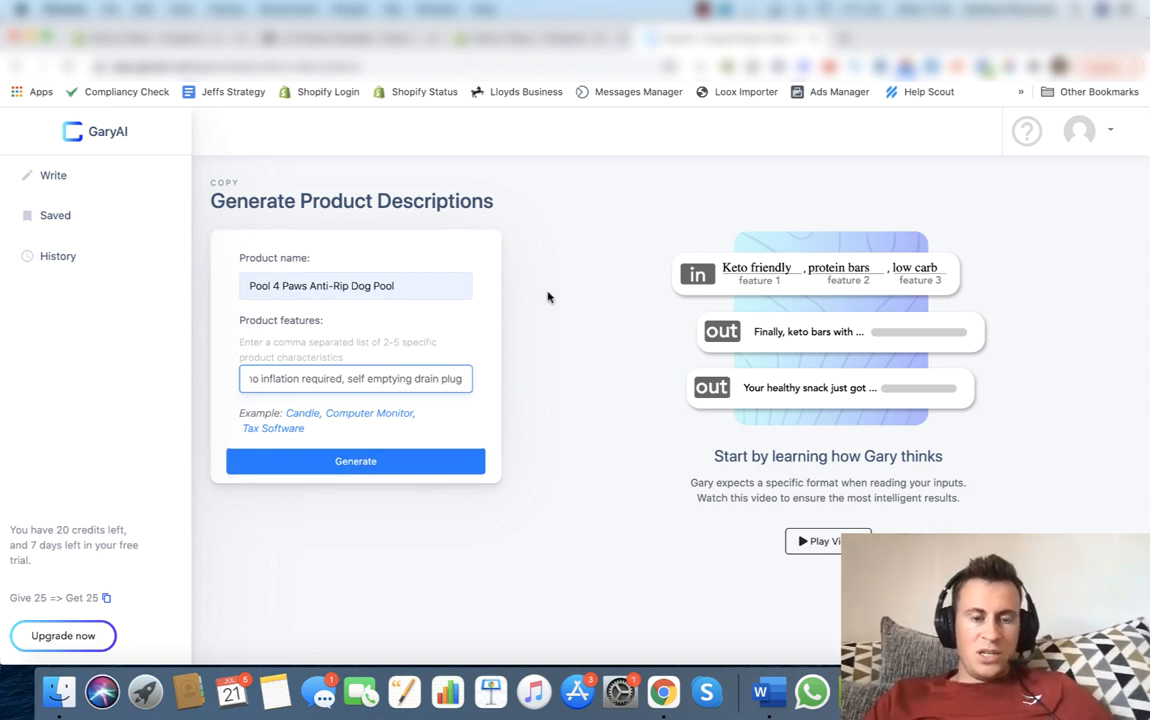
mouse_move(302, 328)
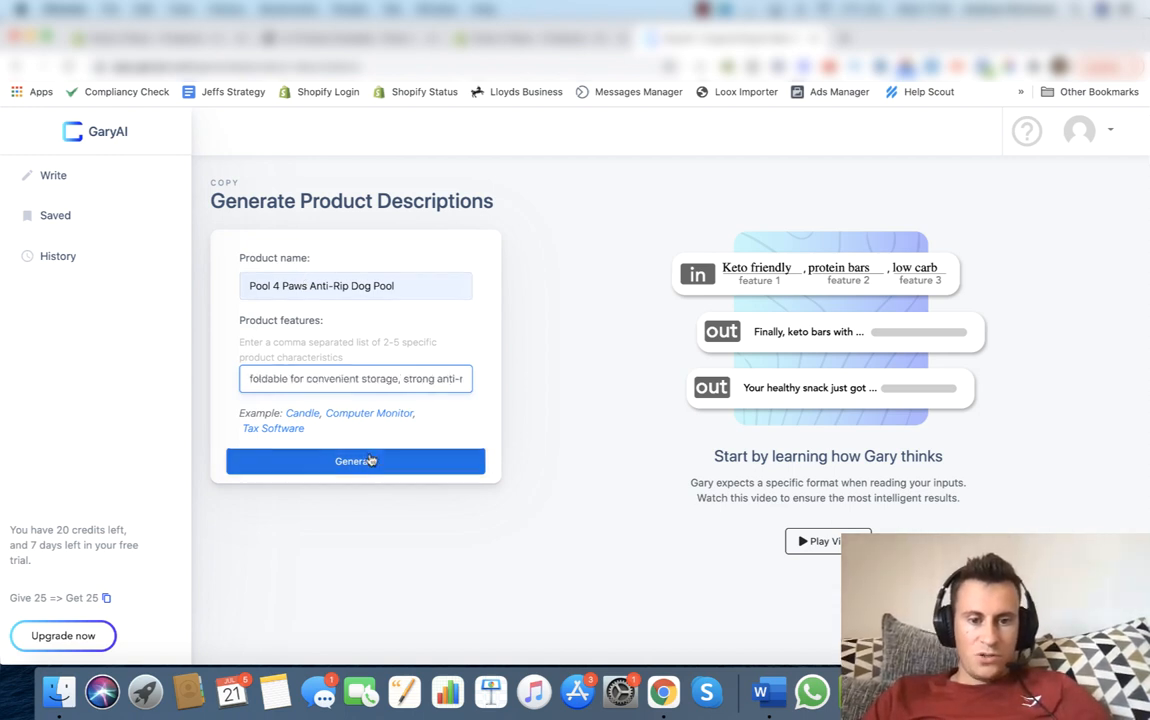
Generate the dog pool description and select the whole result for copying
click(356, 460)
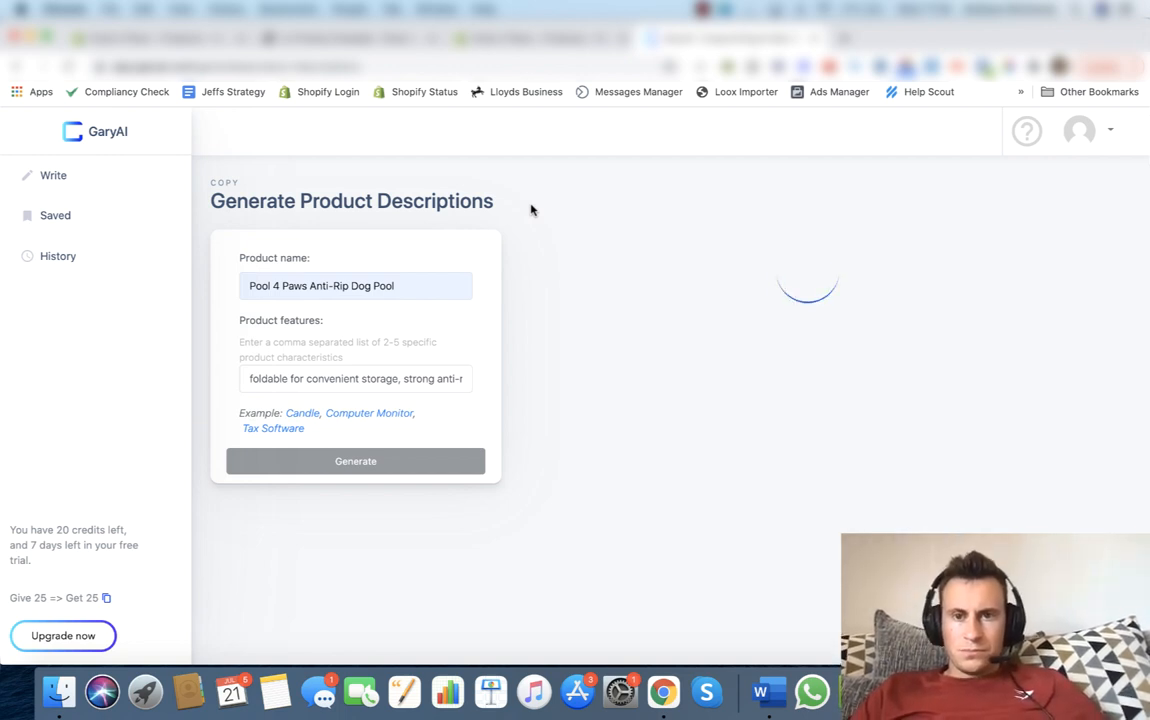
click(356, 460)
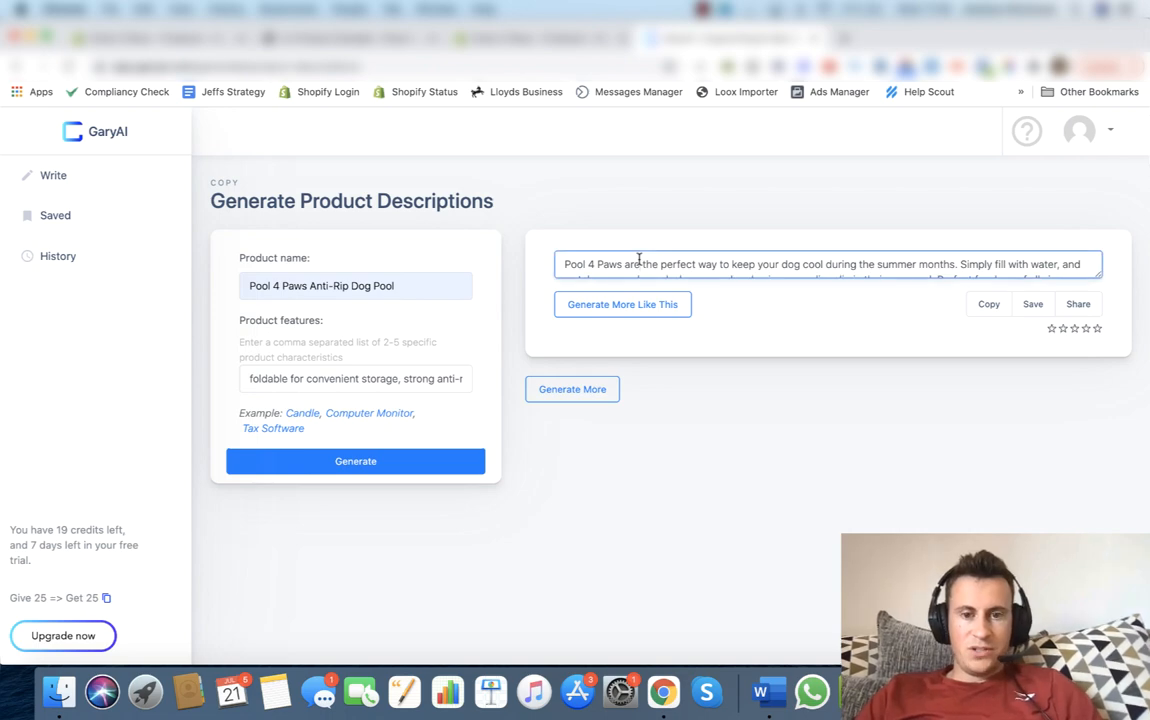
triple_click(820, 264)
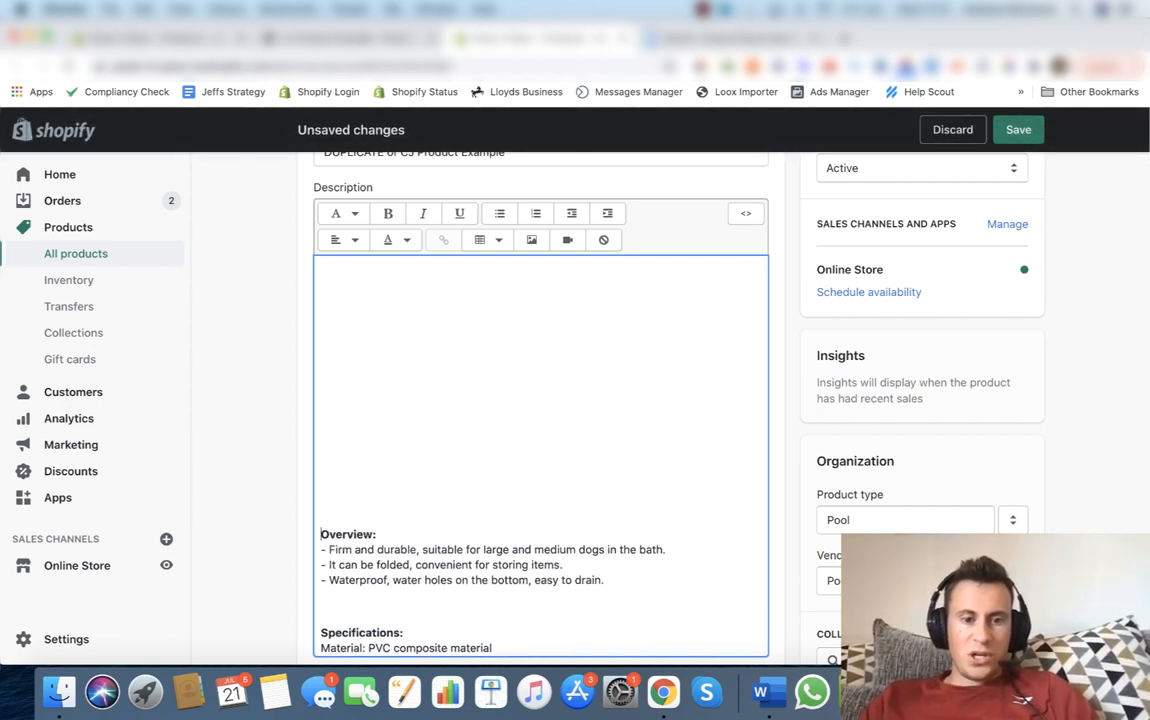
Paste the GaryAI text at the top of the description and edit a word in the bold opening sentence
click(340, 290)
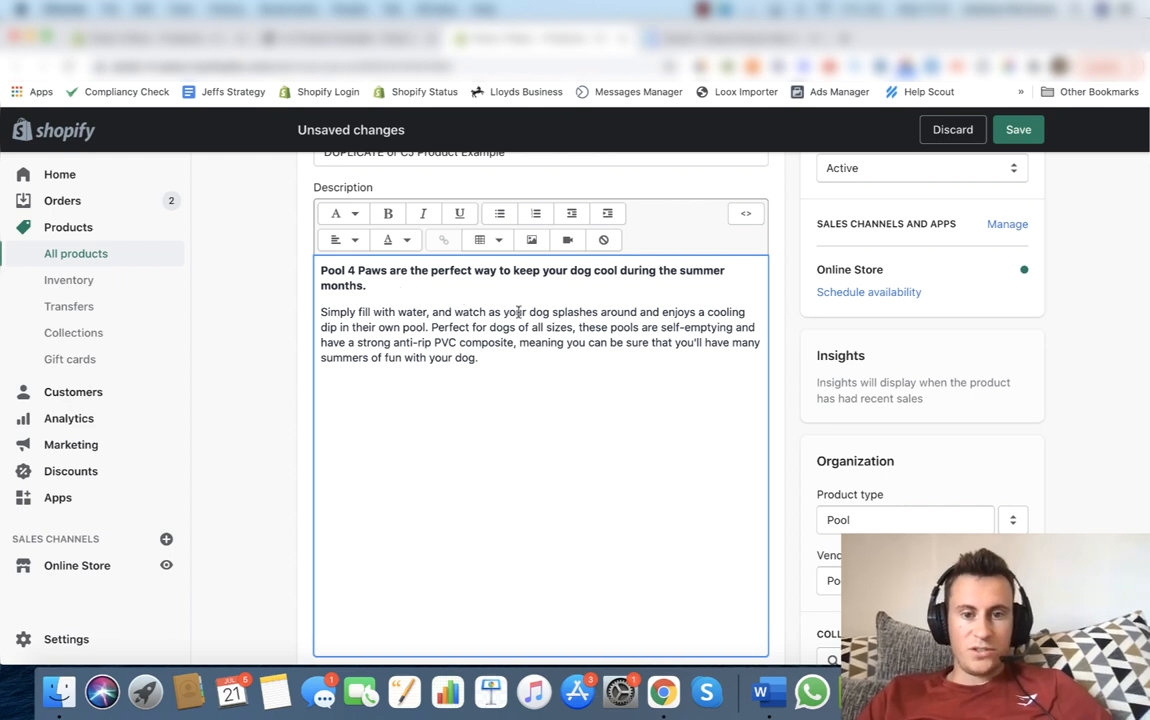
mouse_move(476, 348)
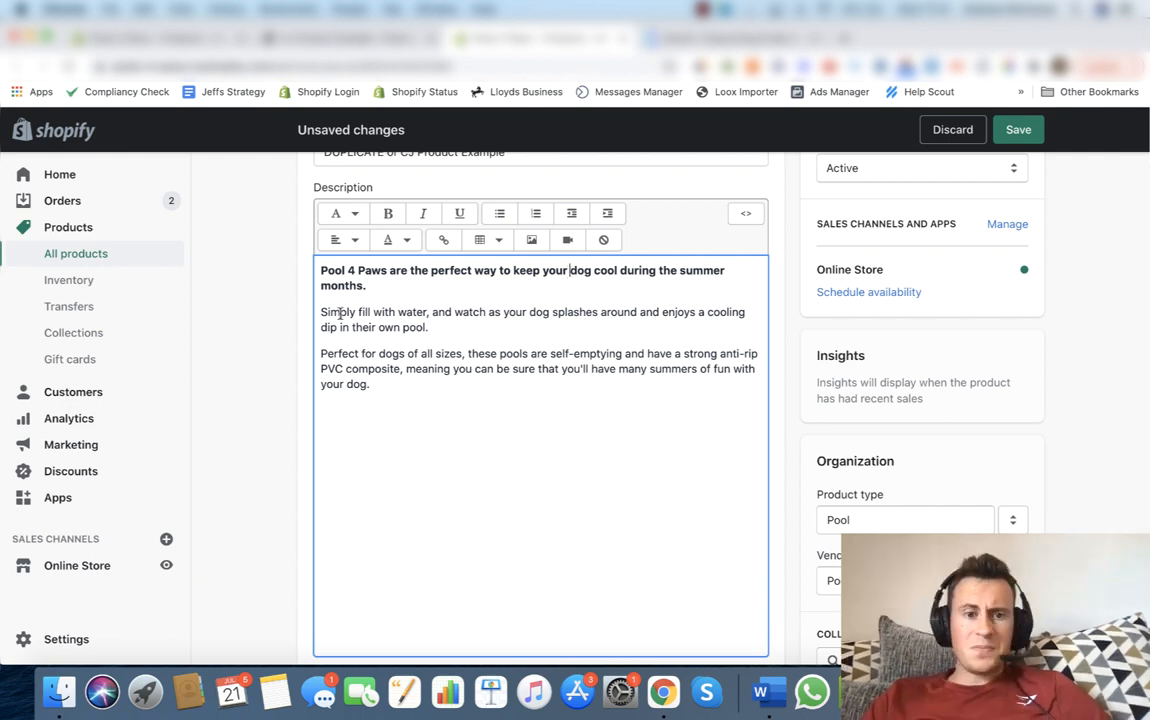
double_click(360, 312)
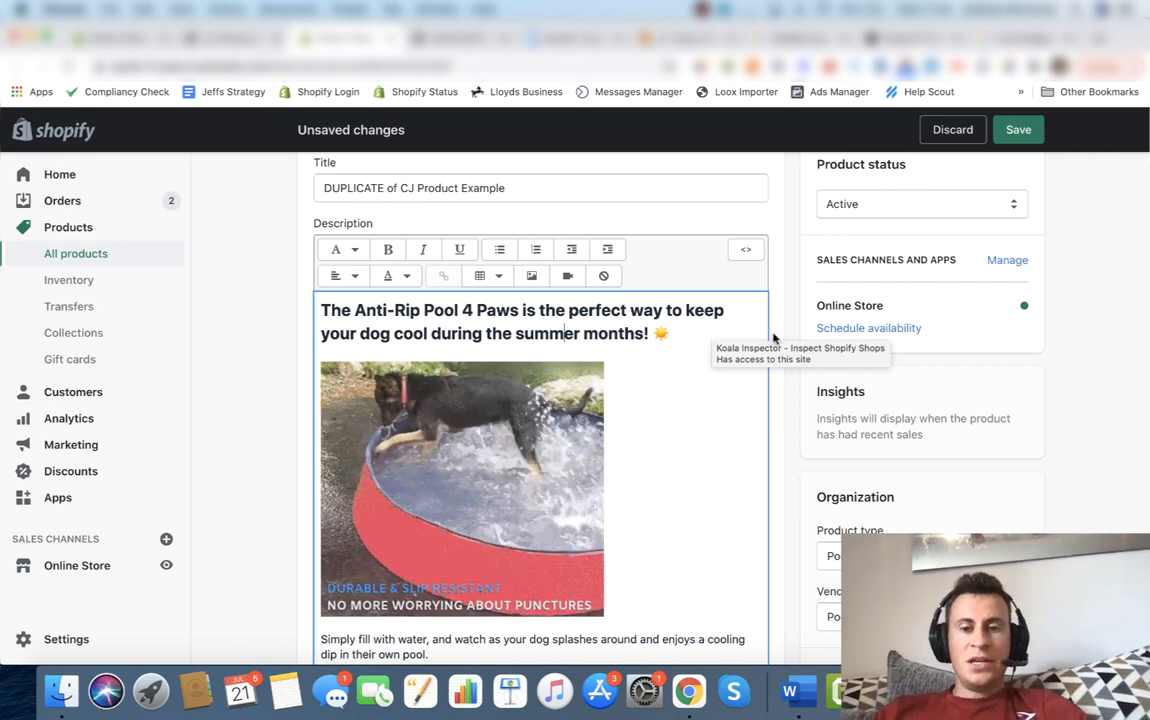
mouse_move(668, 368)
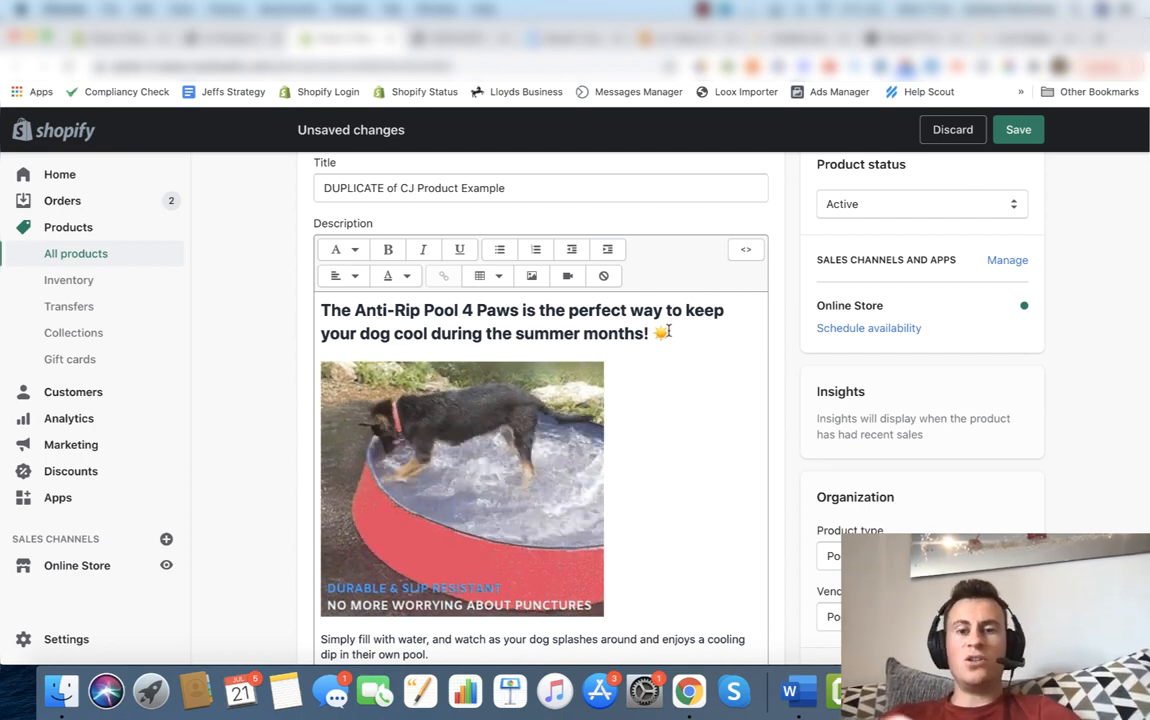
scroll(down, 3)
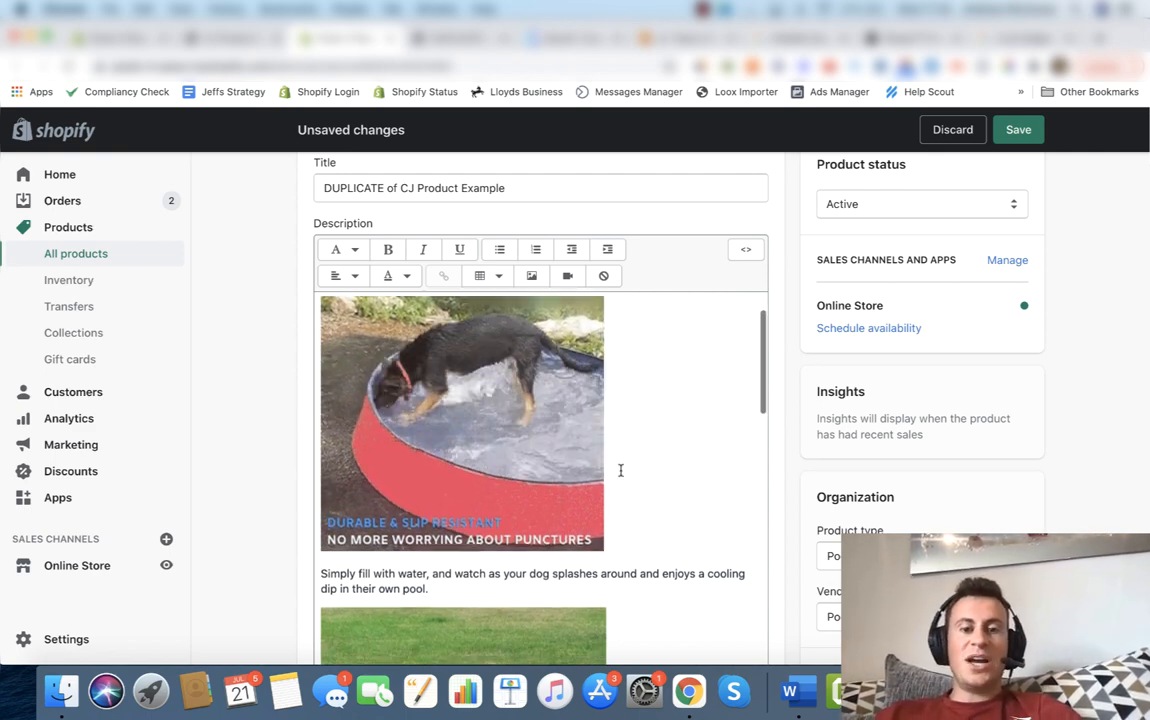
scroll(up, 3)
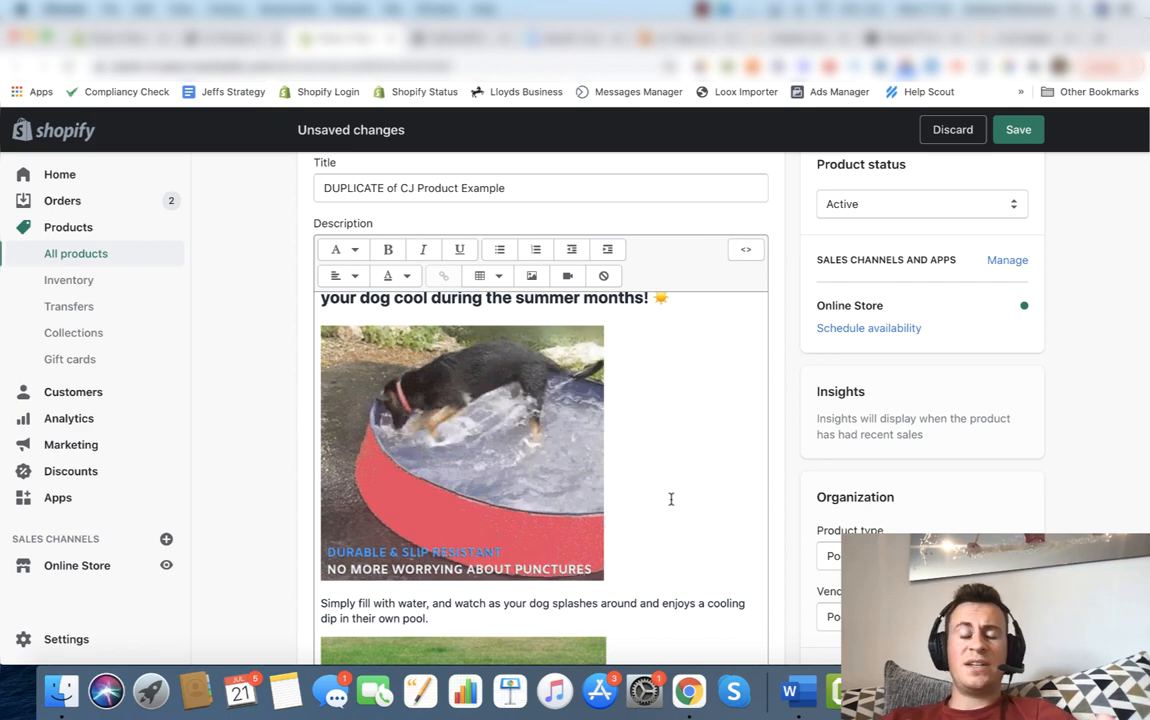
scroll(down, 3)
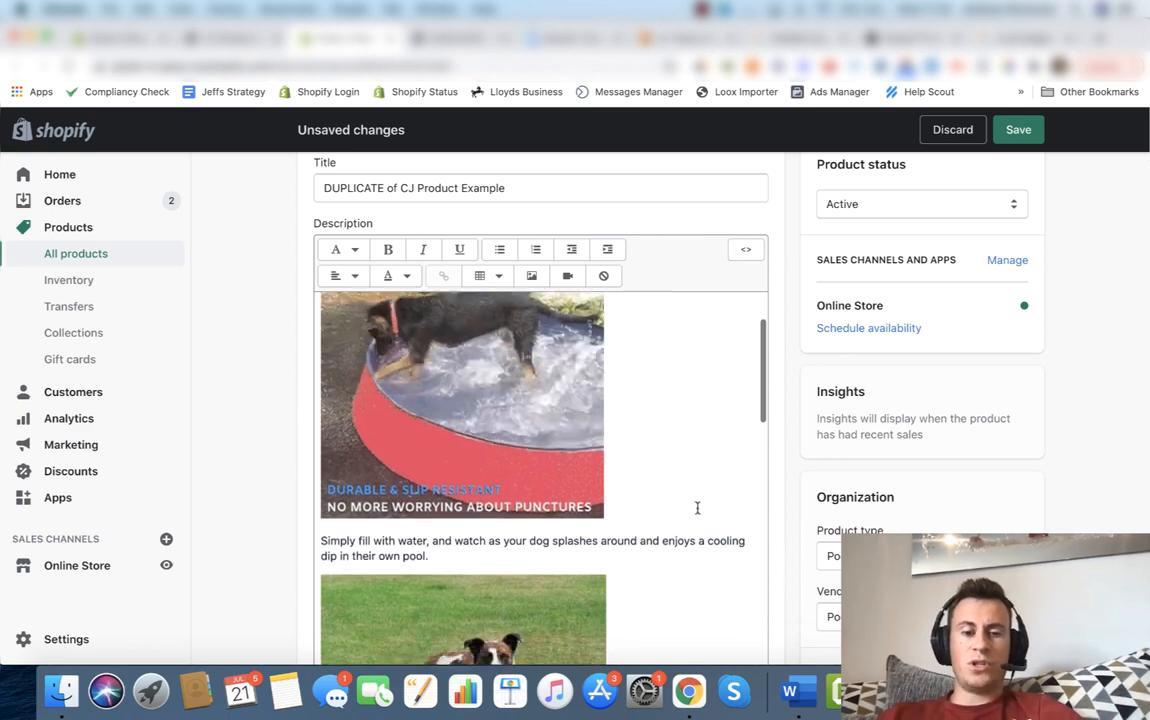
scroll(down, 3)
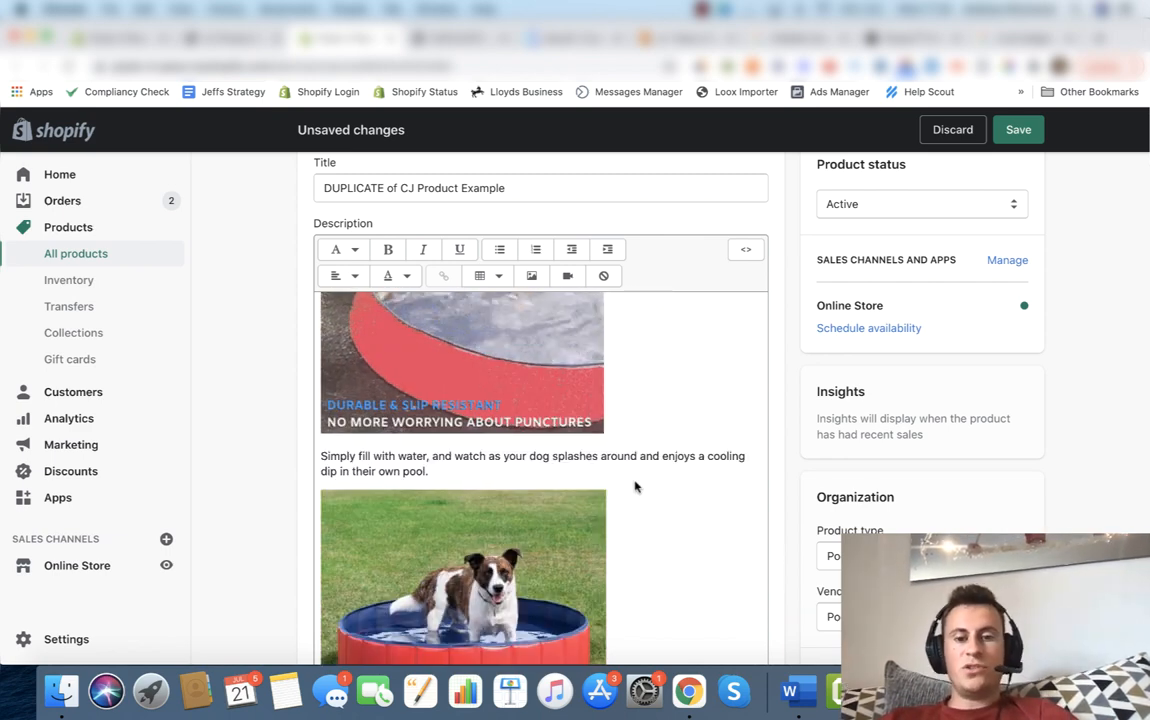
scroll(down, 3)
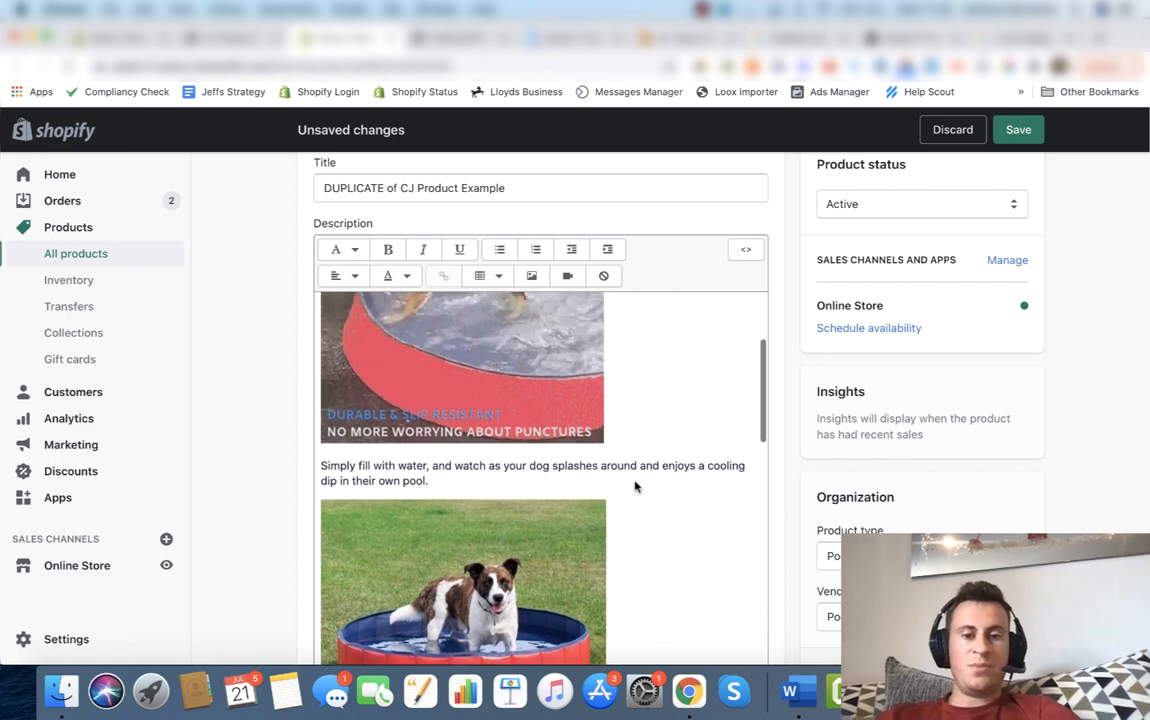
scroll(down, 3)
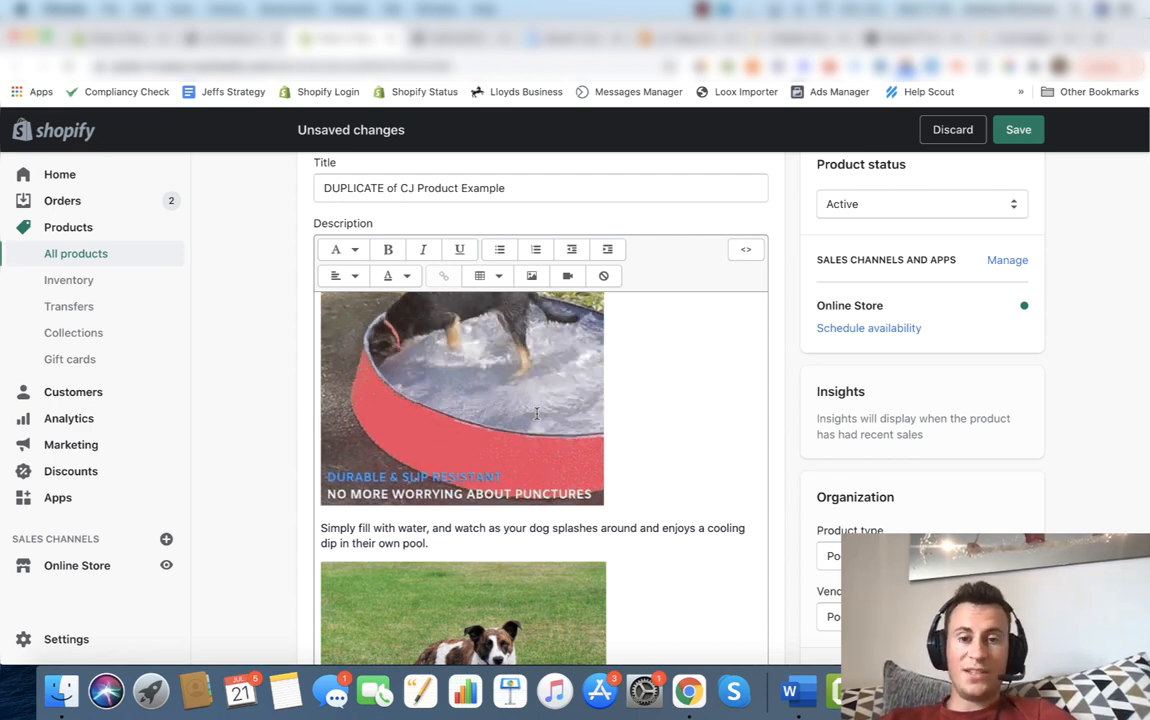
scroll(down, 3)
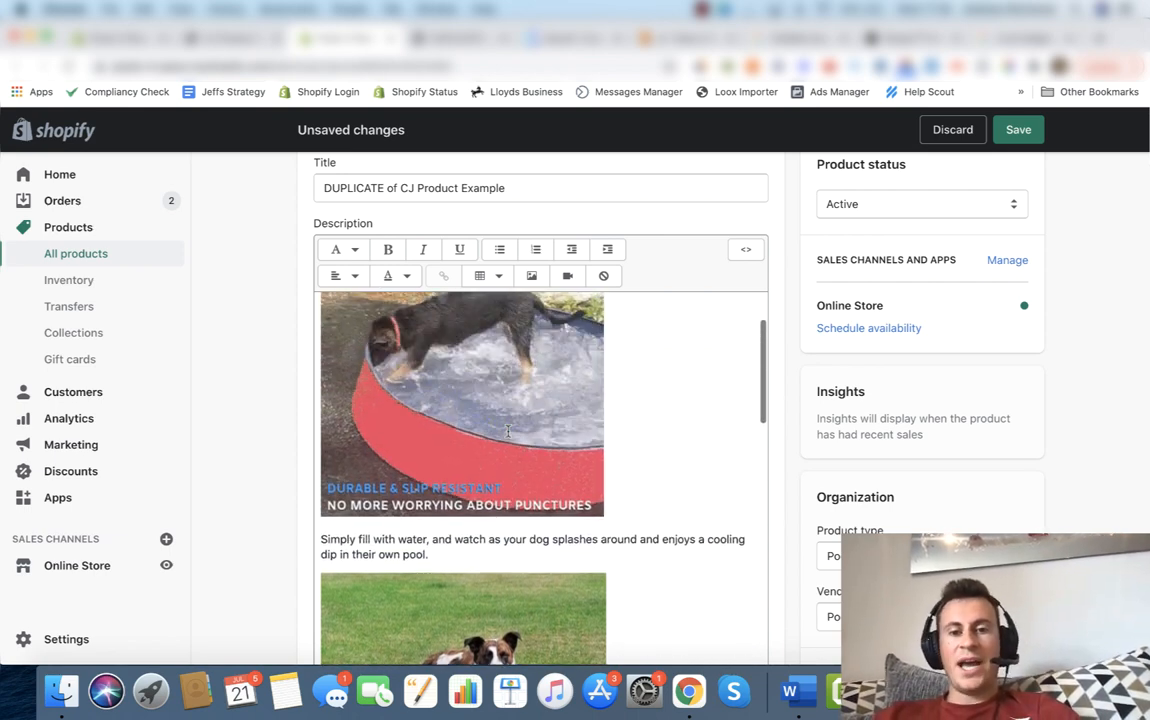
scroll(down, 3)
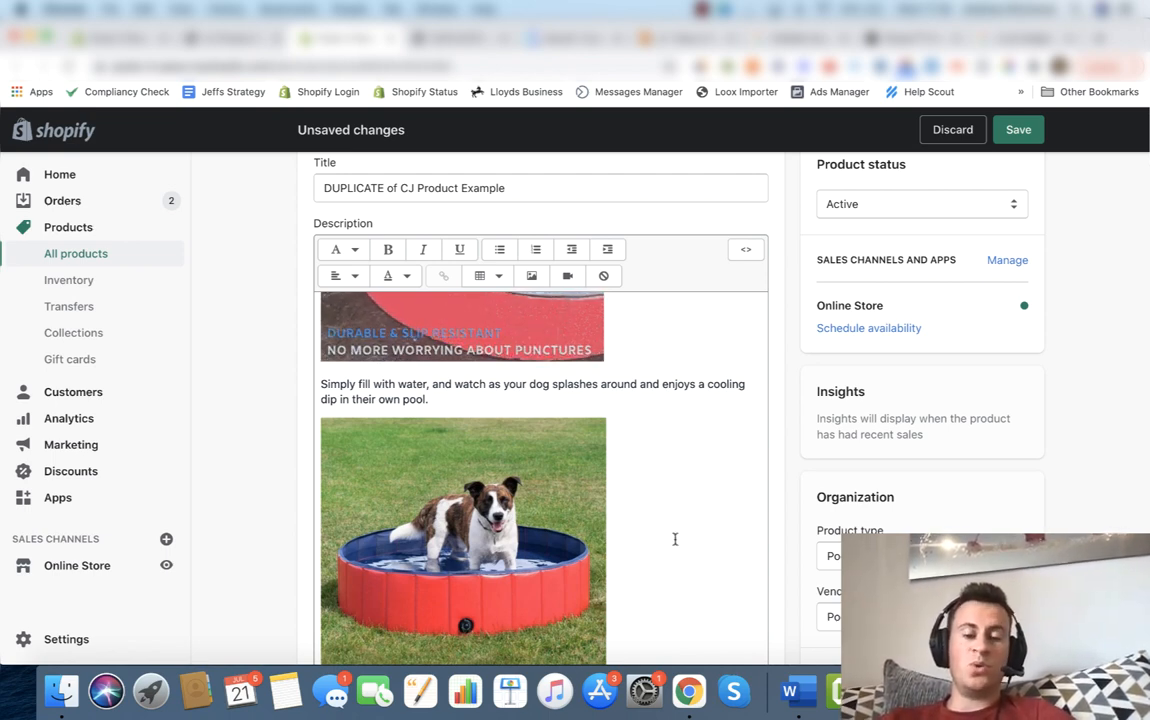
scroll(down, 3)
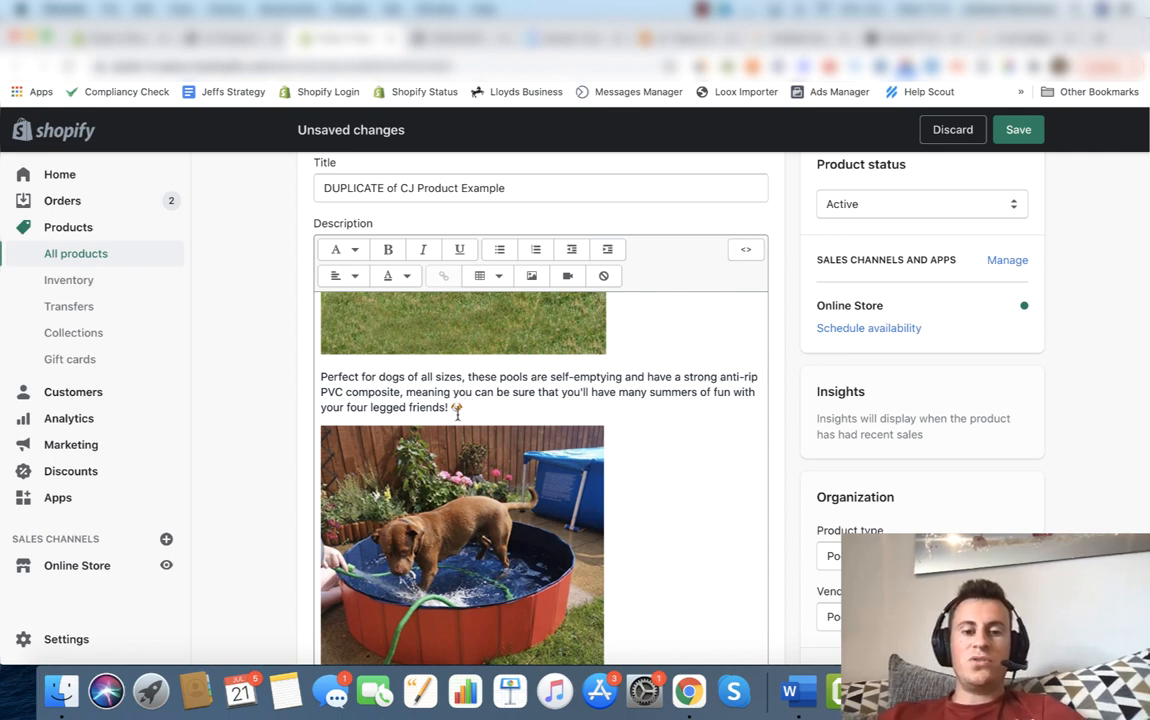
scroll(down, 3)
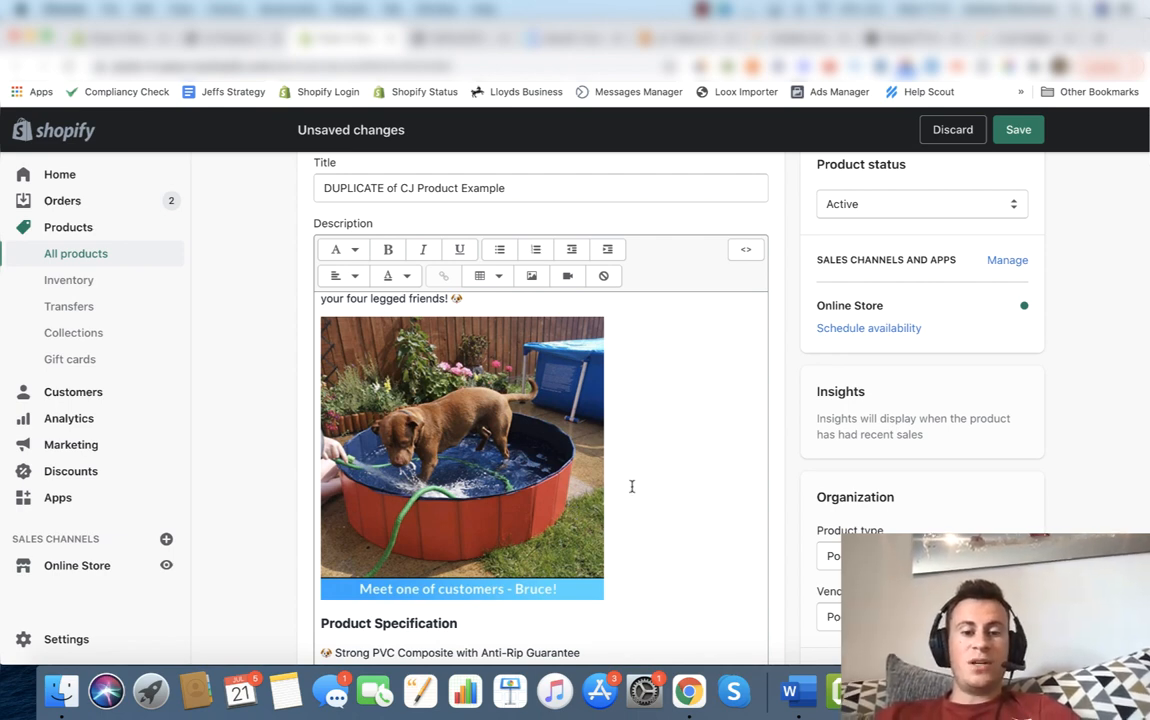
scroll(down, 3)
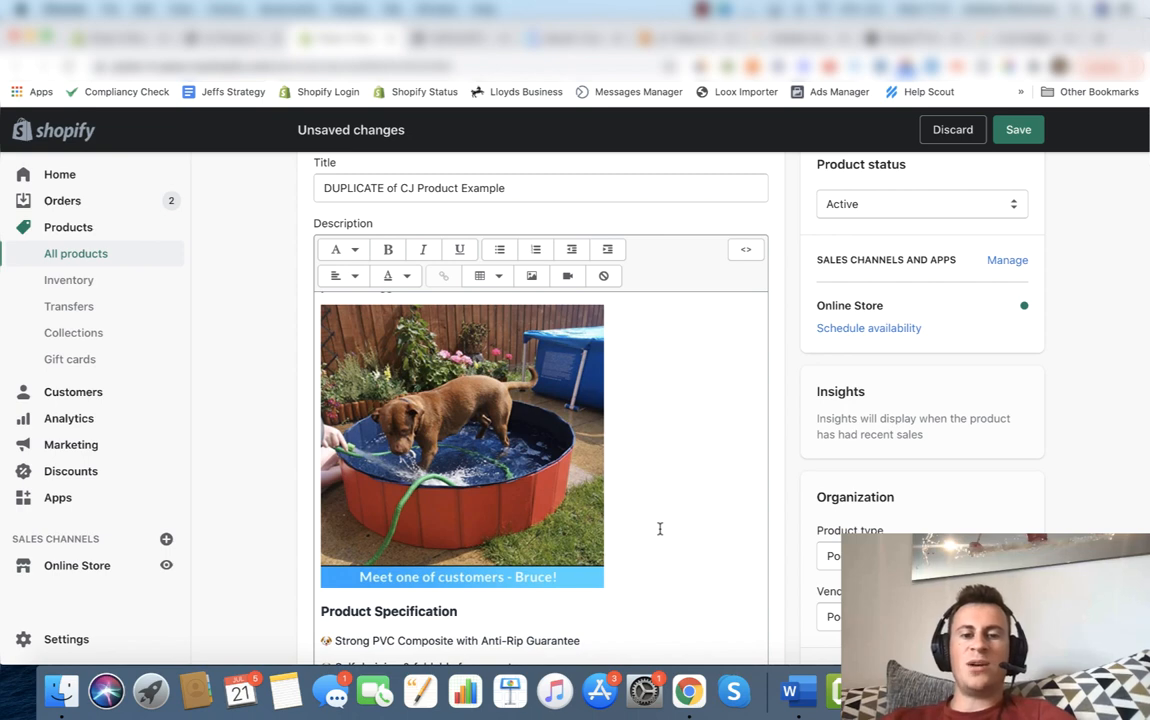
mouse_move(668, 444)
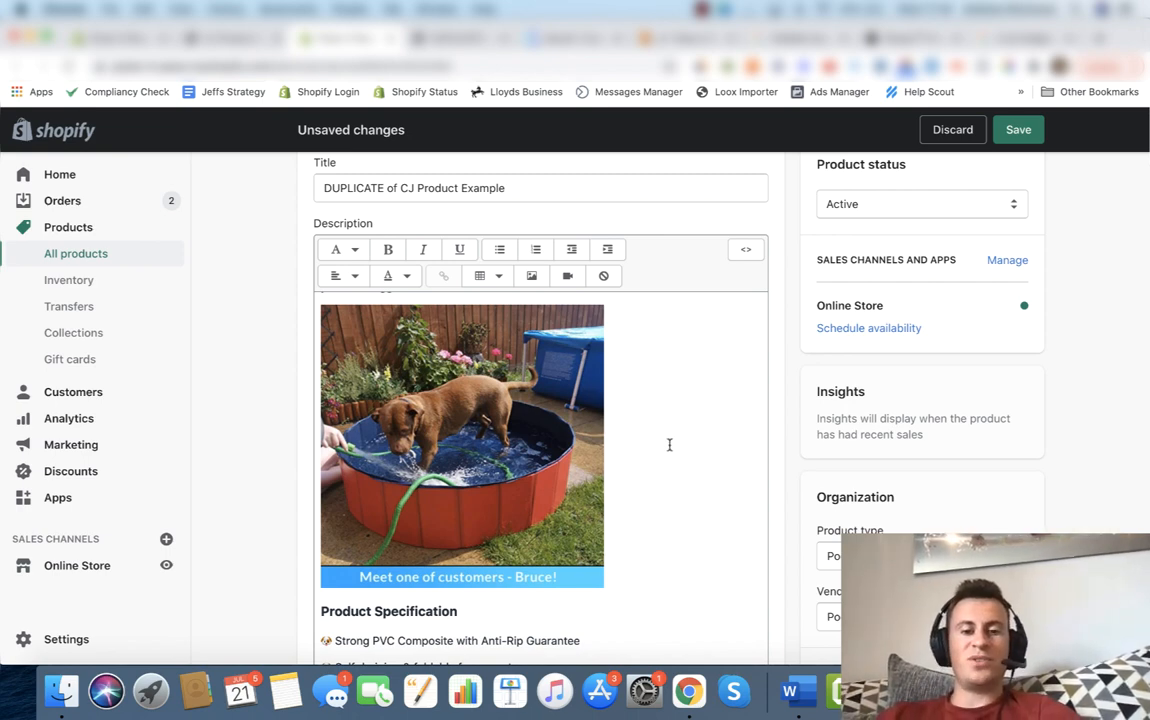
scroll(down, 3)
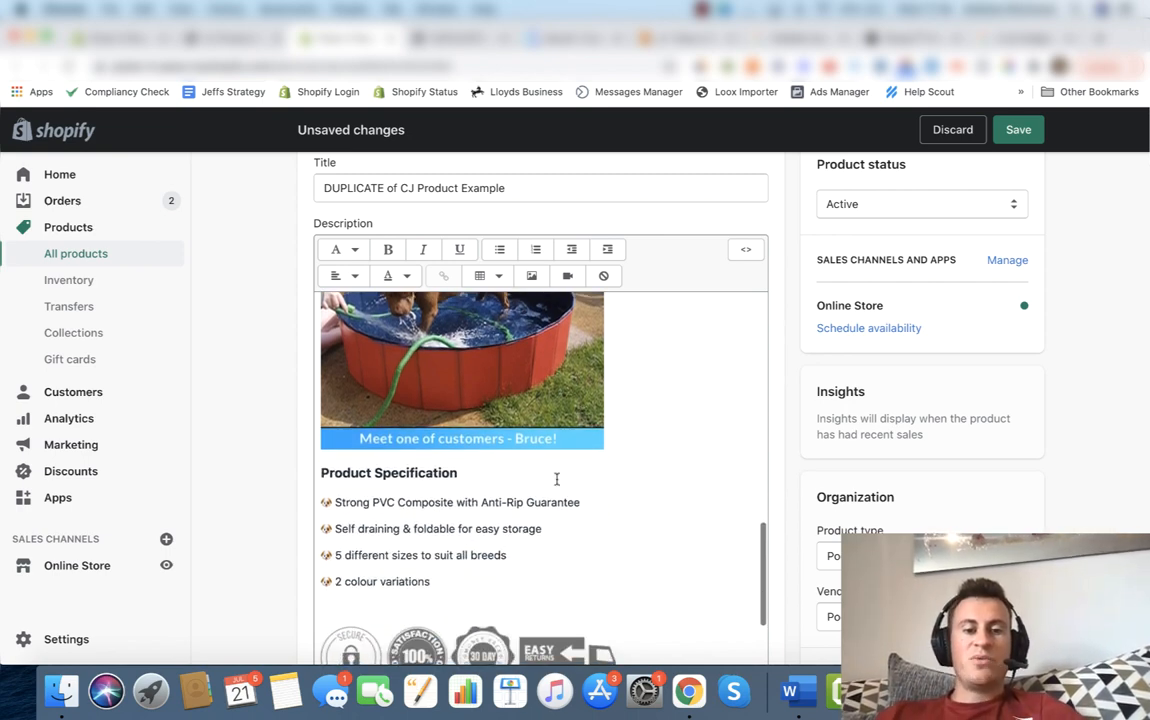
scroll(down, 3)
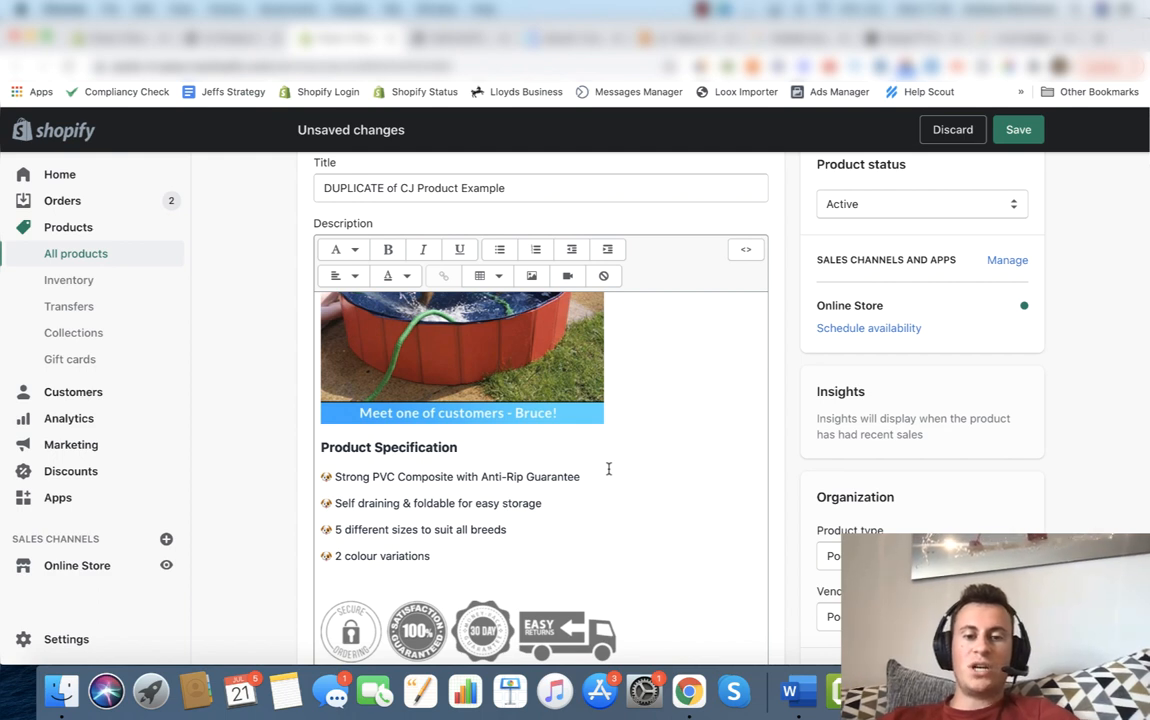
mouse_move(348, 484)
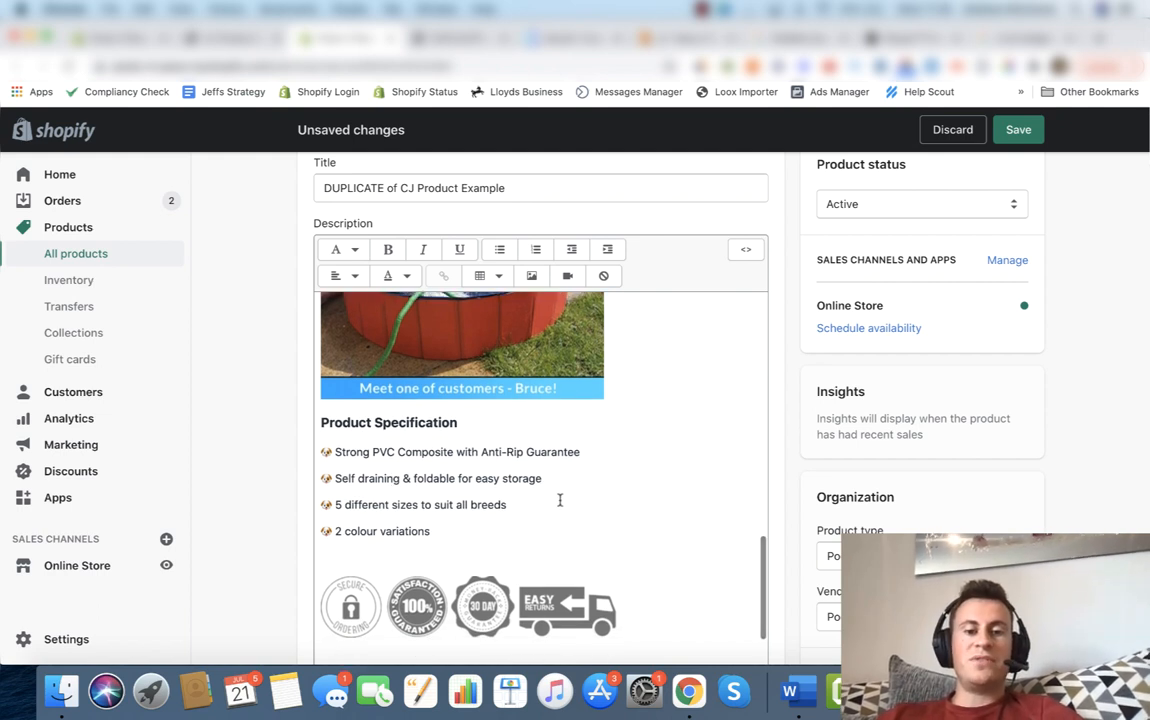
mouse_move(634, 504)
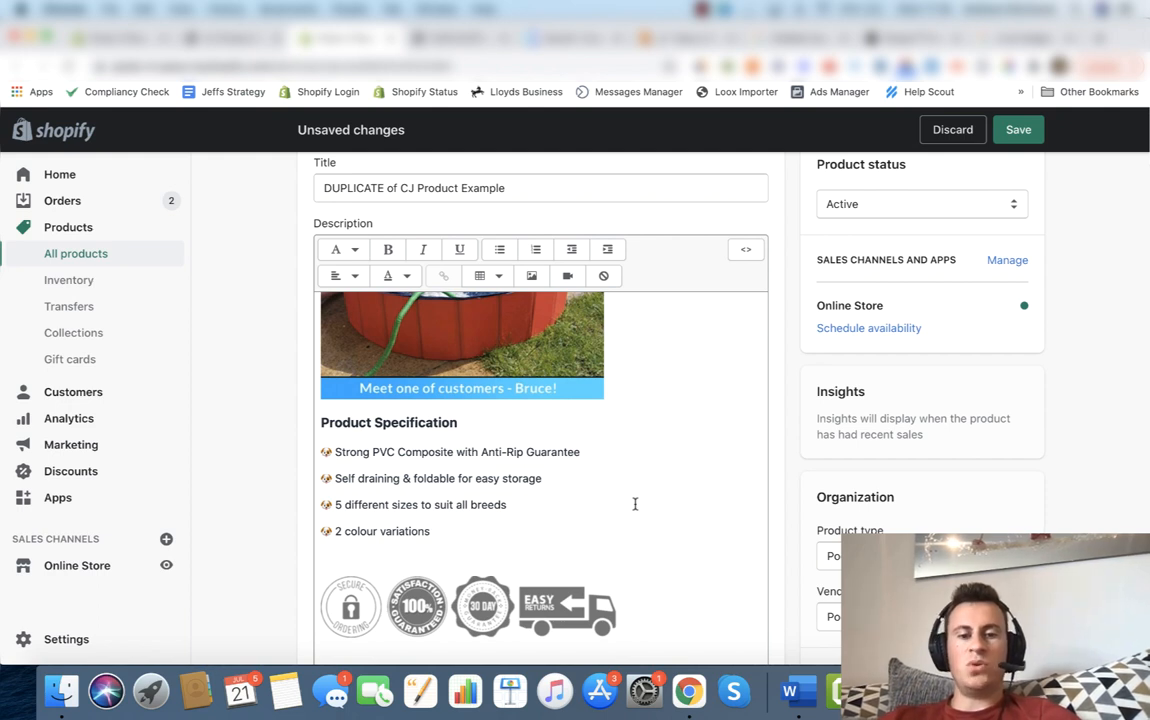
scroll(down, 3)
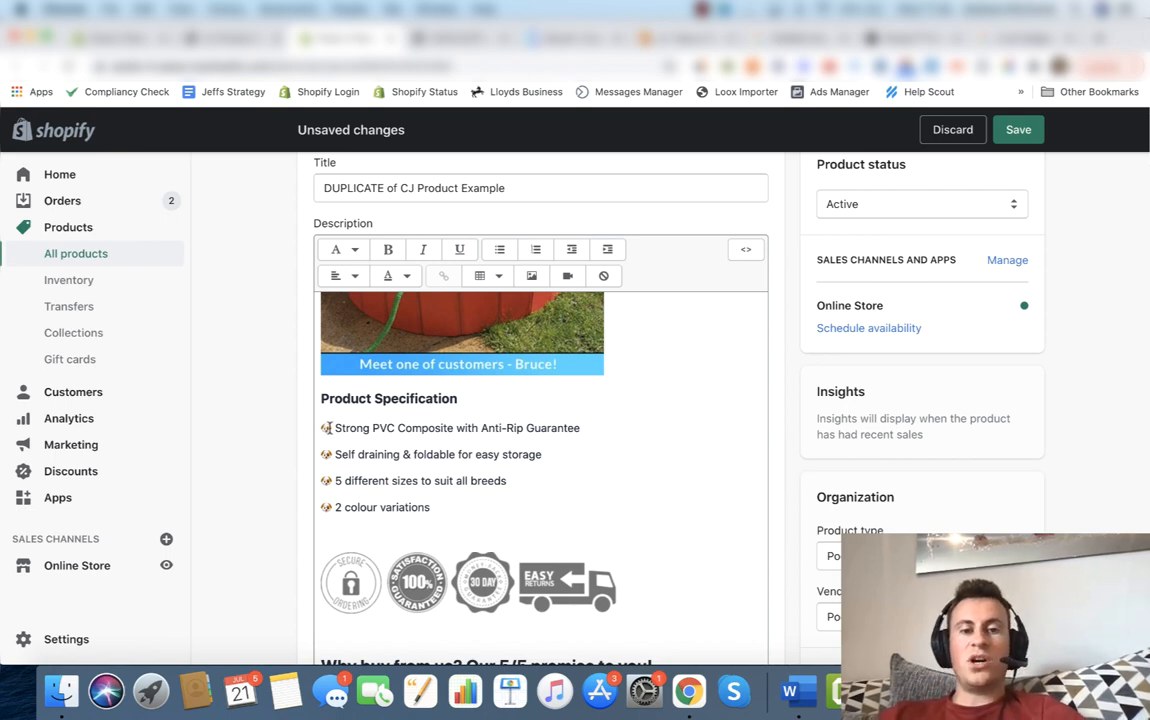
scroll(down, 3)
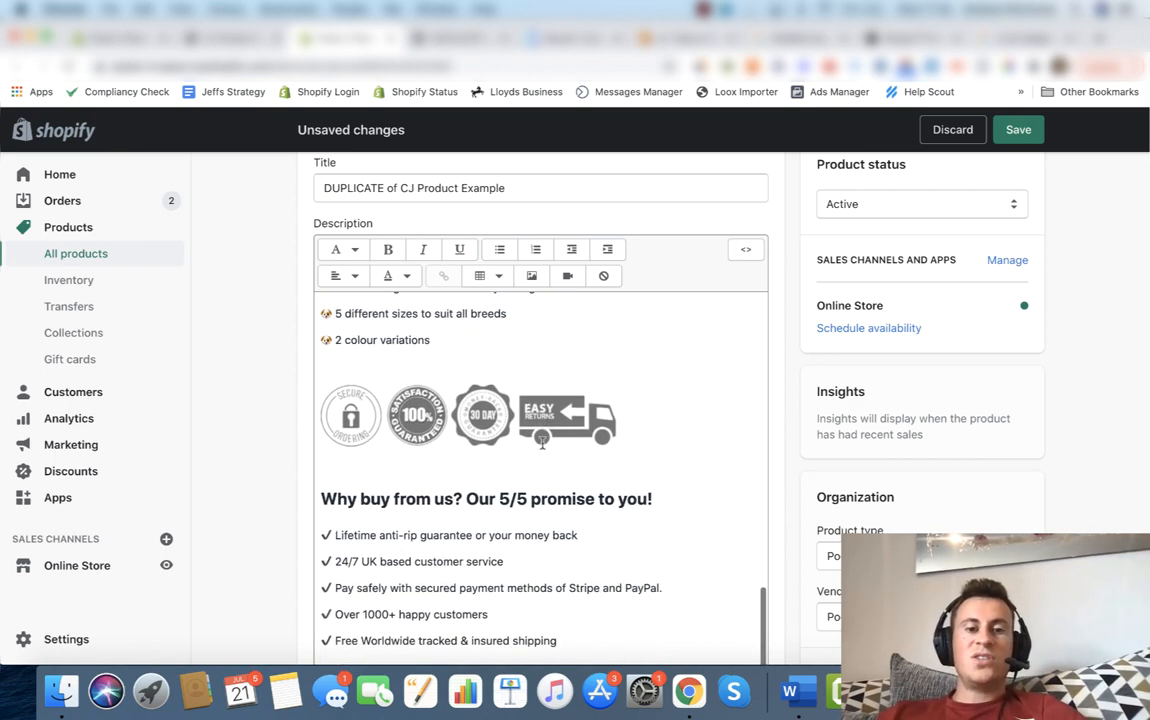
scroll(down, 3)
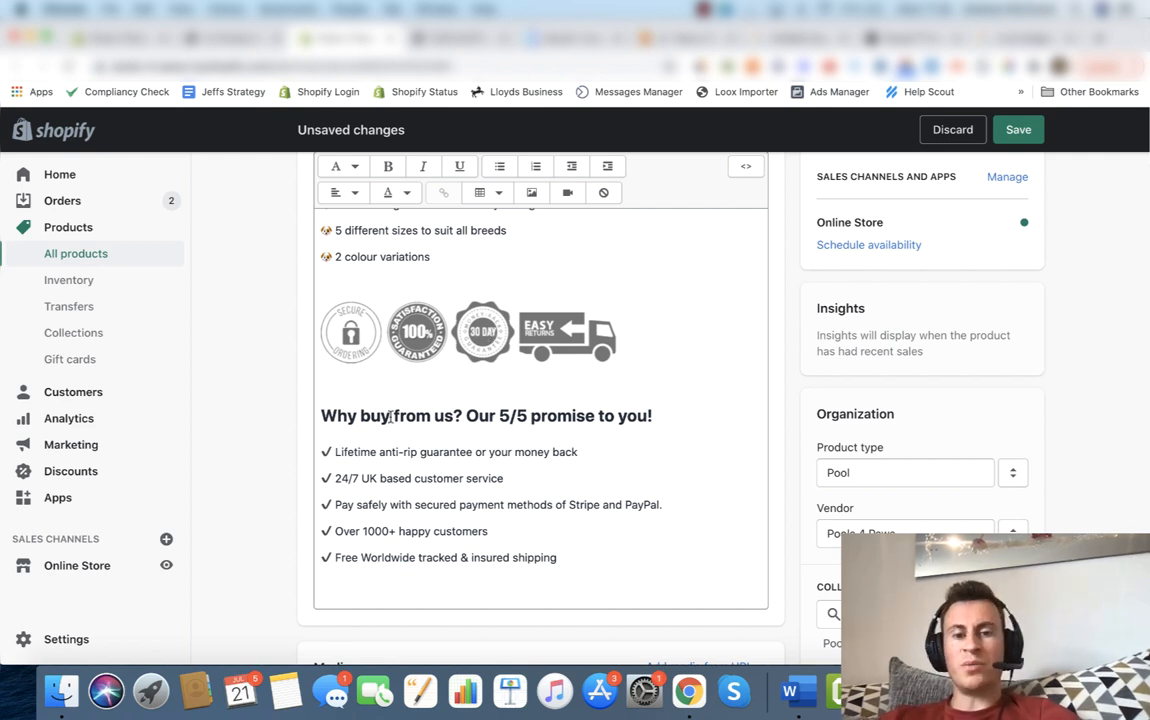
scroll(down, 3)
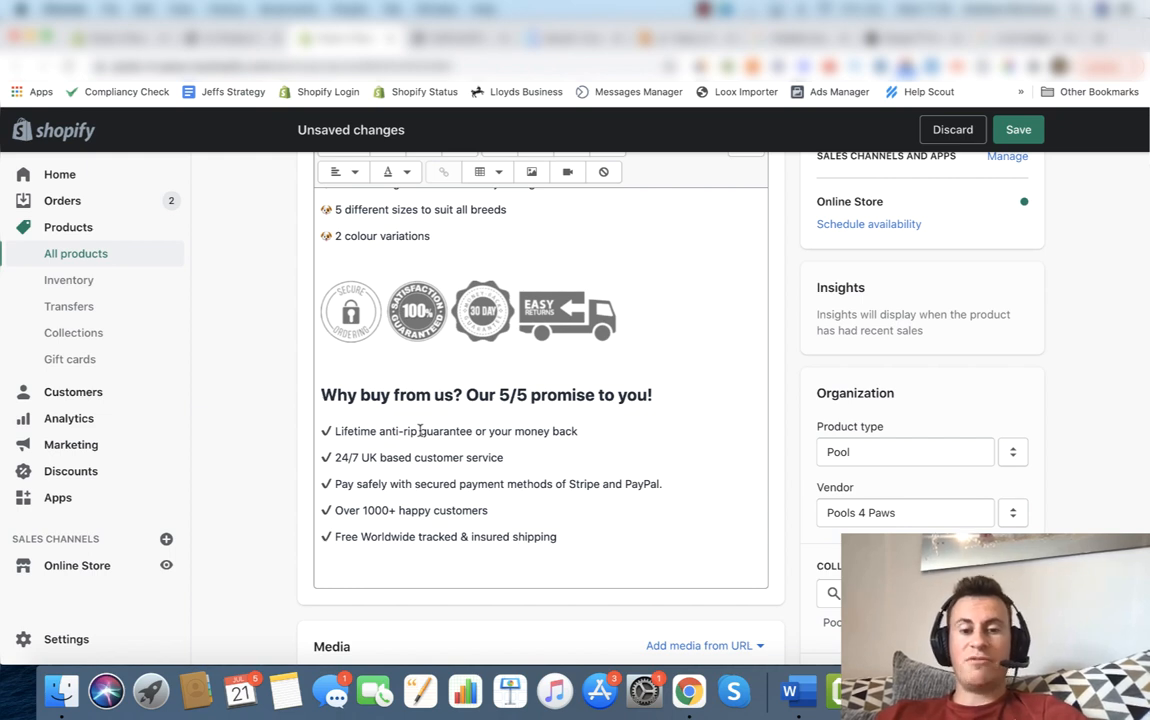
scroll(down, 3)
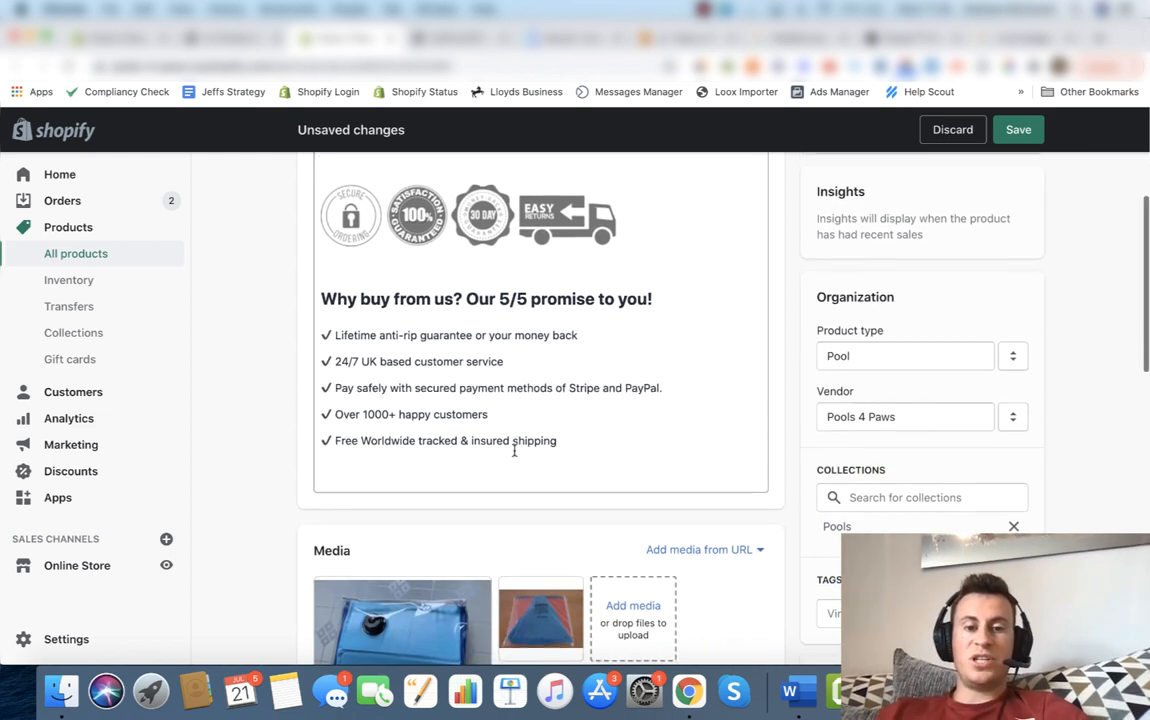
scroll(up, 3)
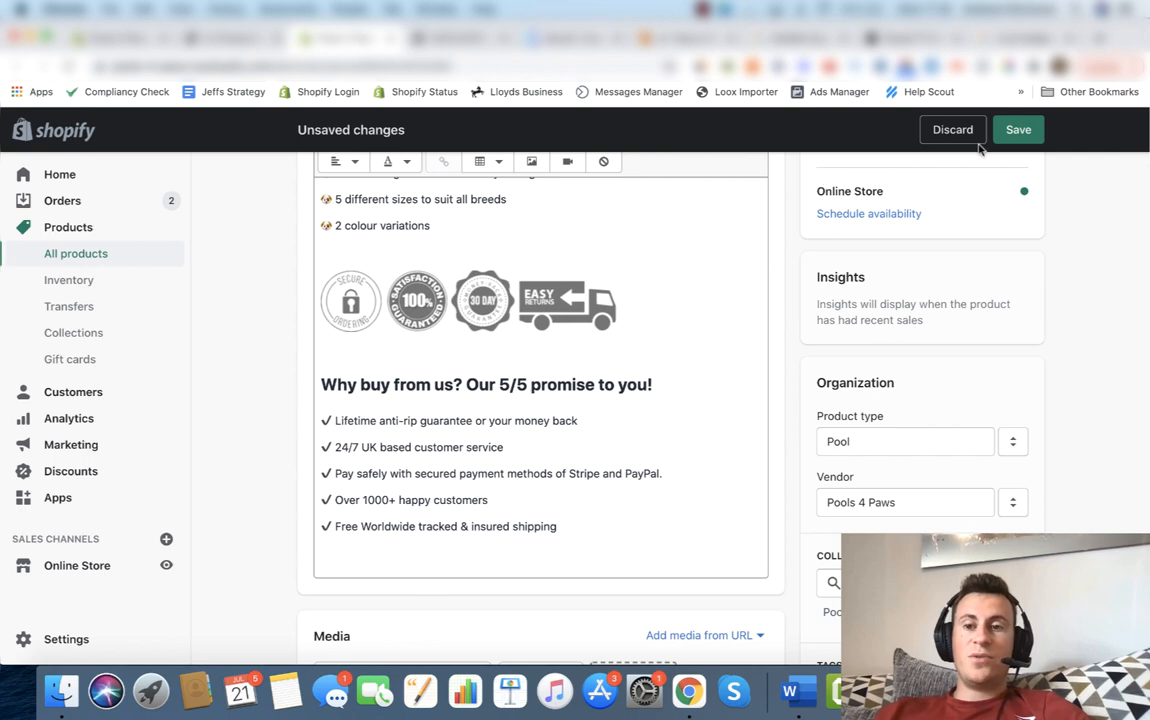
Save the duplicate and scroll the original and new Anti-Rip Pool 4 Paws pages side by side
click(1018, 128)
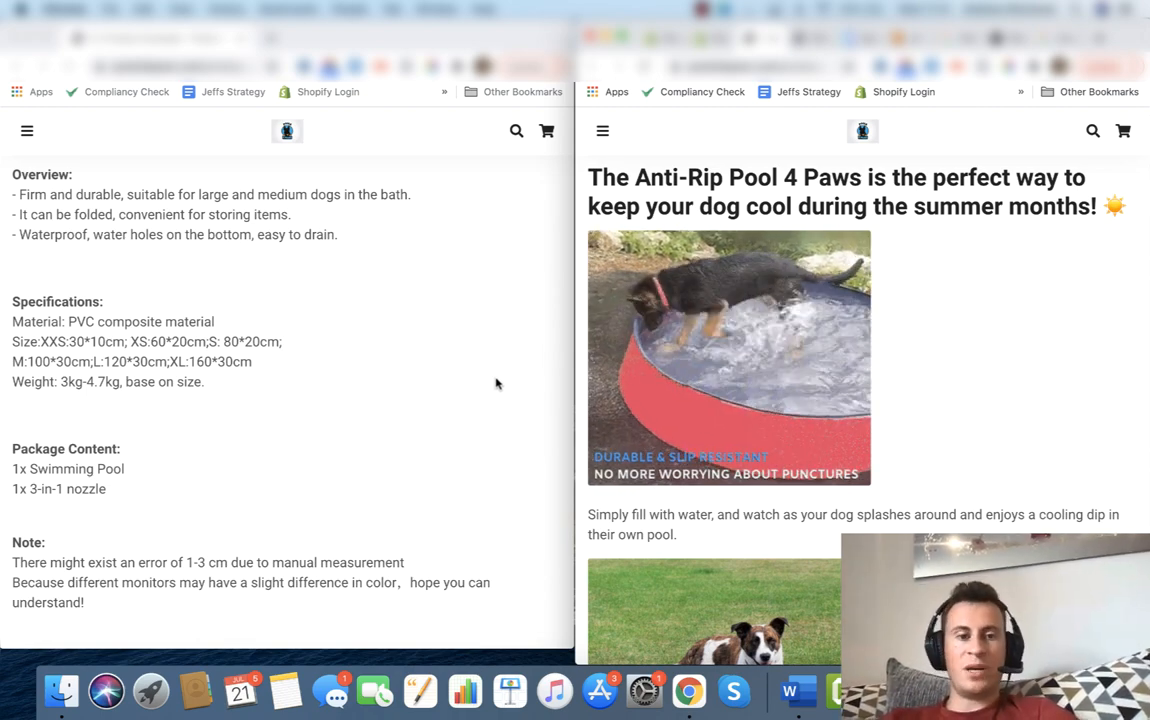
scroll(down, 3)
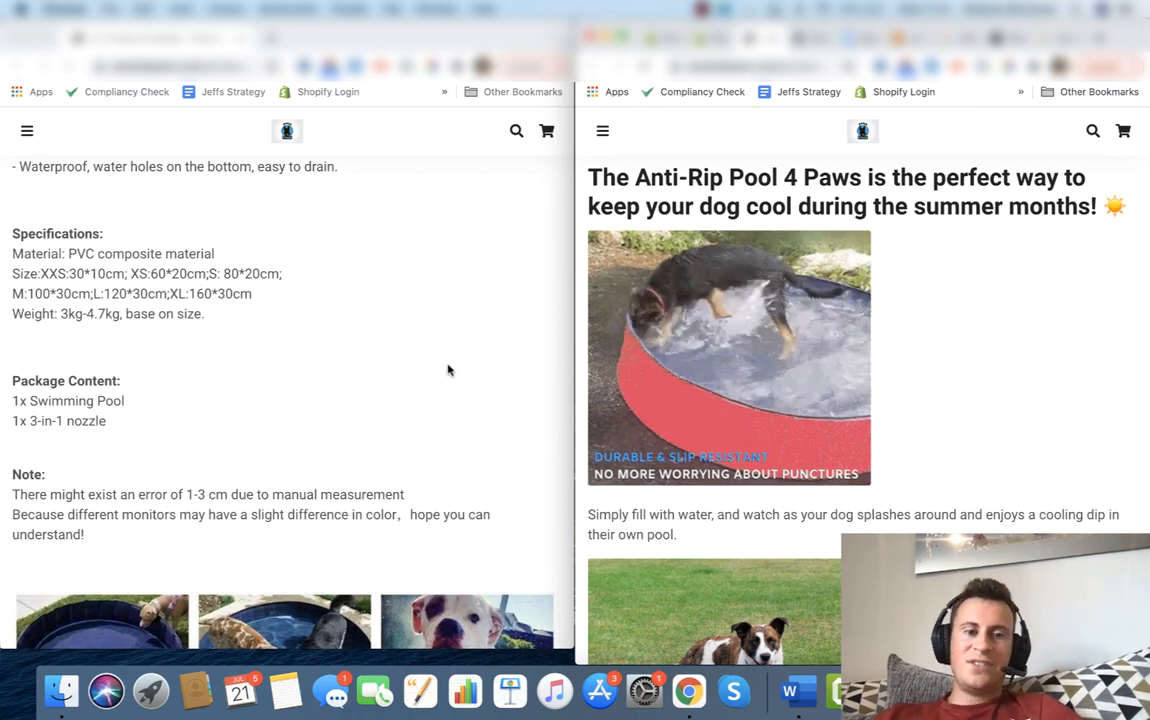
scroll(down, 3)
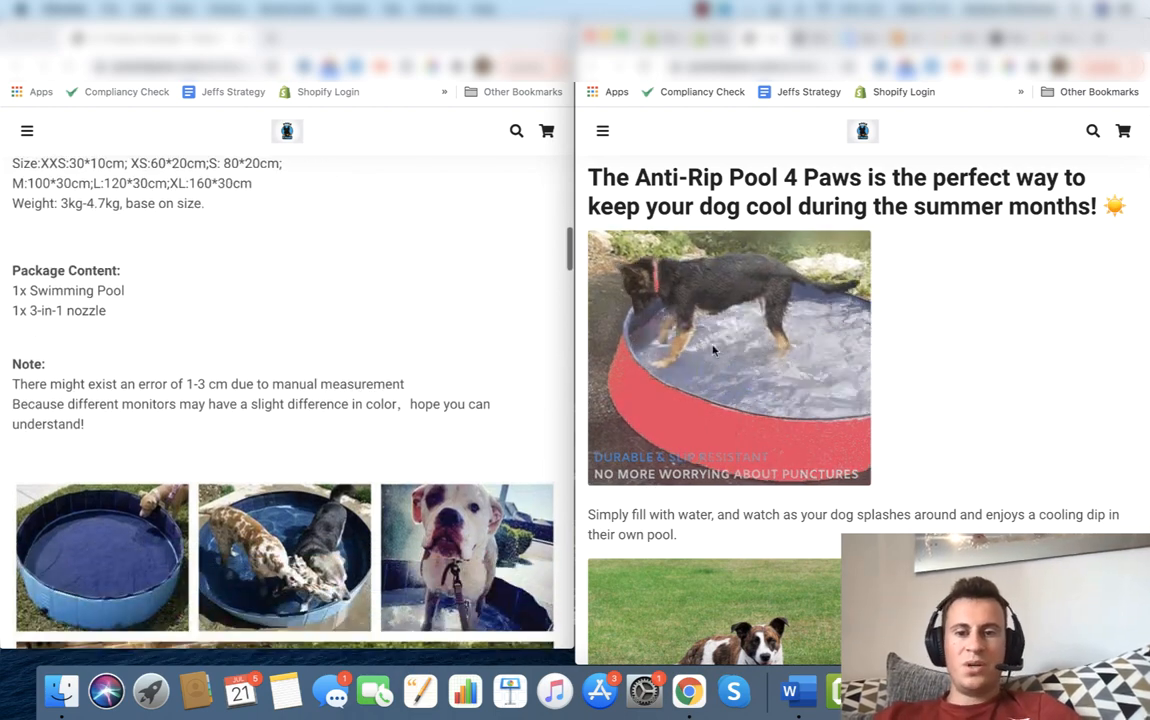
scroll(down, 3)
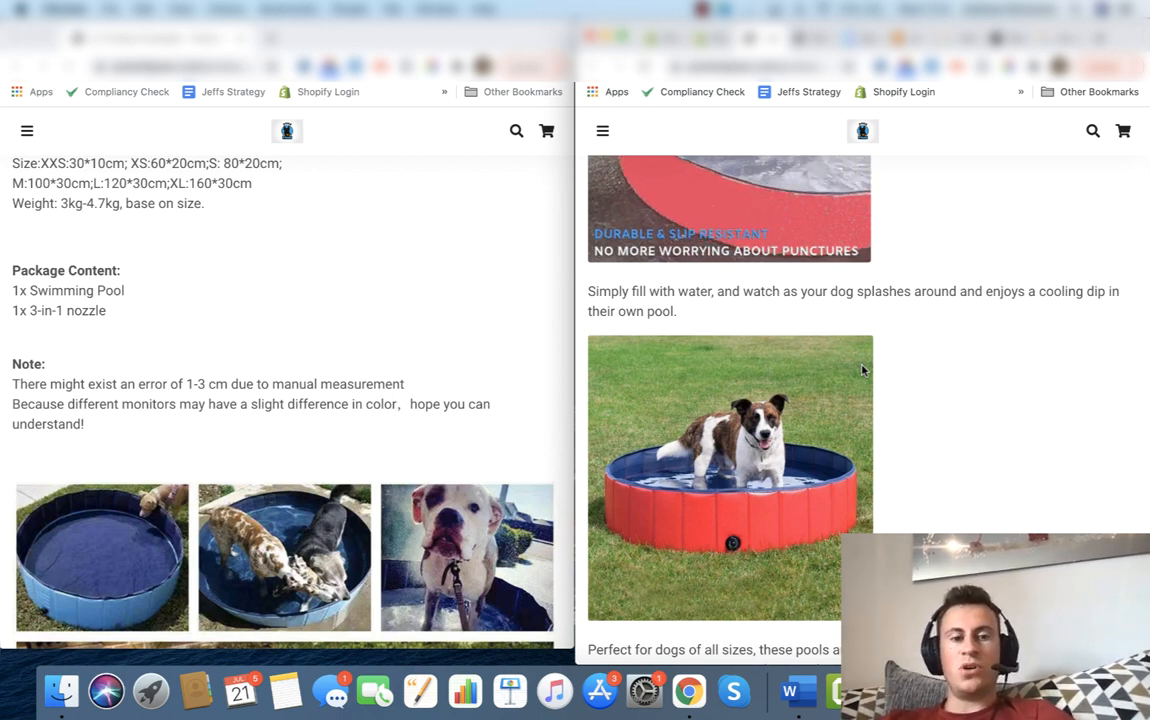
scroll(down, 3)
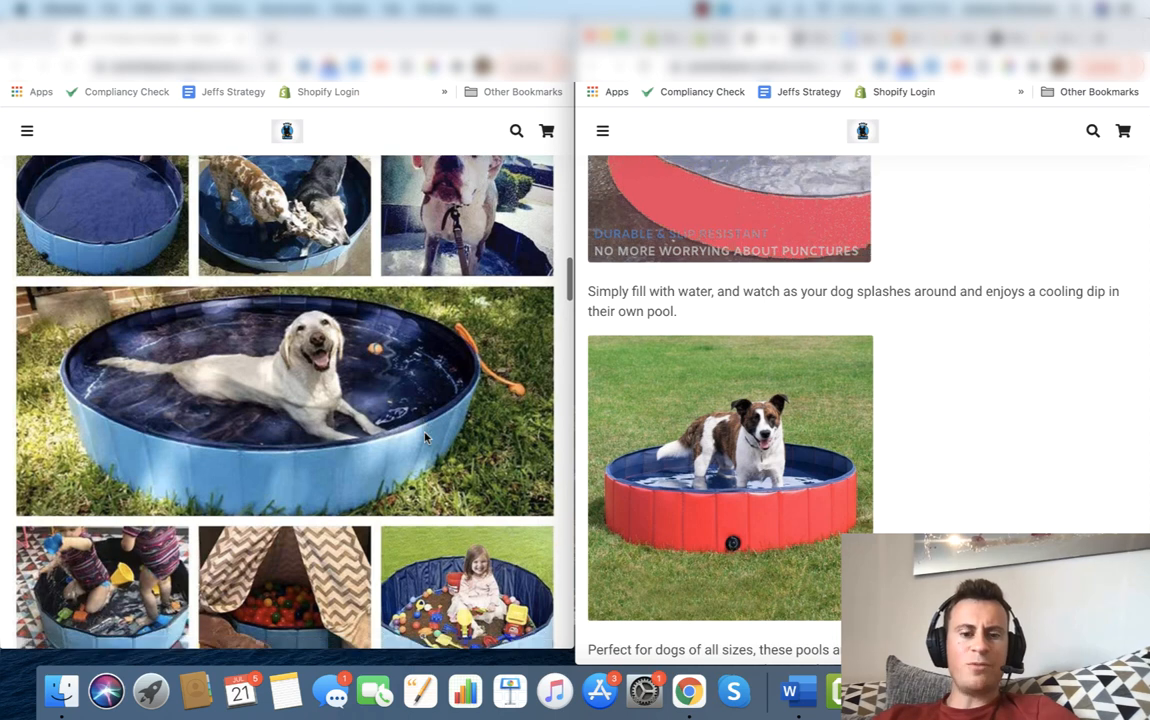
scroll(down, 3)
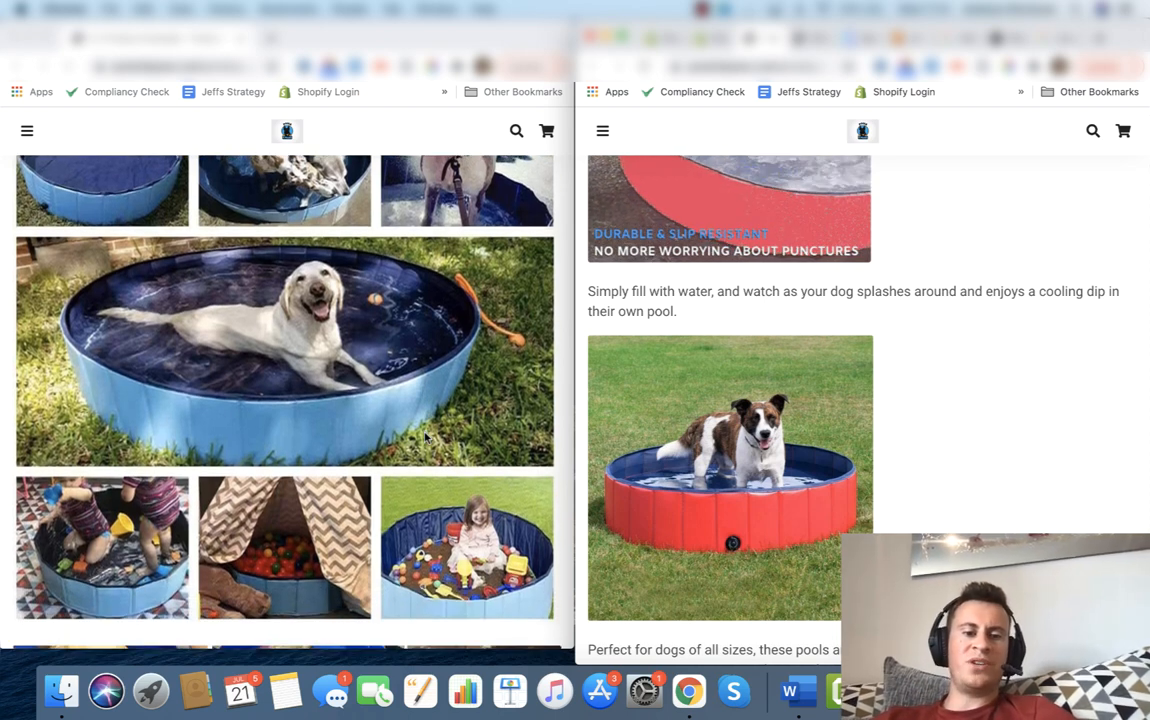
scroll(down, 3)
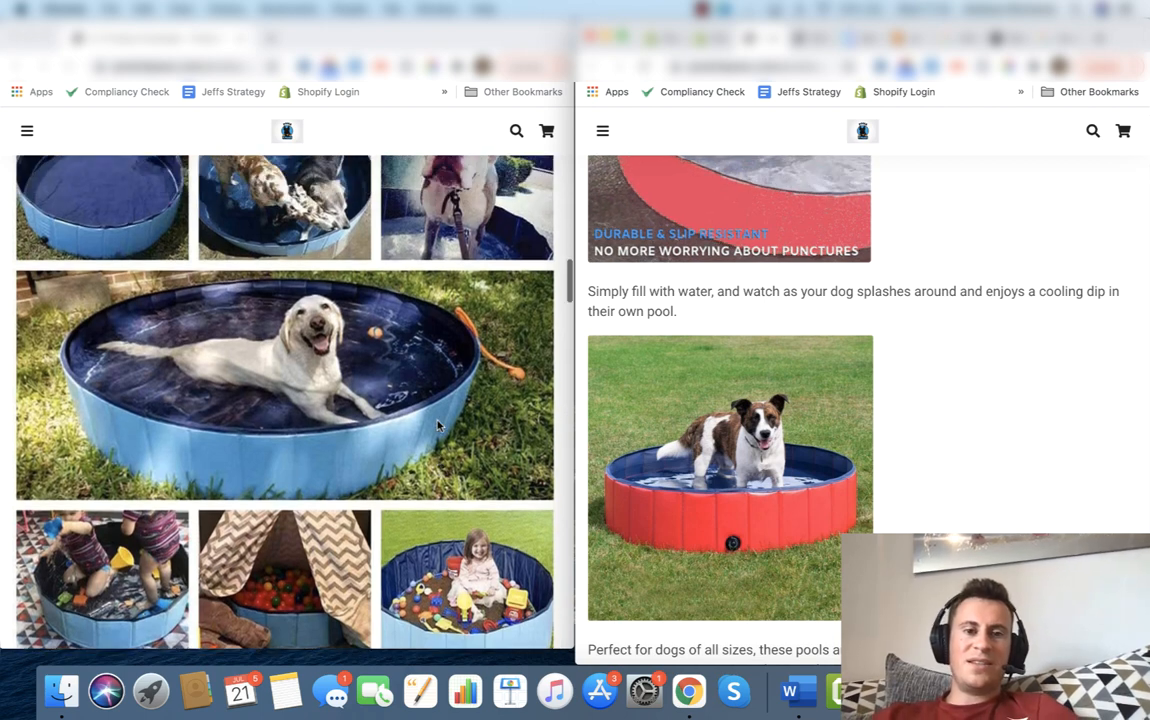
scroll(down, 3)
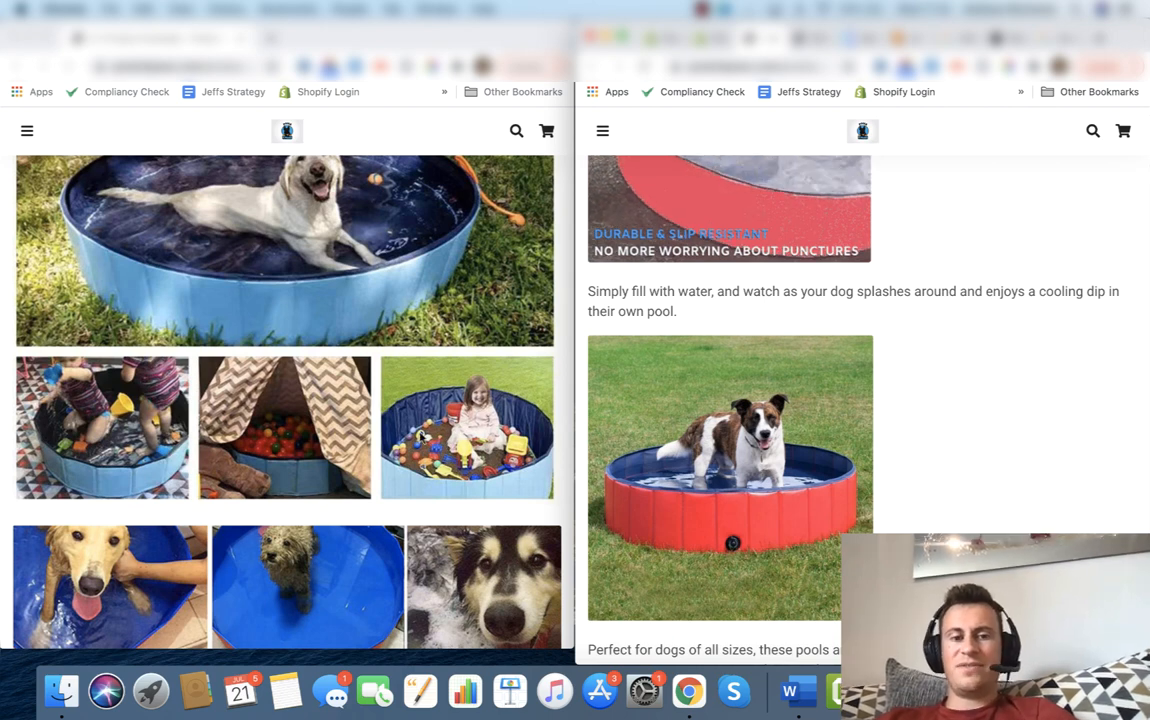
scroll(down, 3)
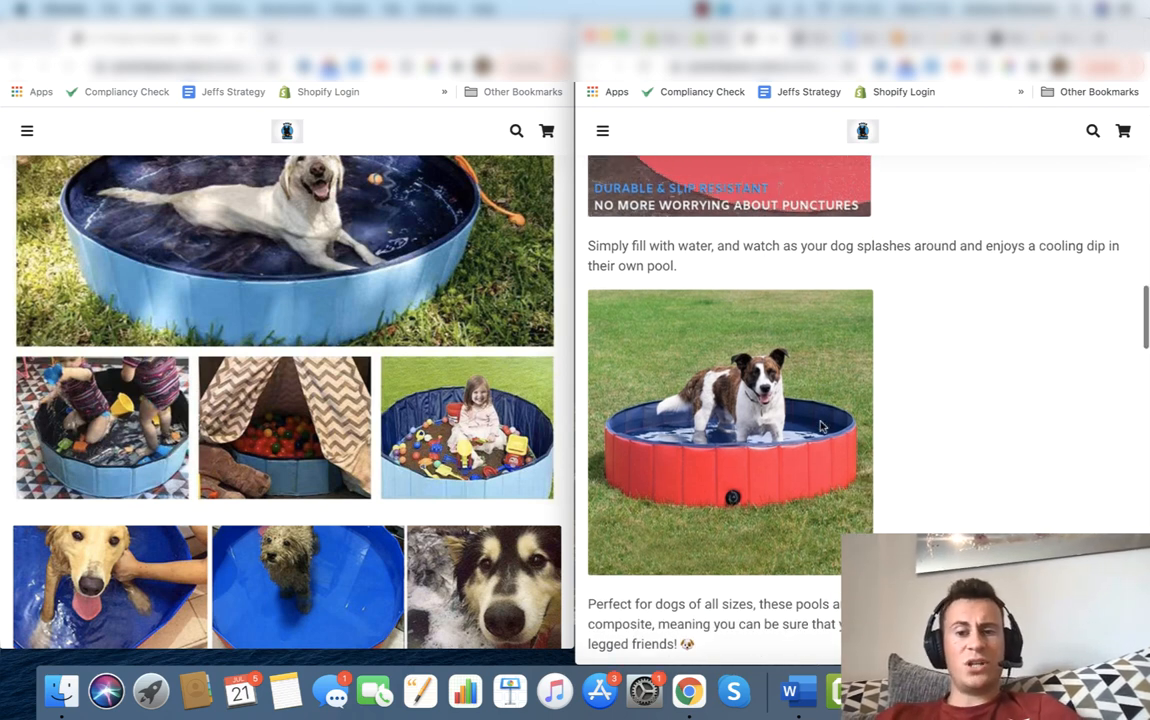
scroll(down, 3)
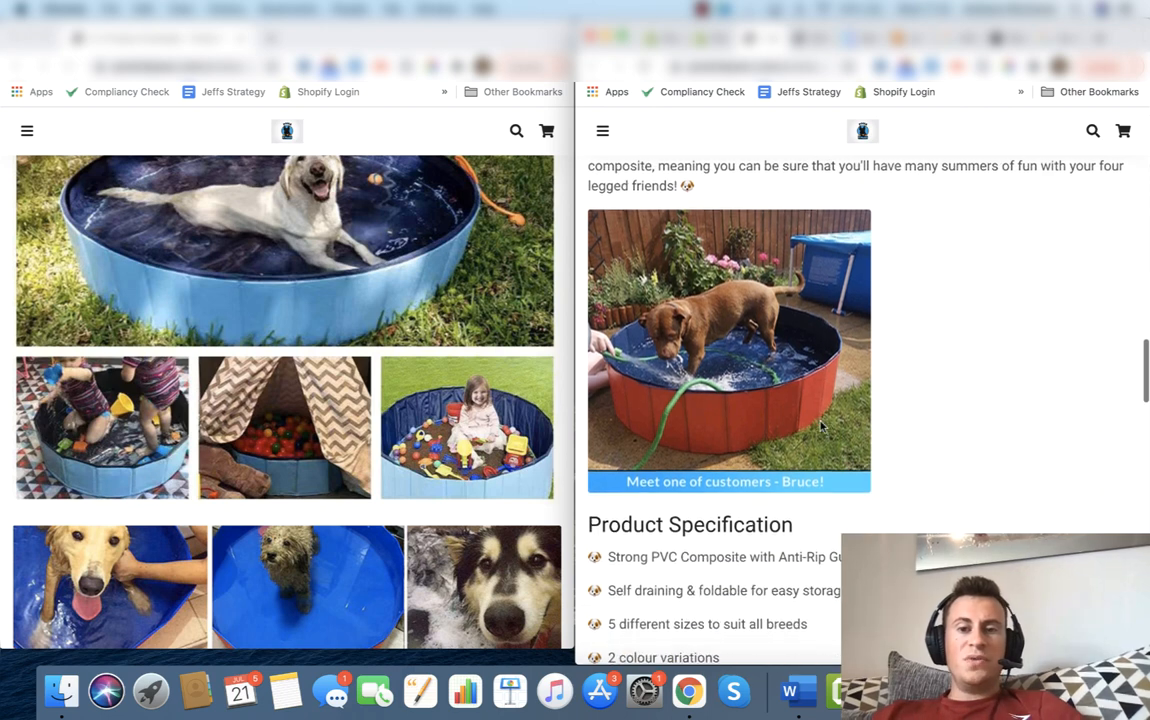
scroll(up, 3)
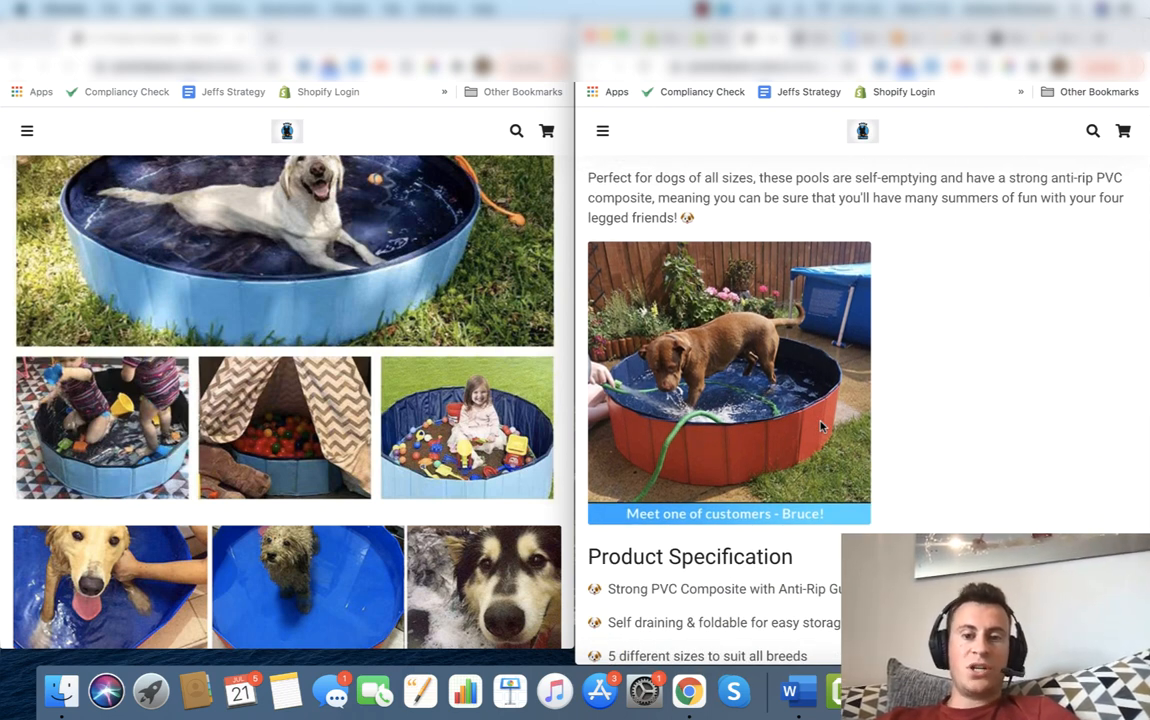
scroll(down, 3)
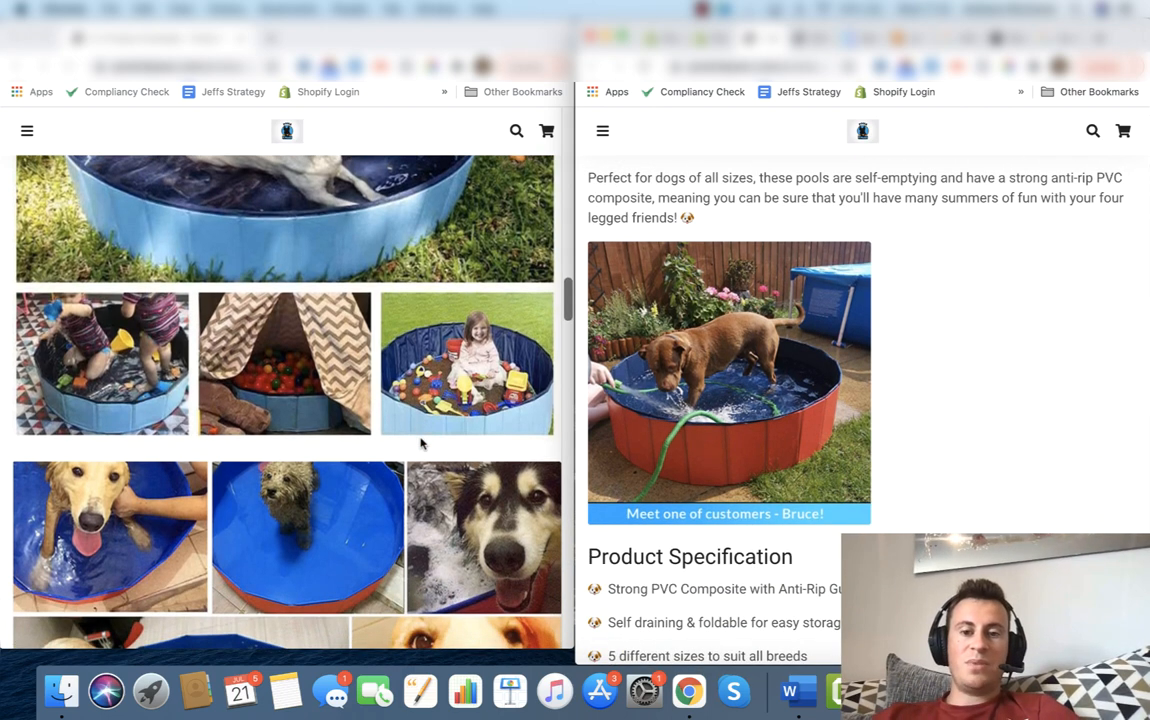
scroll(down, 3)
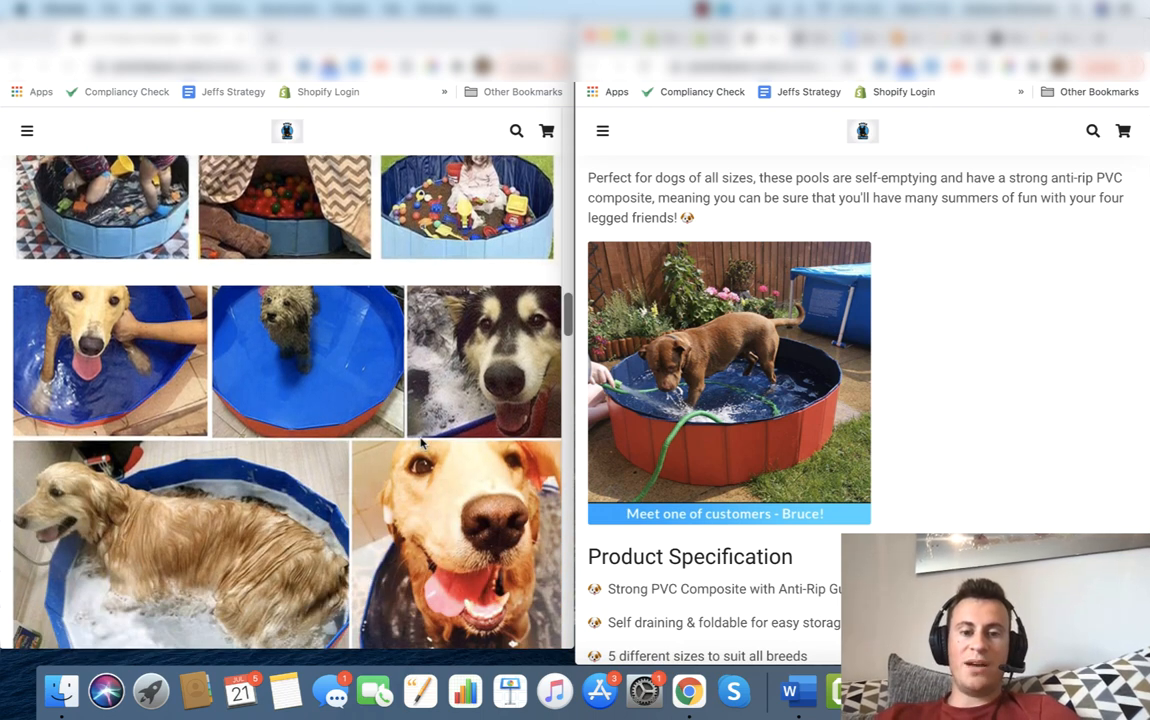
scroll(down, 3)
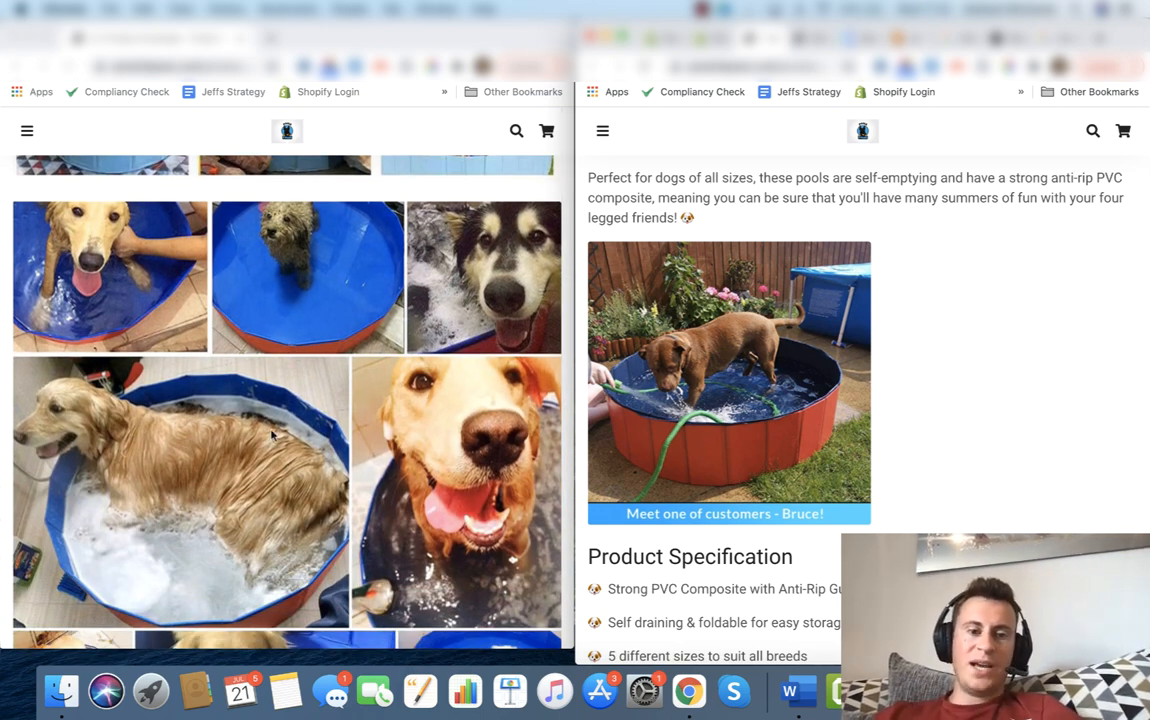
scroll(down, 3)
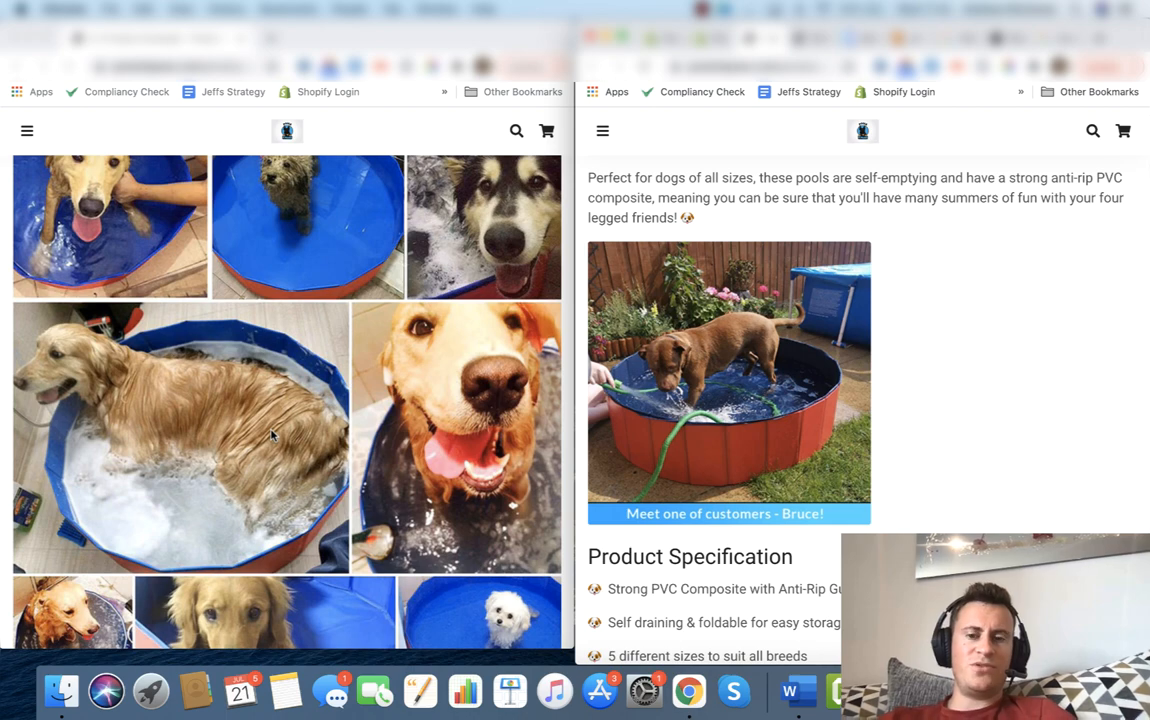
scroll(down, 3)
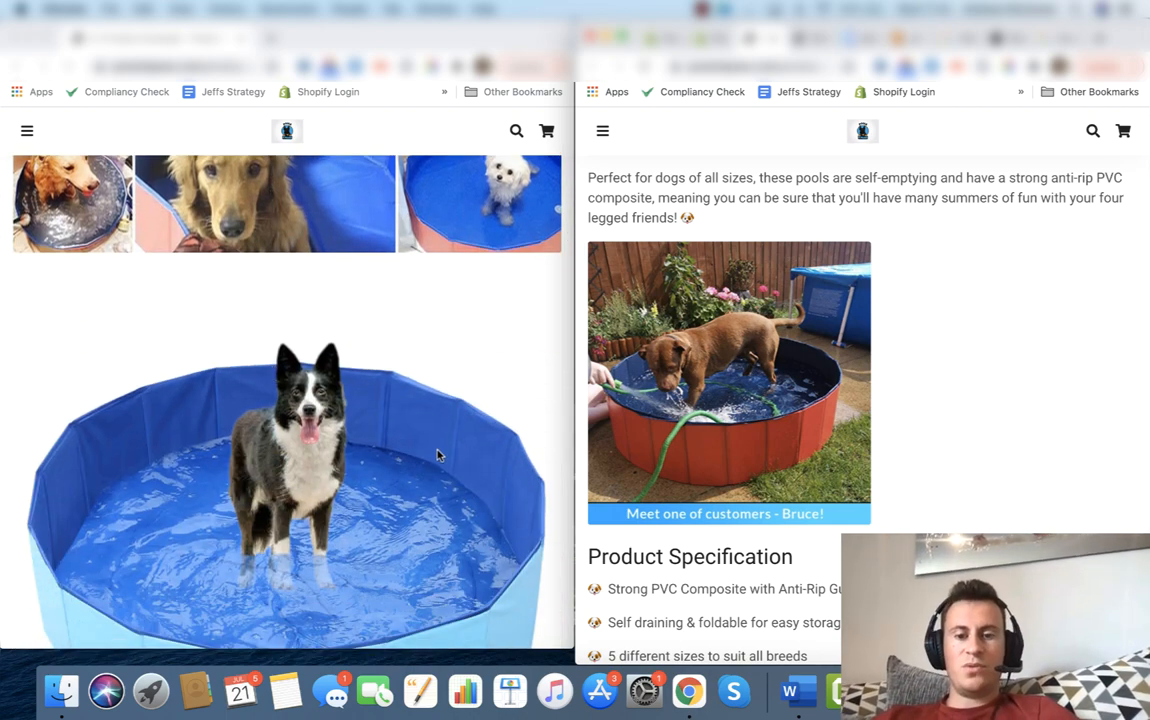
scroll(down, 3)
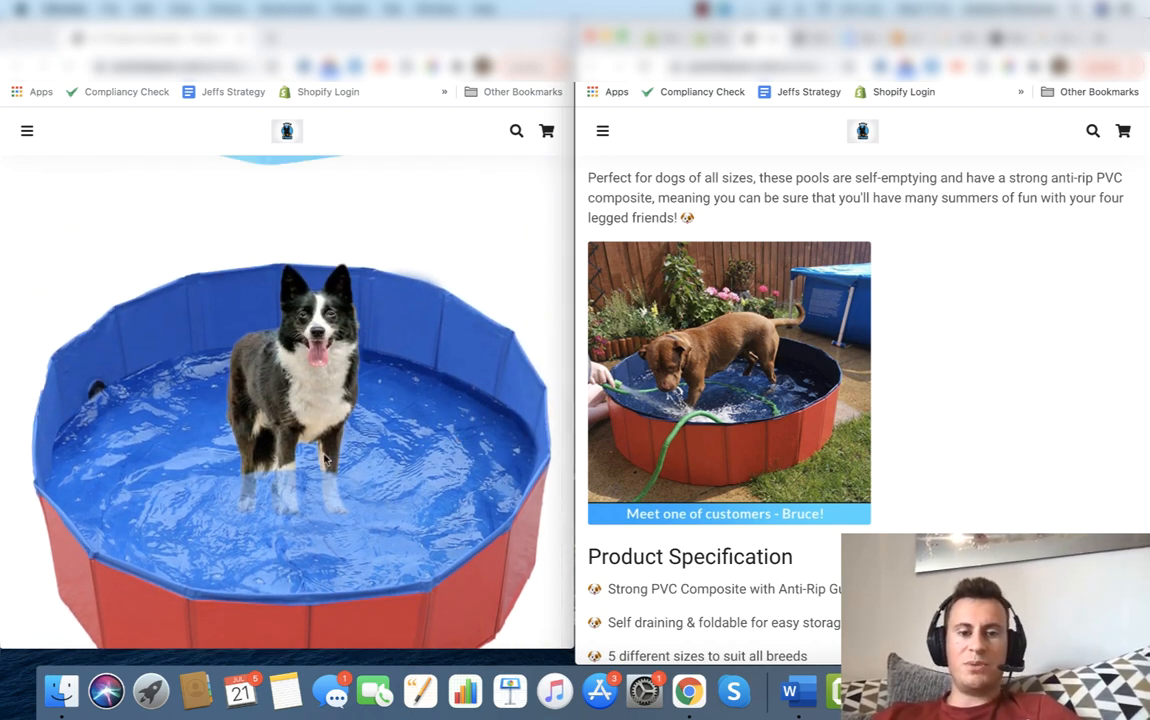
scroll(down, 3)
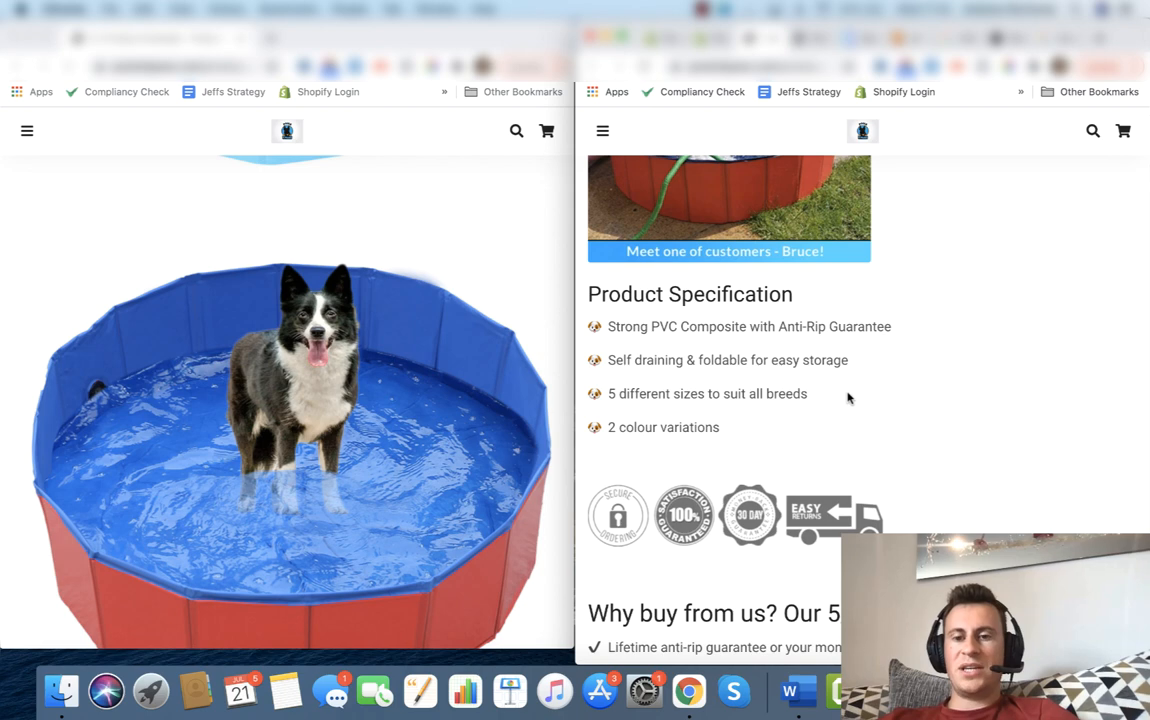
scroll(down, 3)
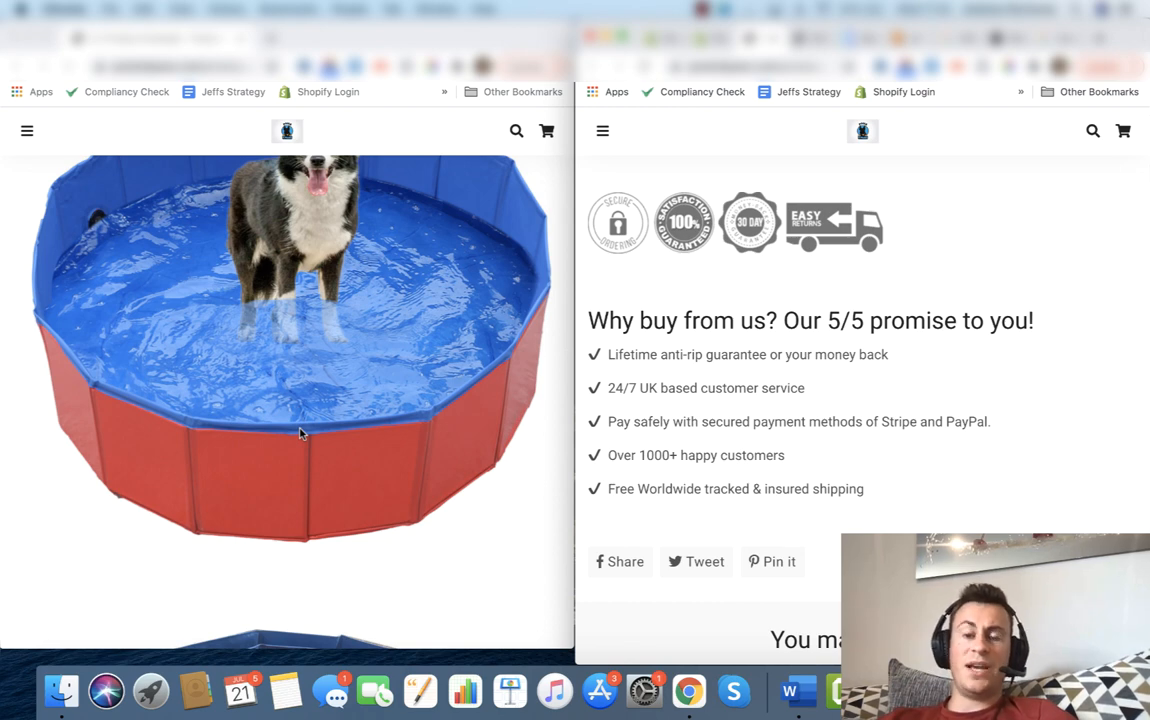
scroll(down, 3)
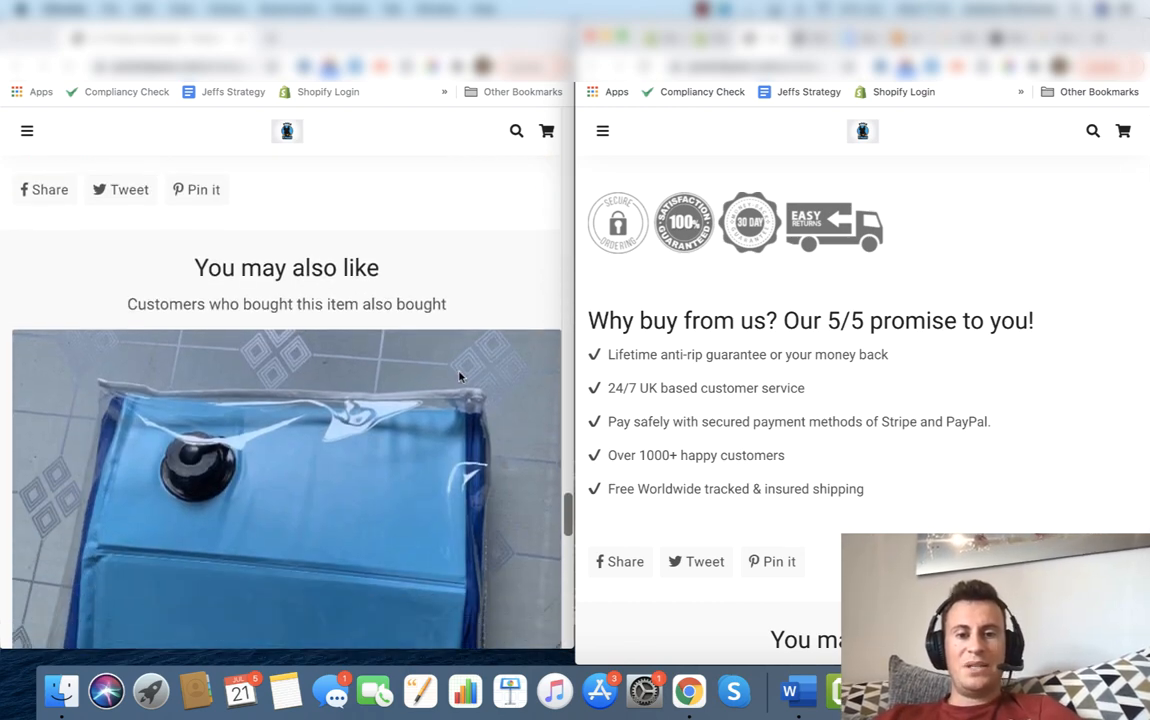
scroll(up, 3)
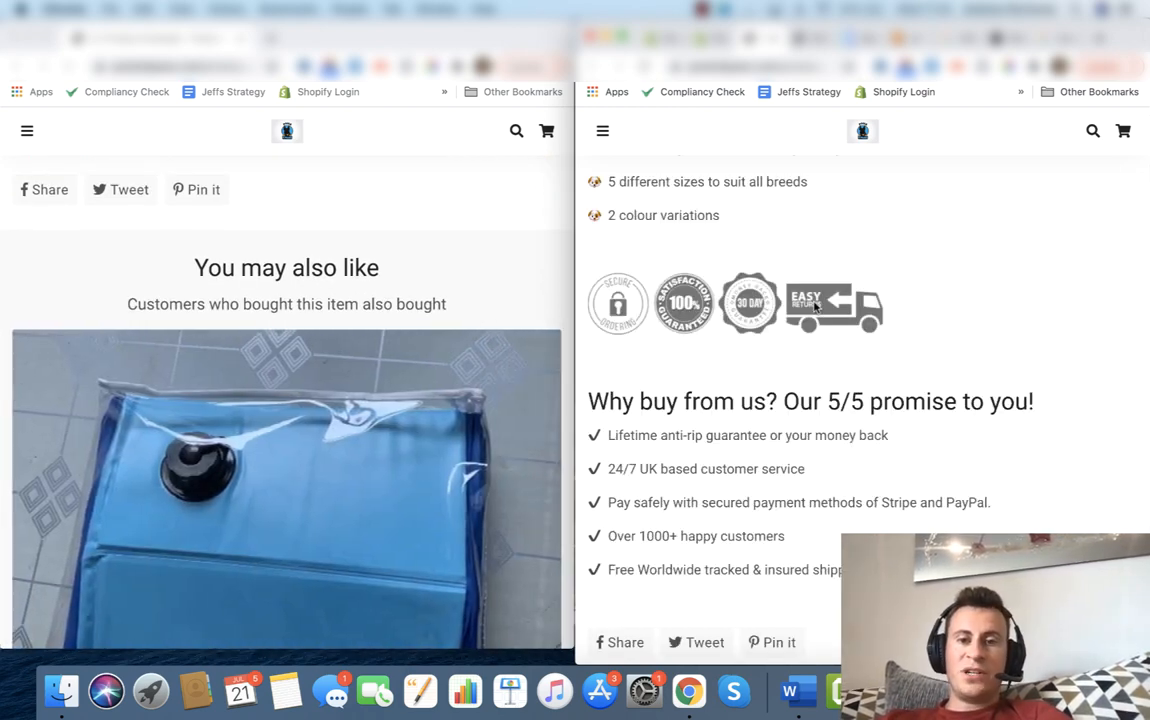